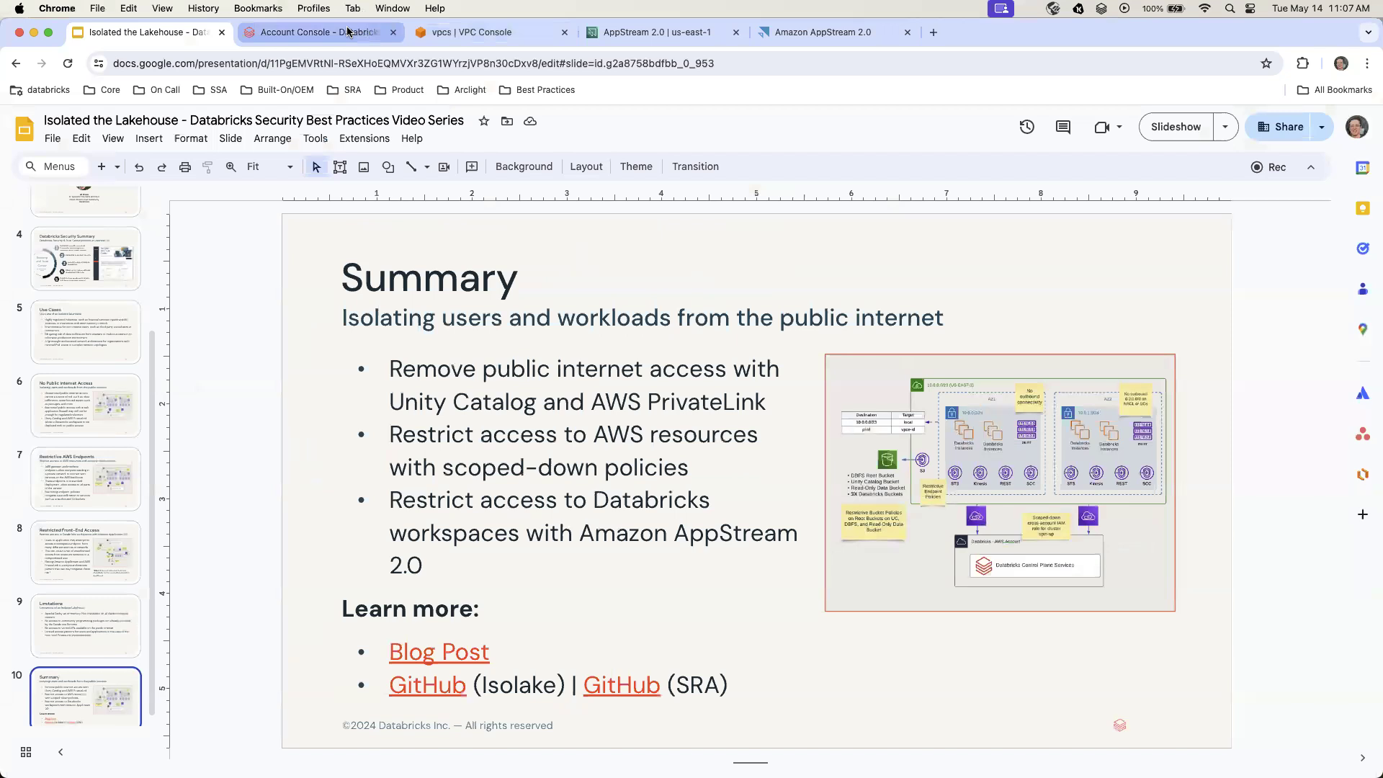
Open the isolake workspace's configuration in Account Console and inspect its private access settings.
left_click(310, 31)
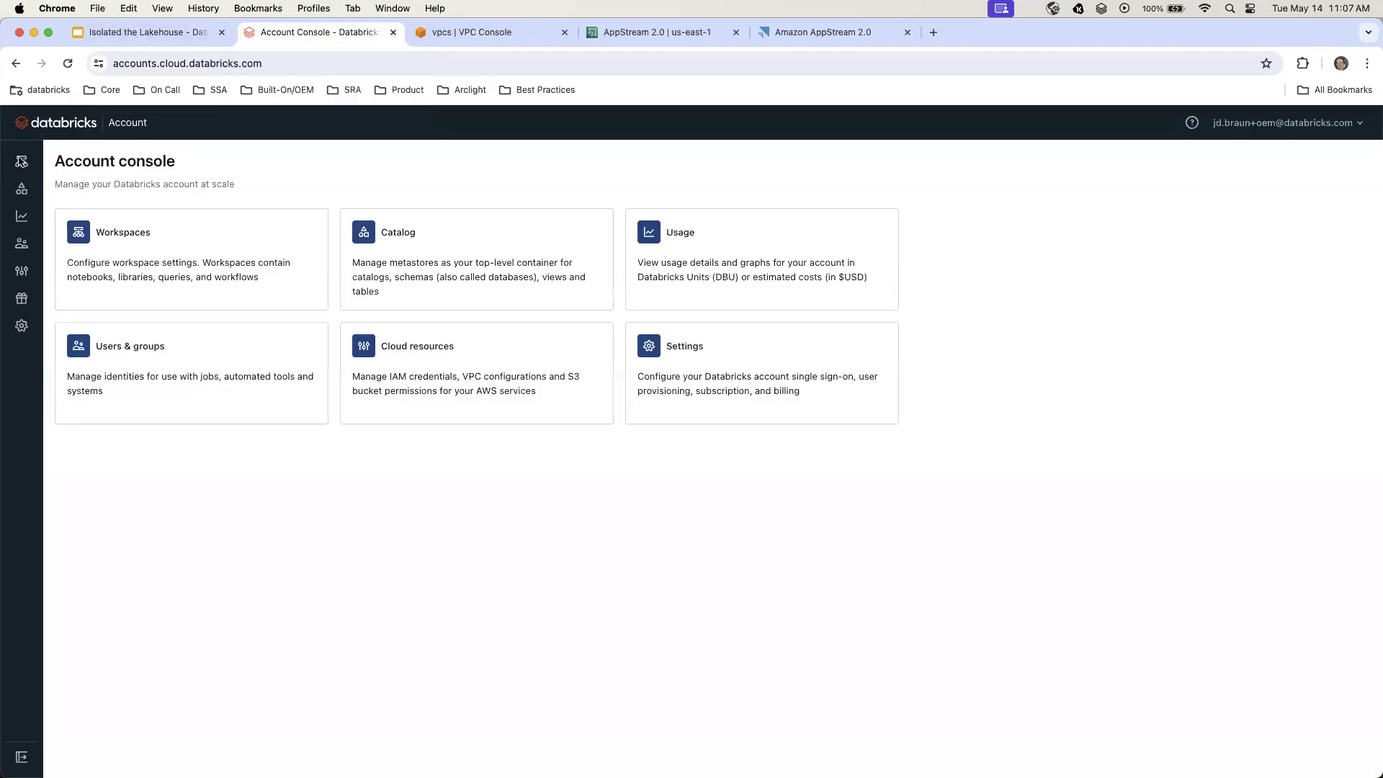
mouse_move(74, 139)
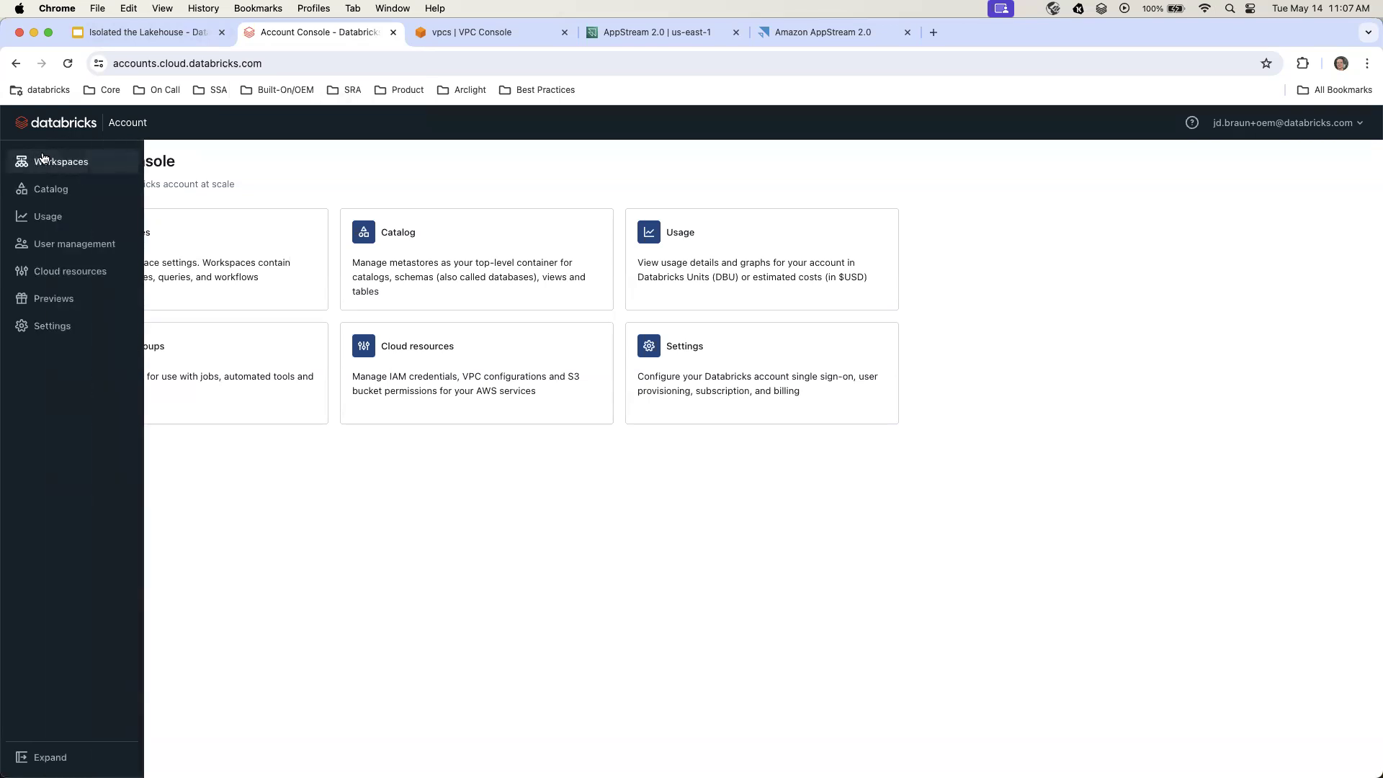
left_click(60, 161)
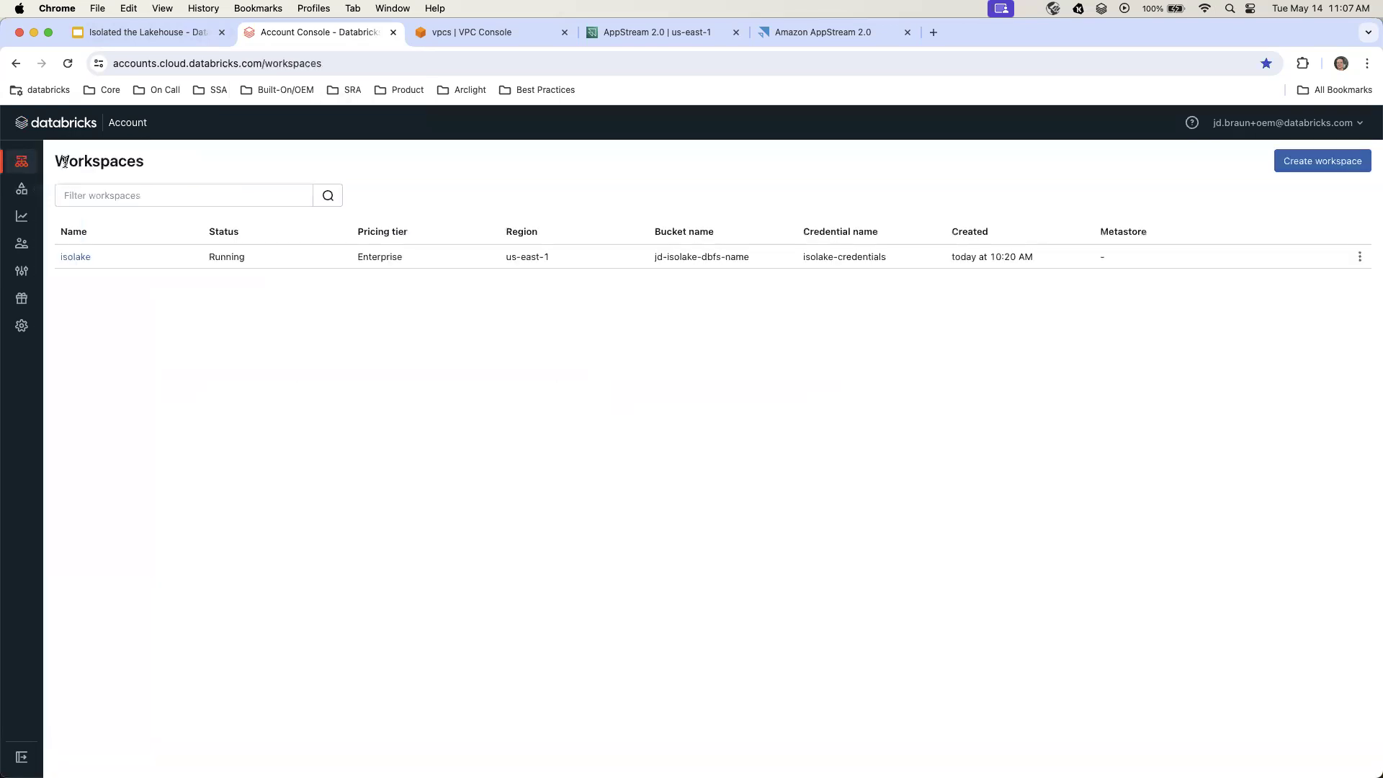
double_click(75, 256)
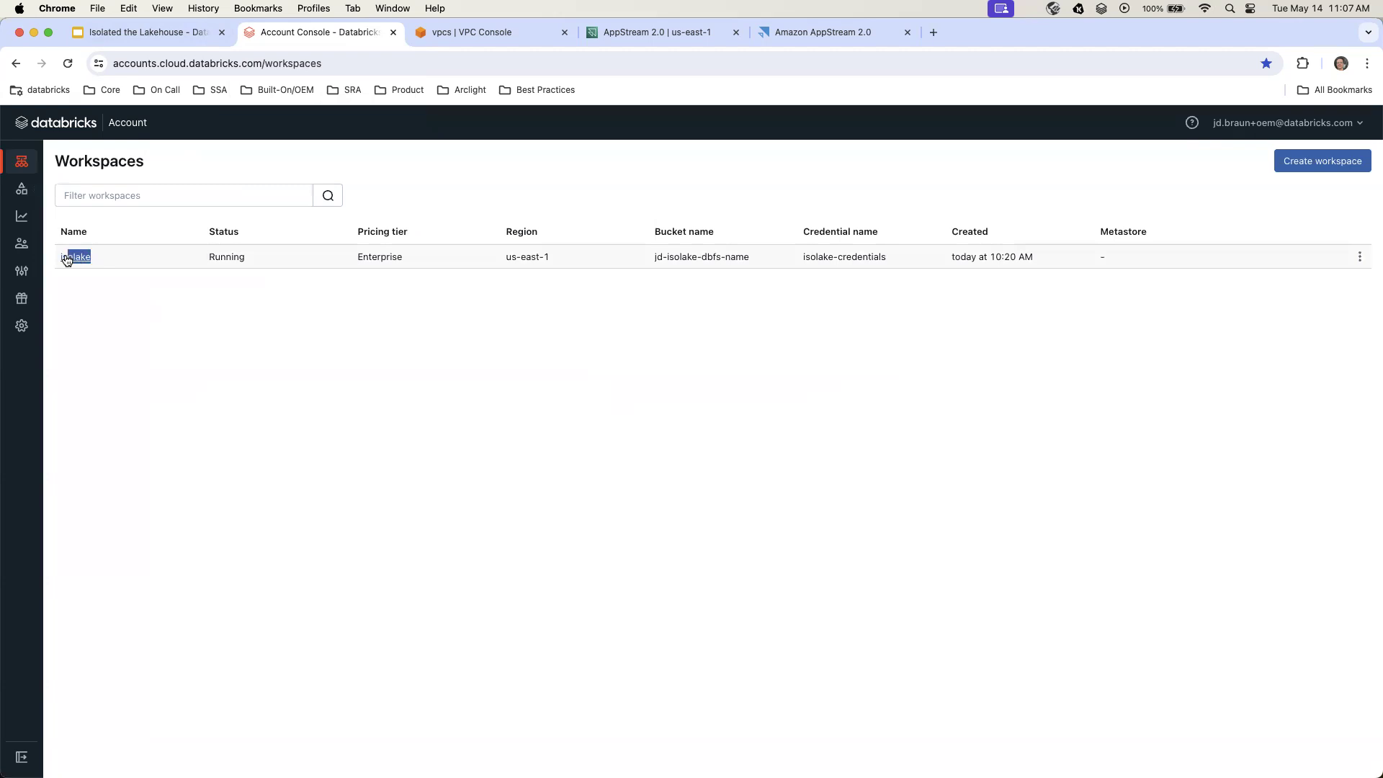
left_click(79, 257)
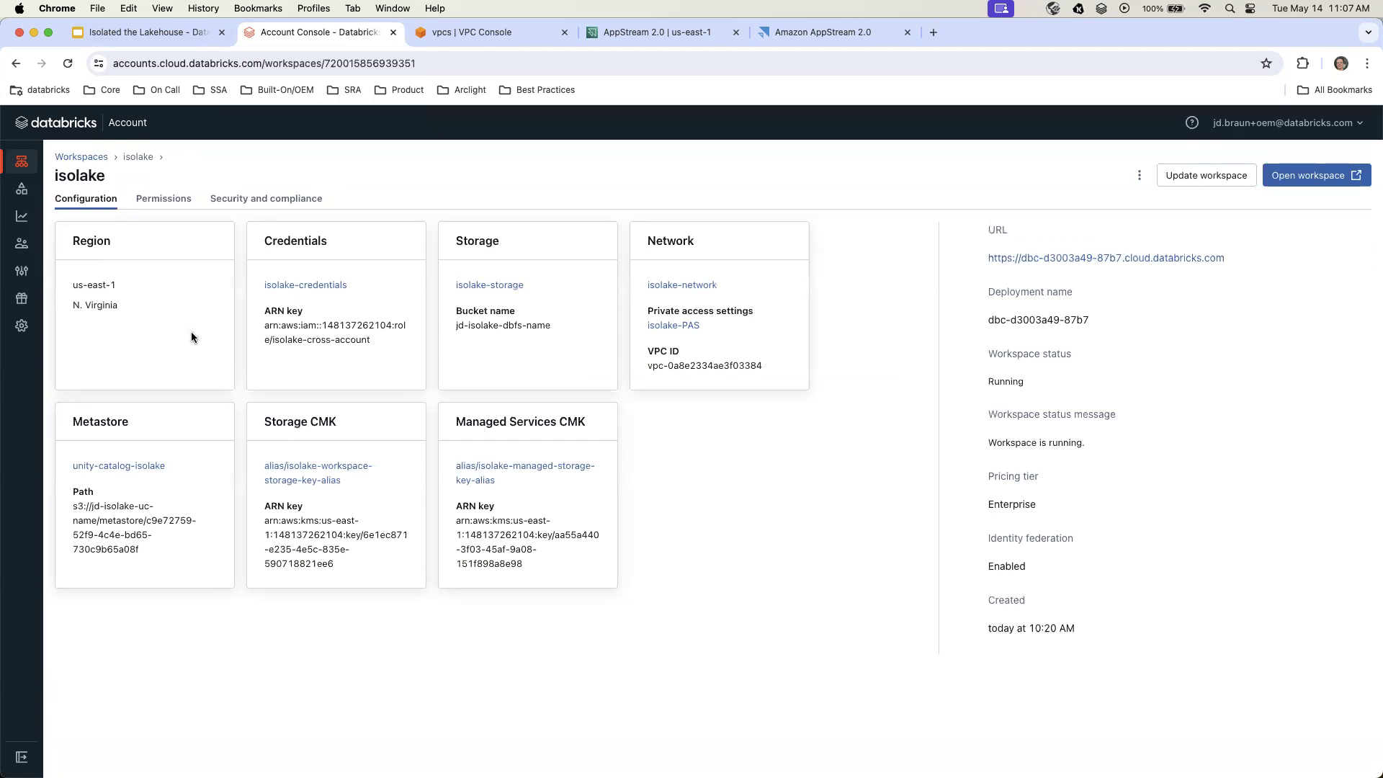
mouse_move(249, 329)
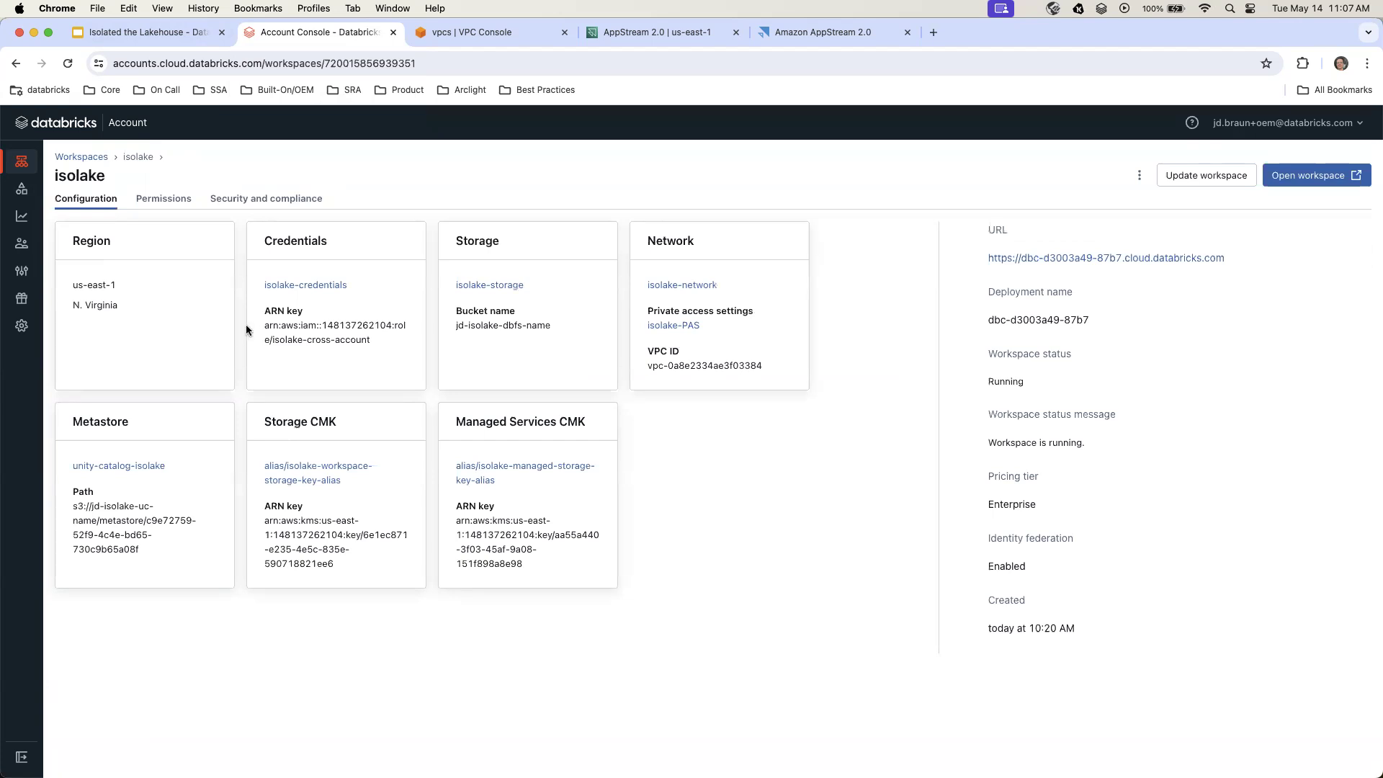
mouse_move(452, 319)
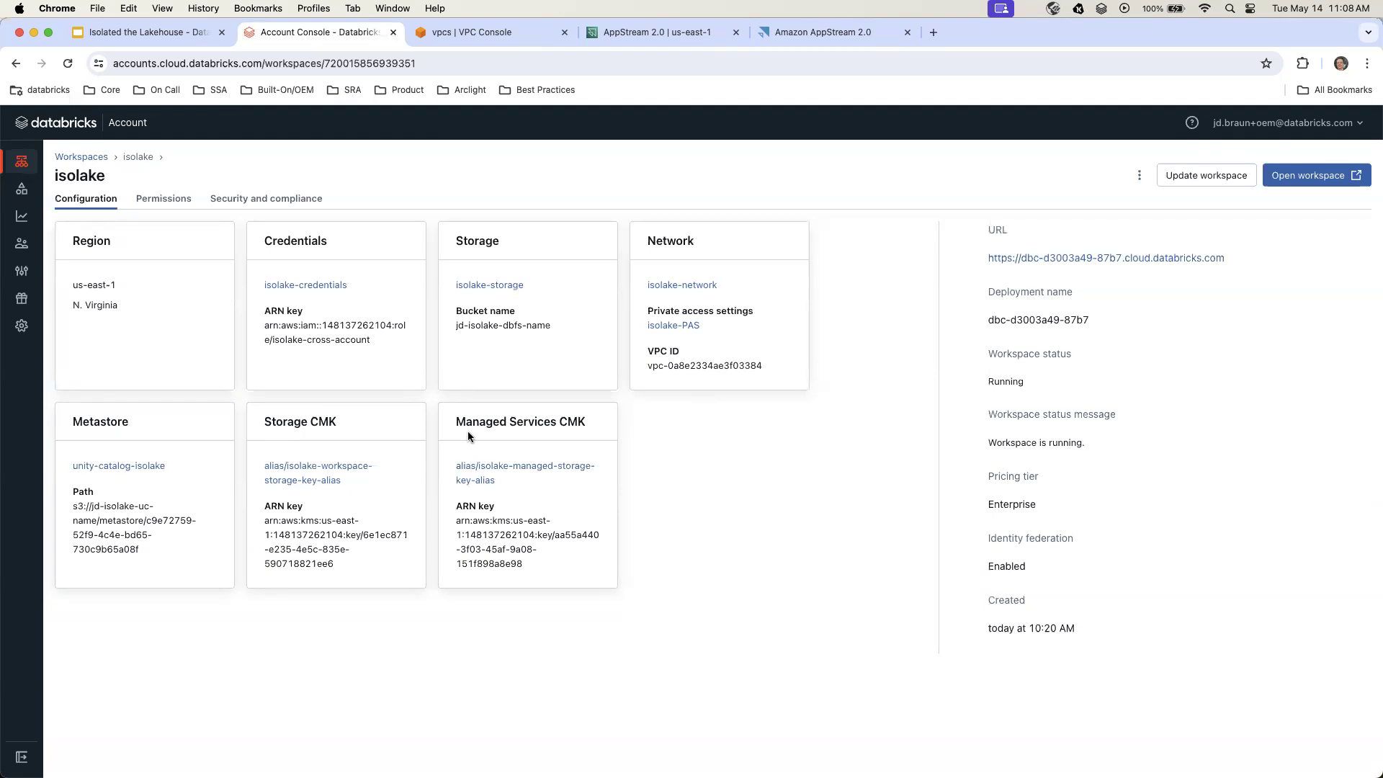
mouse_move(479, 436)
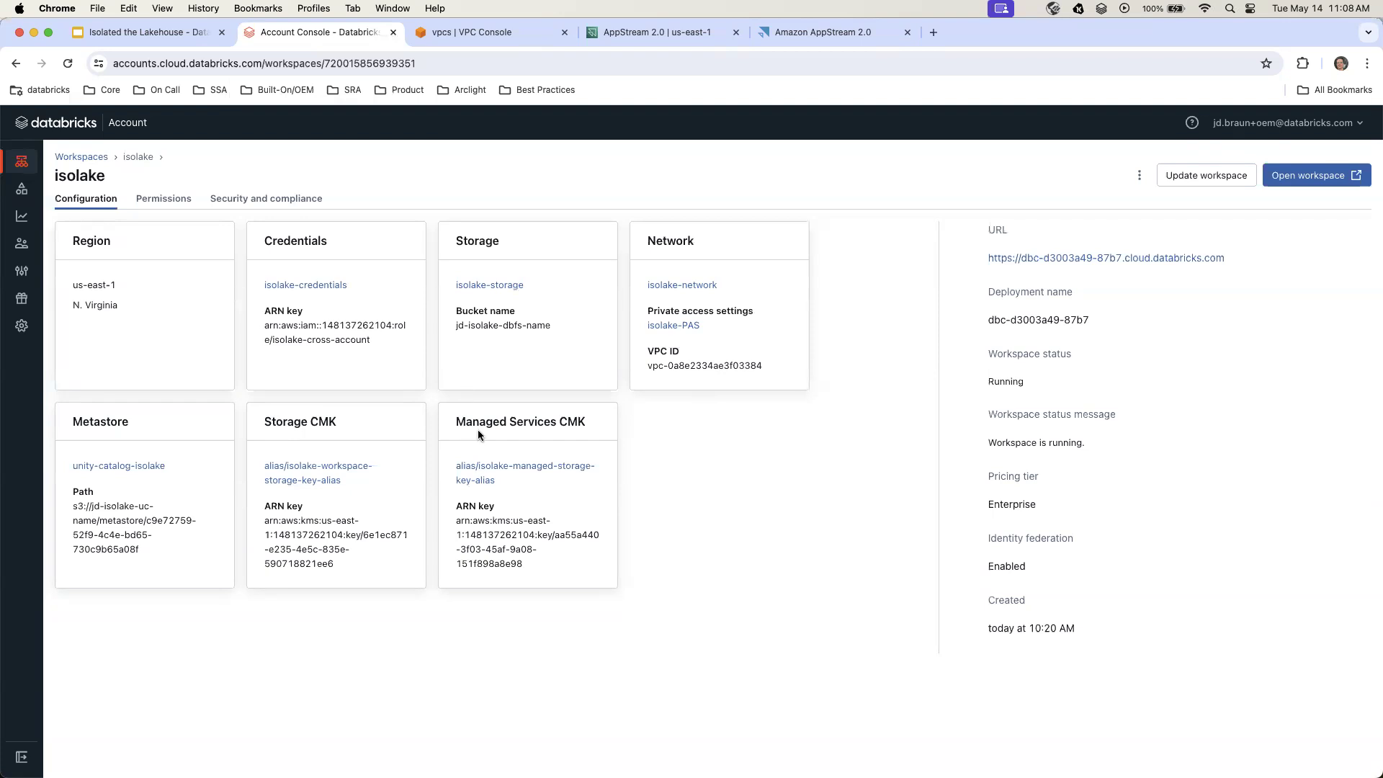
mouse_move(612, 345)
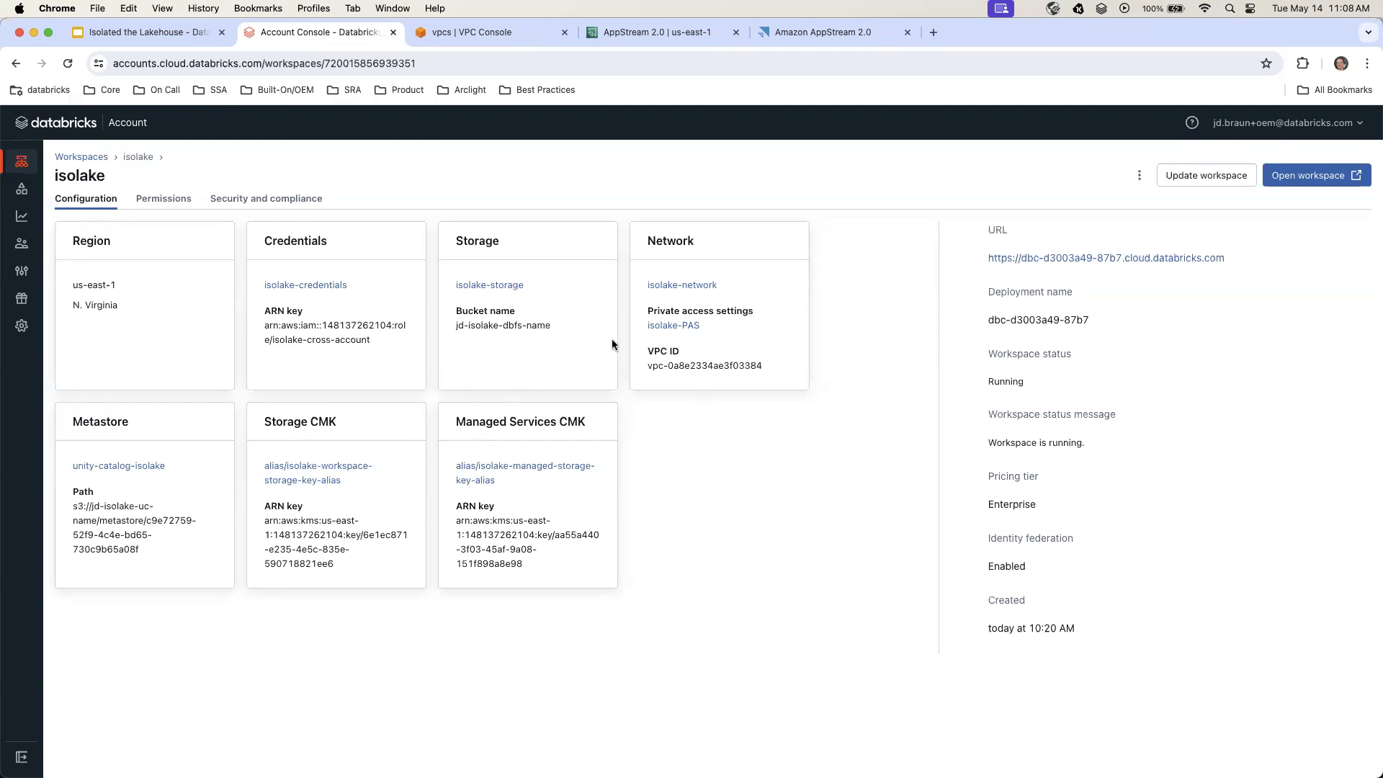
double_click(706, 310)
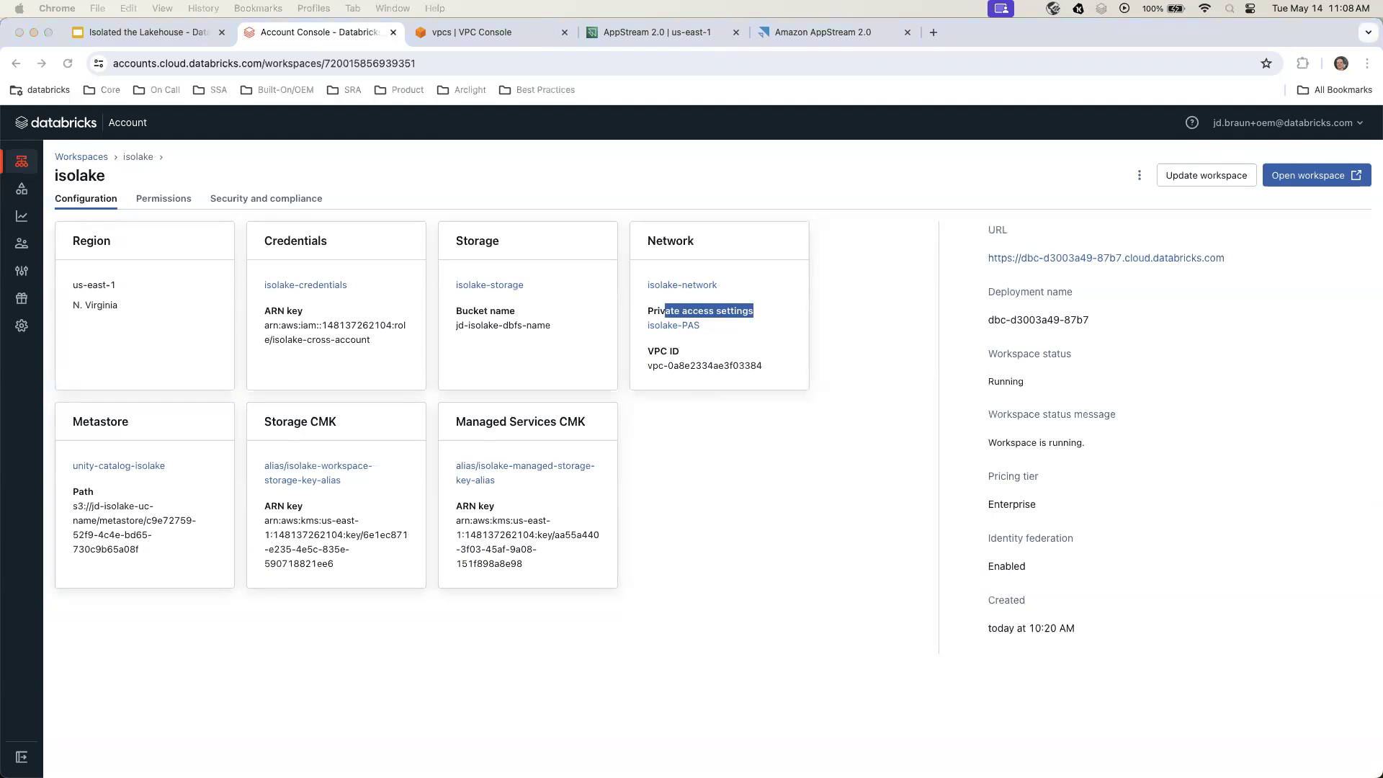
Check isolake-PAS has public access disabled, then launch the isolake workspace.
left_click(673, 326)
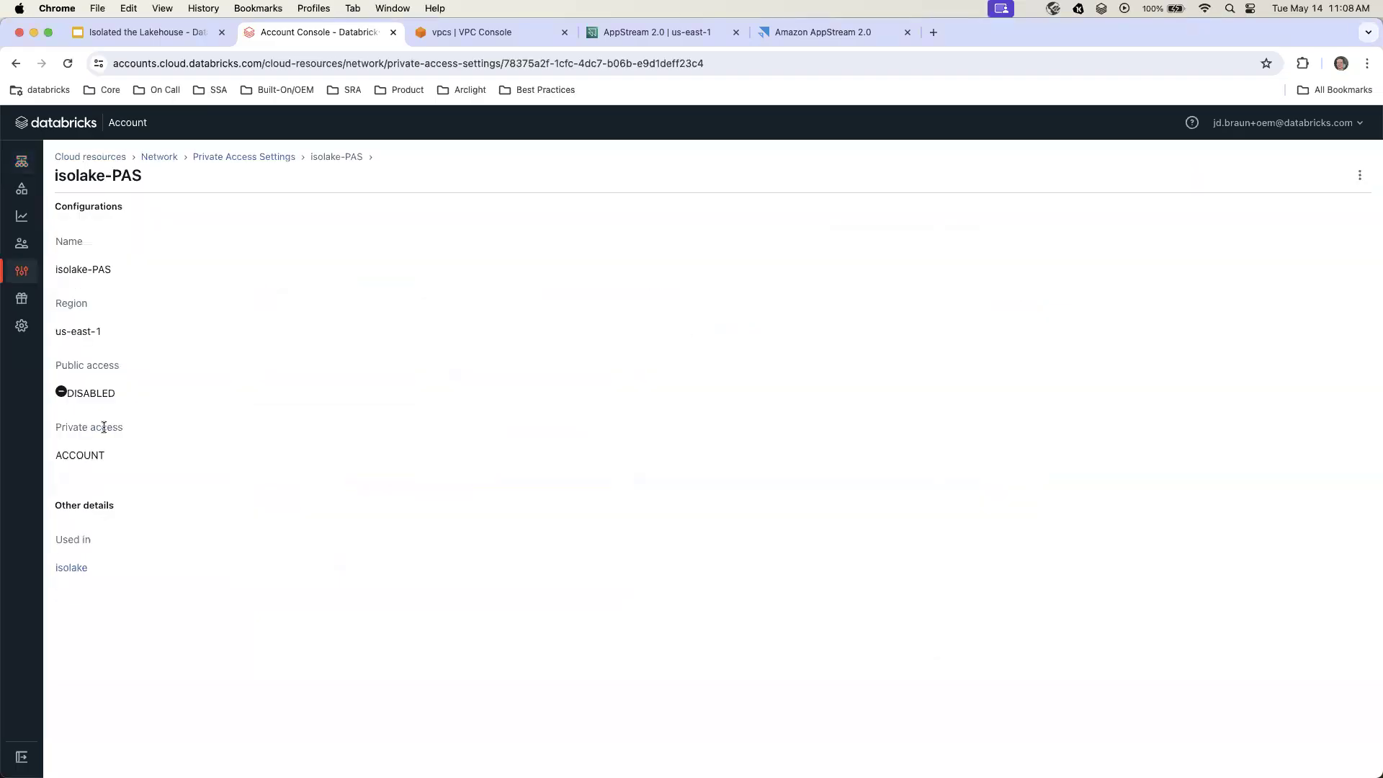
double_click(102, 365)
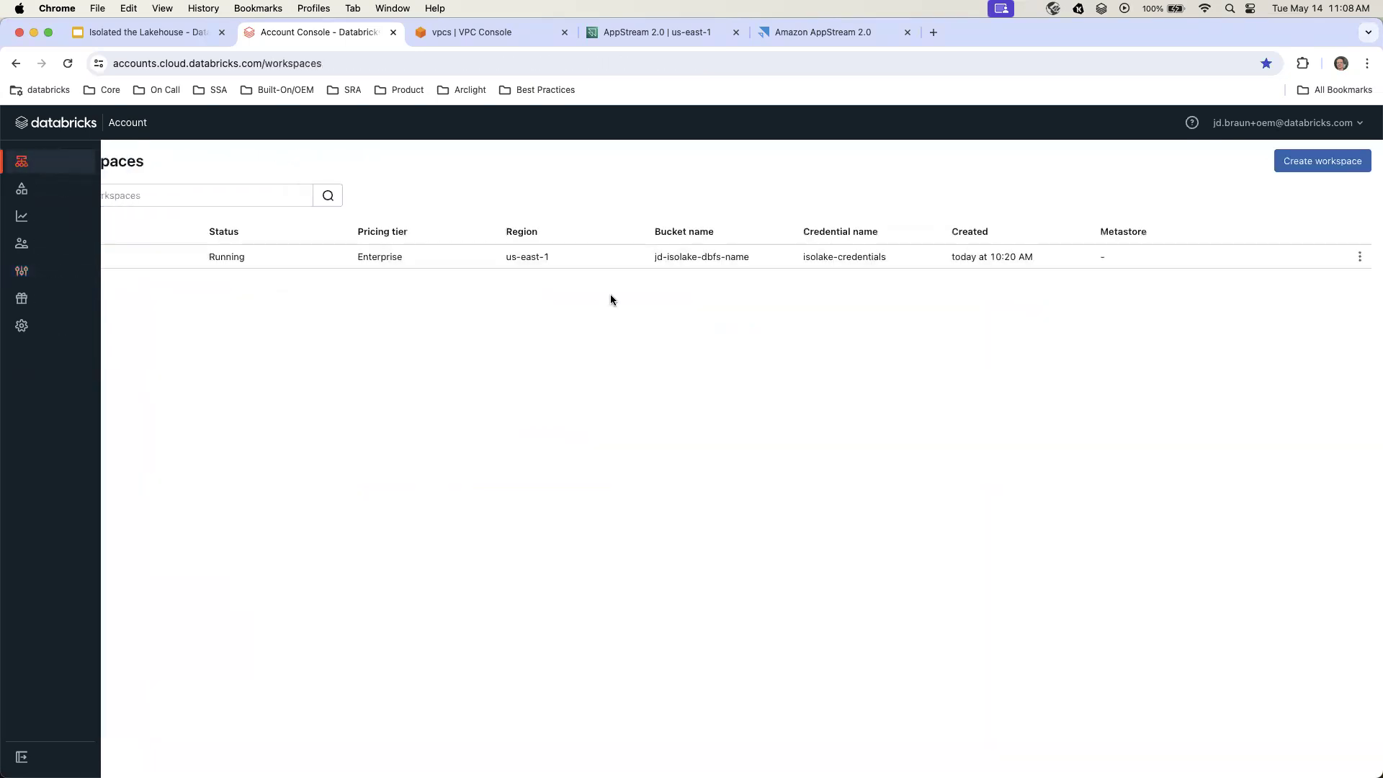
left_click(227, 256)
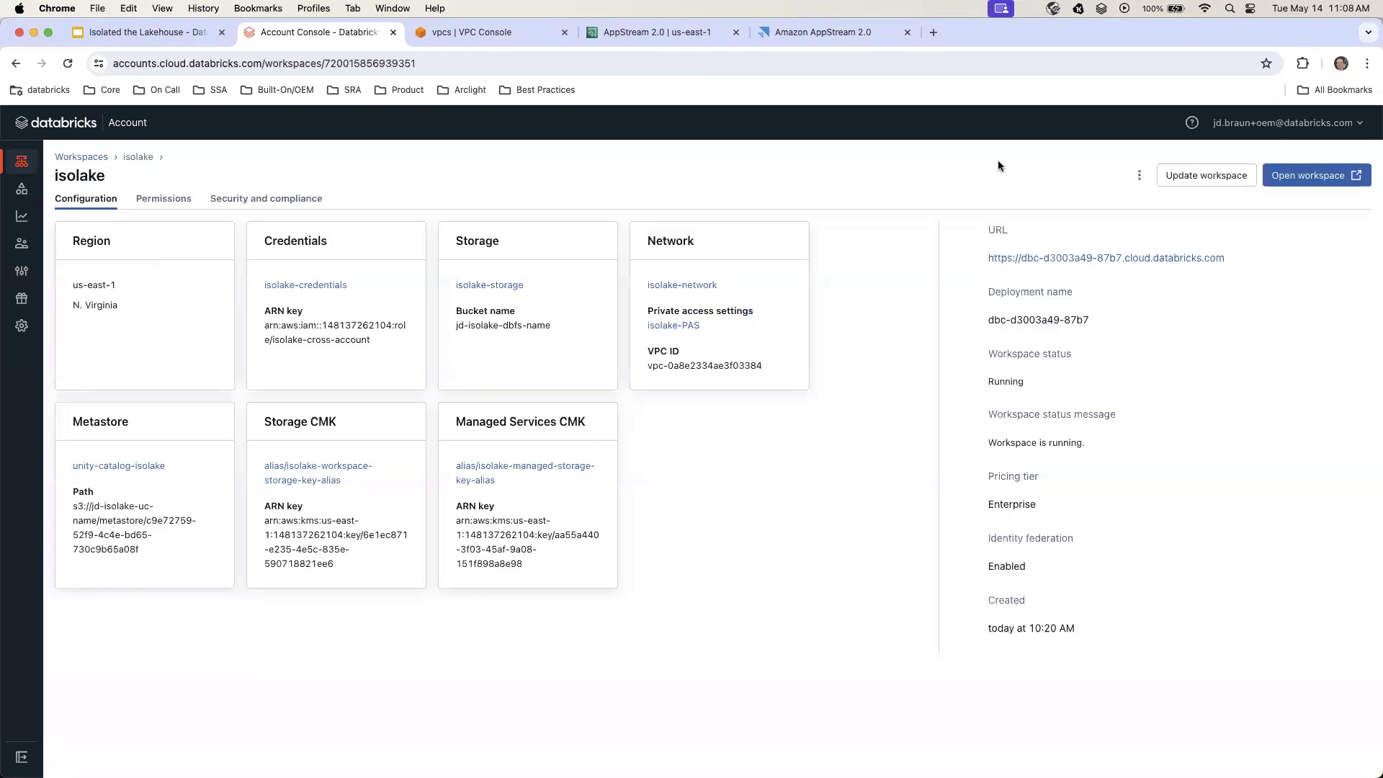
left_click(1315, 174)
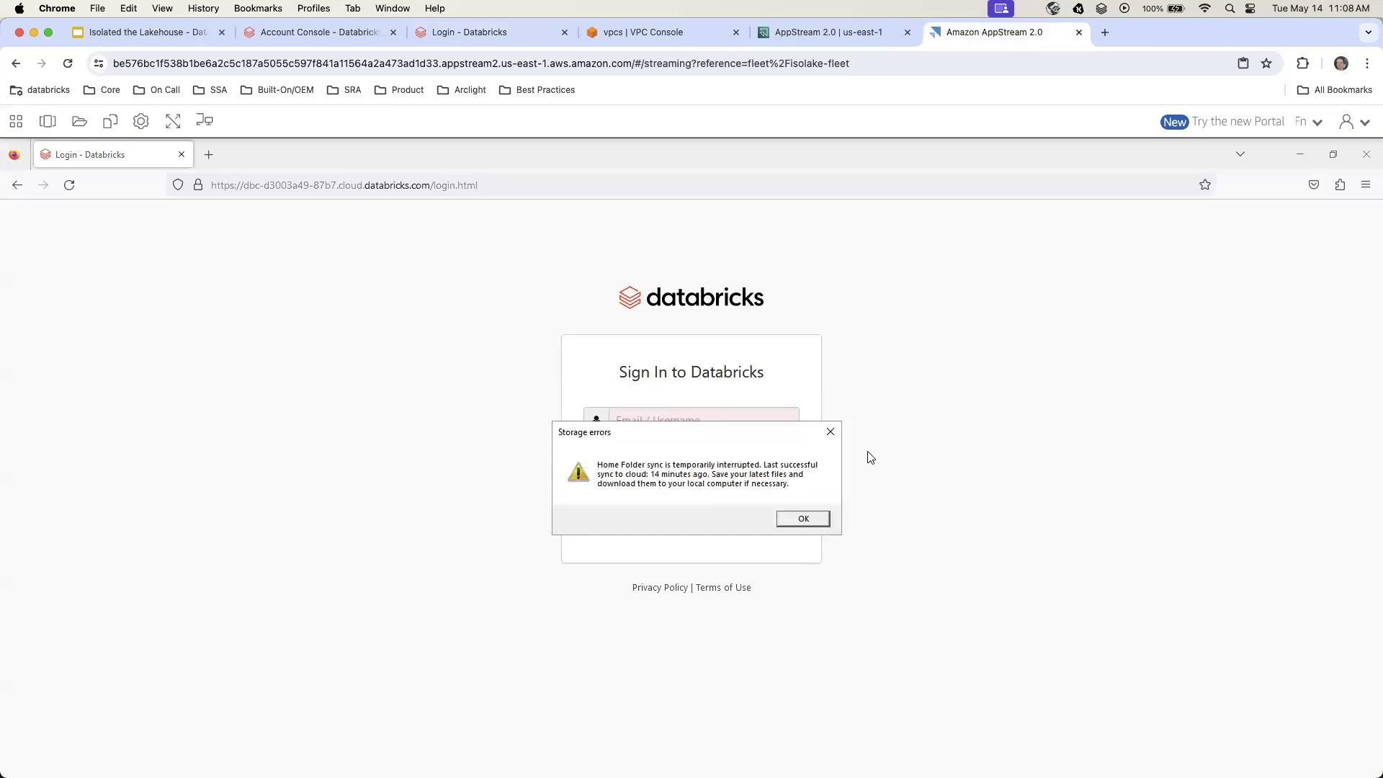
Dismiss the storage warning, sign in with the jd credentials, and decline saving the password.
left_click(802, 518)
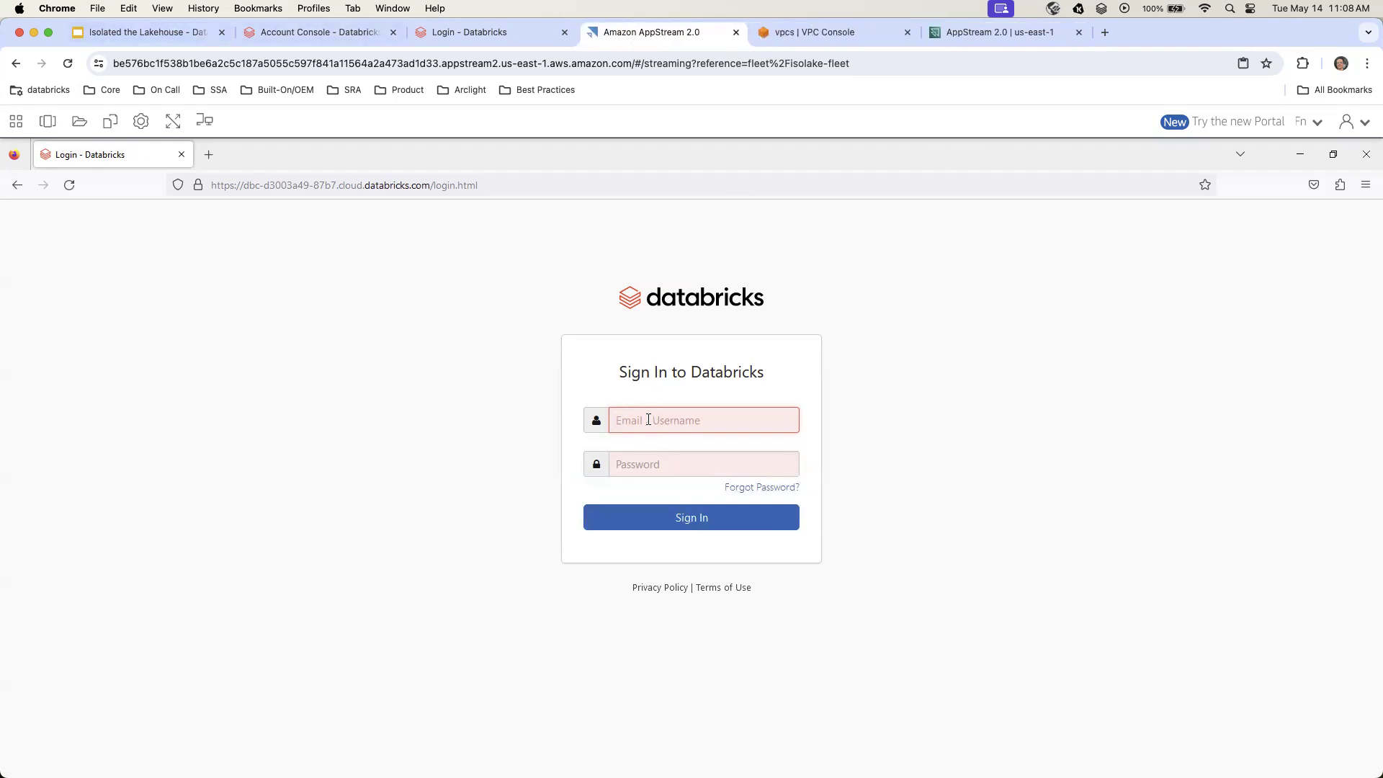
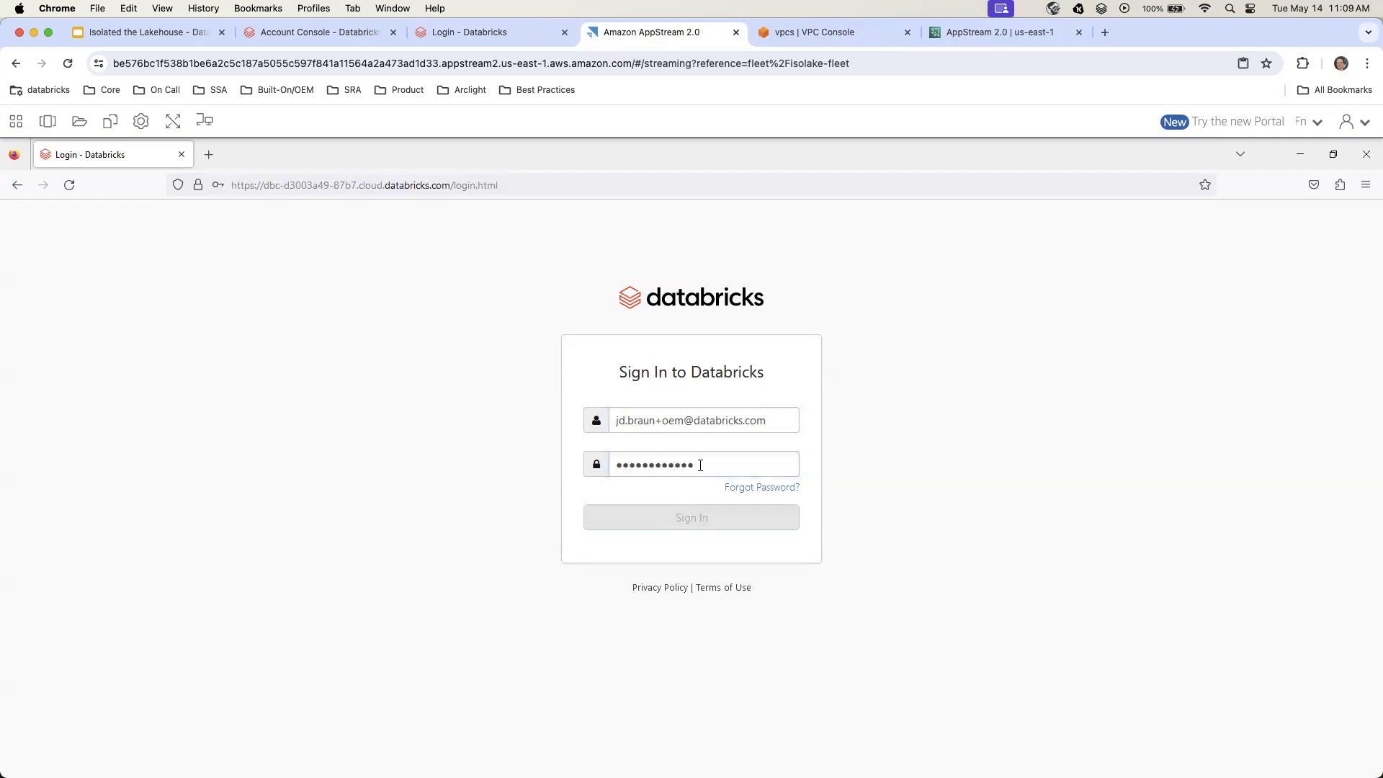
left_click(691, 517)
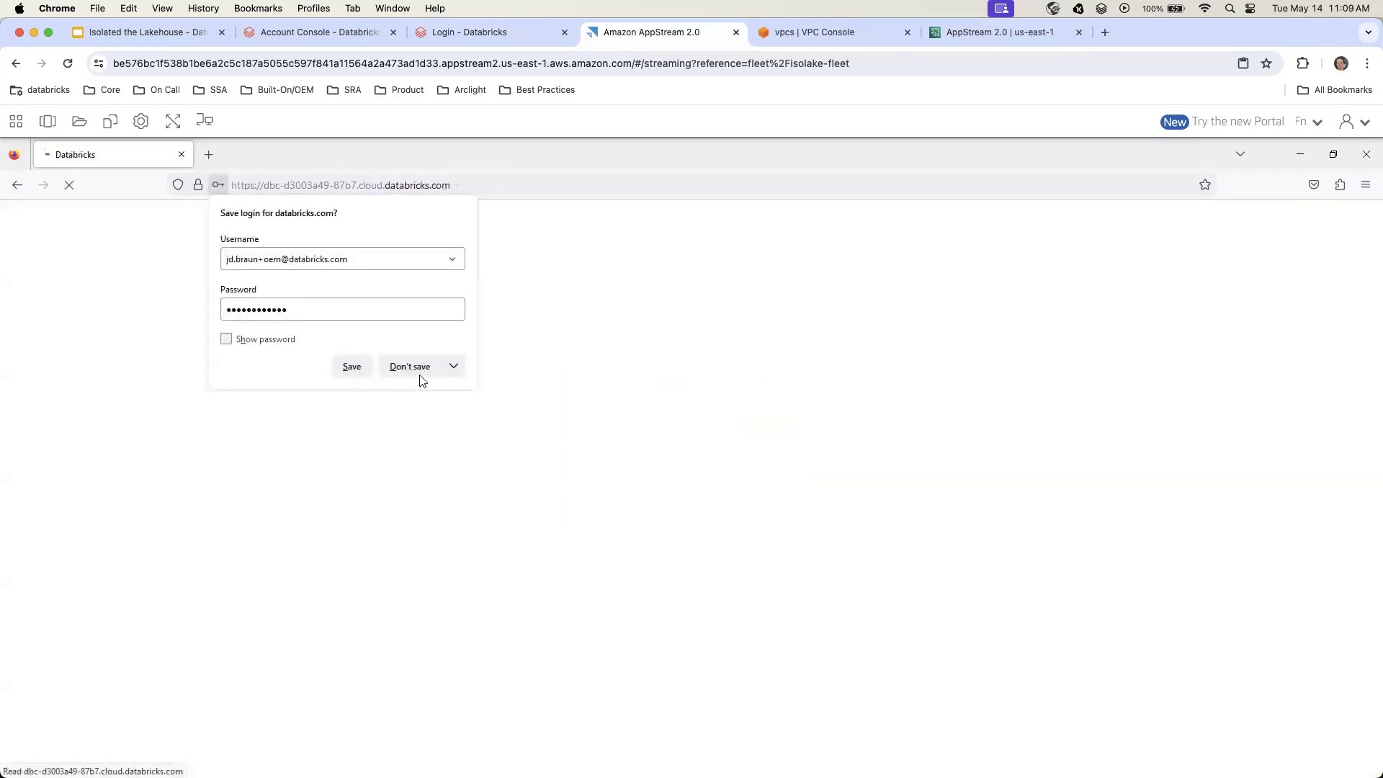
left_click(409, 366)
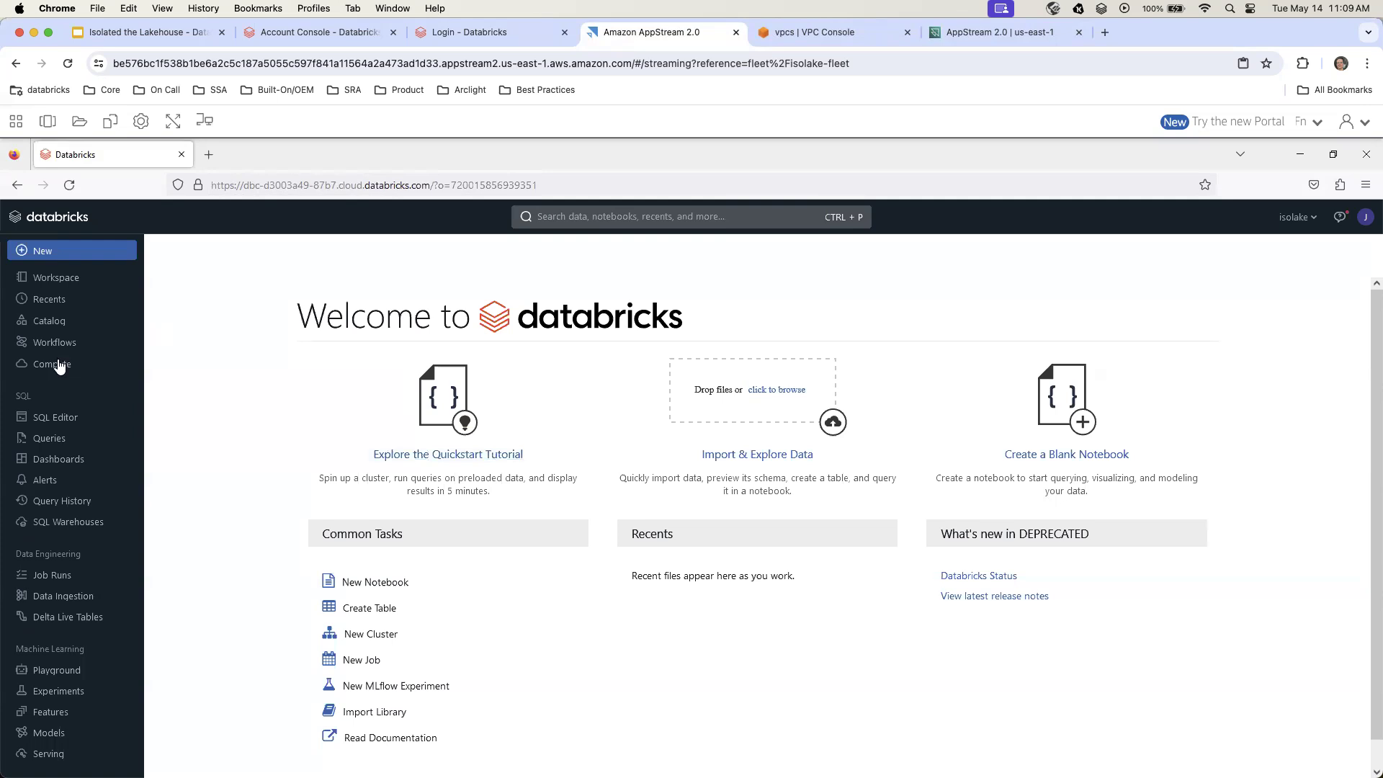
Confirm one cluster is running under Compute, then open the Home folder with the demo notebook.
left_click(51, 363)
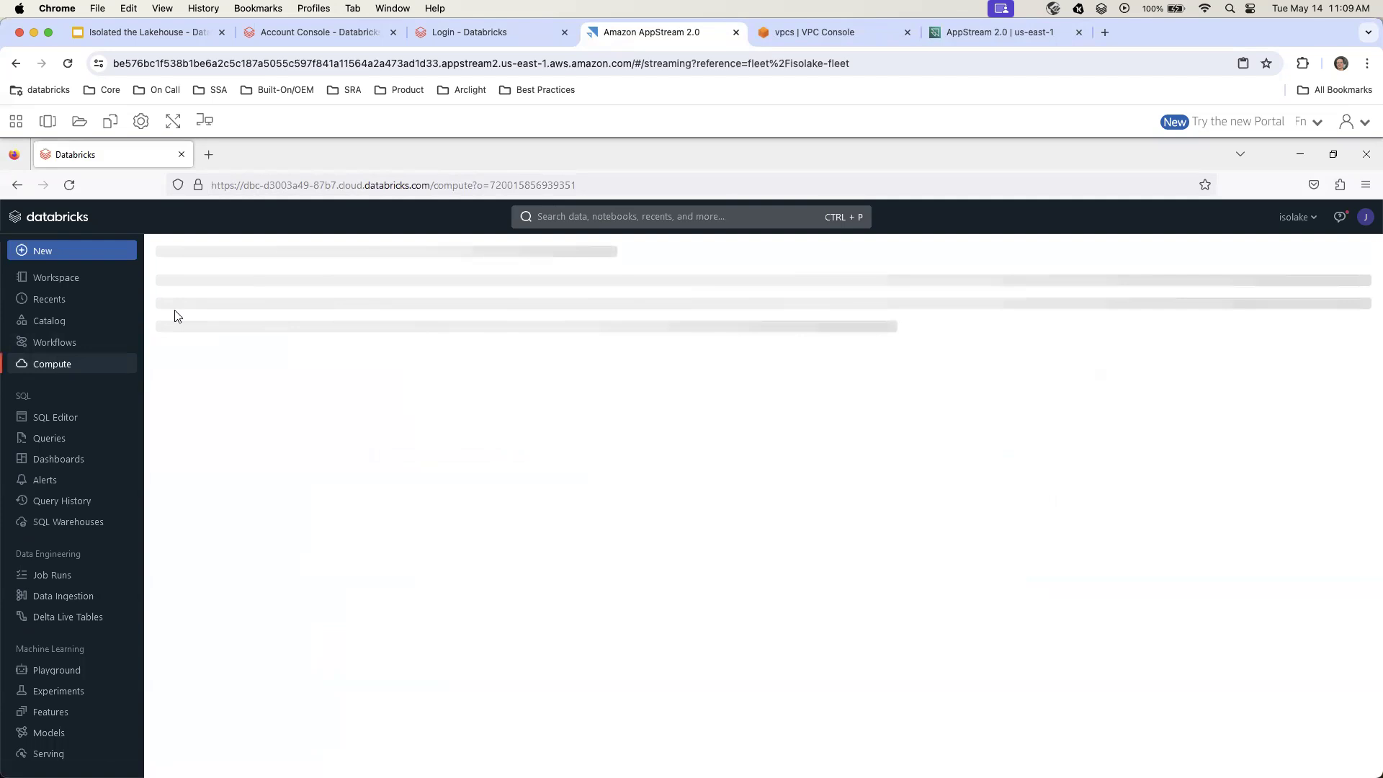
left_click(51, 363)
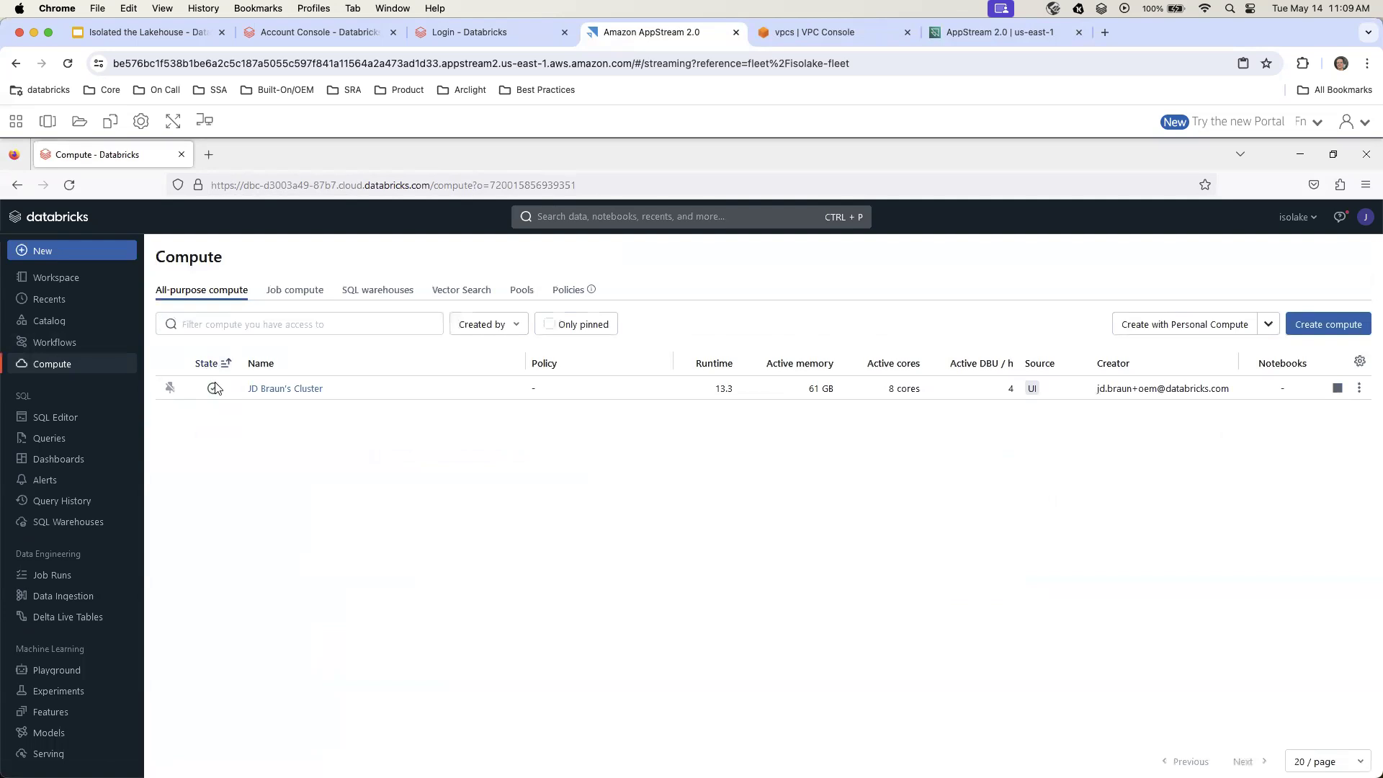
mouse_move(212, 388)
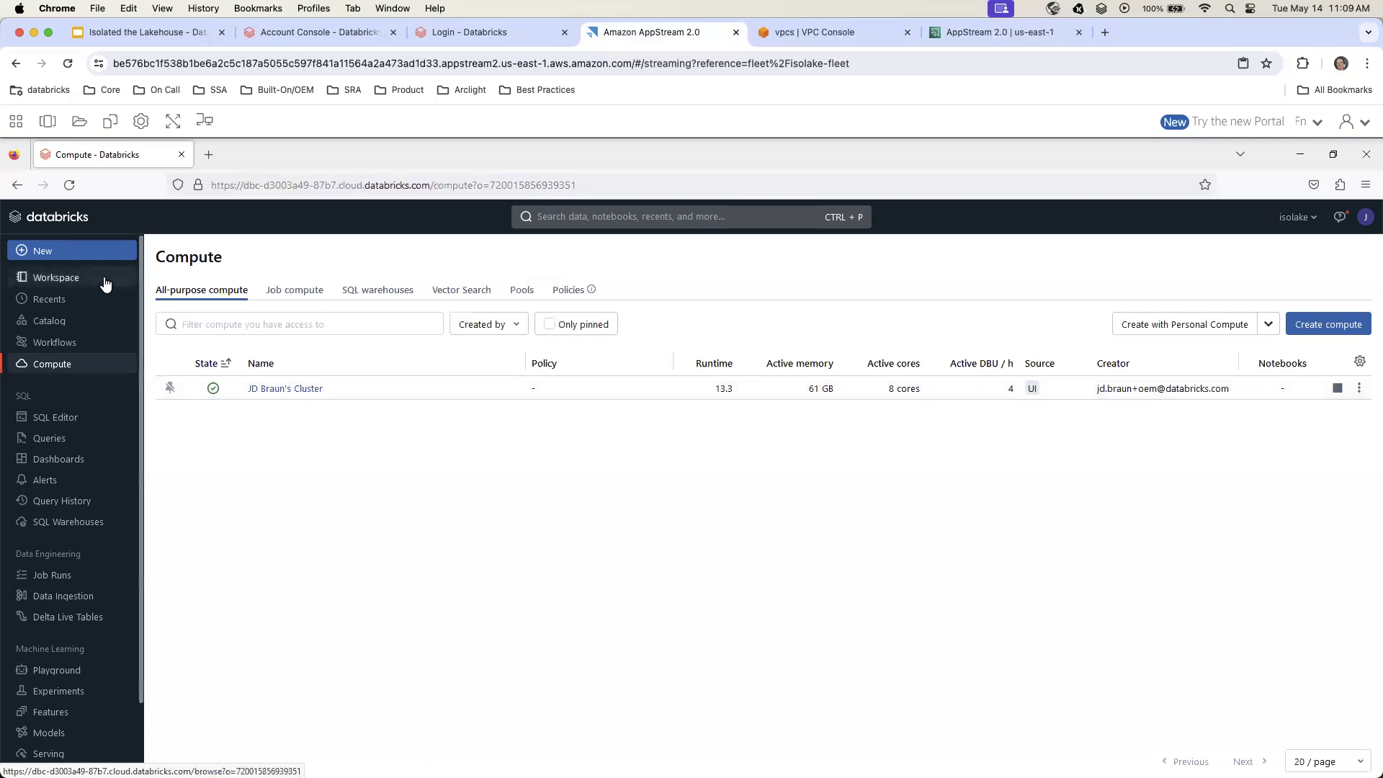
left_click(56, 276)
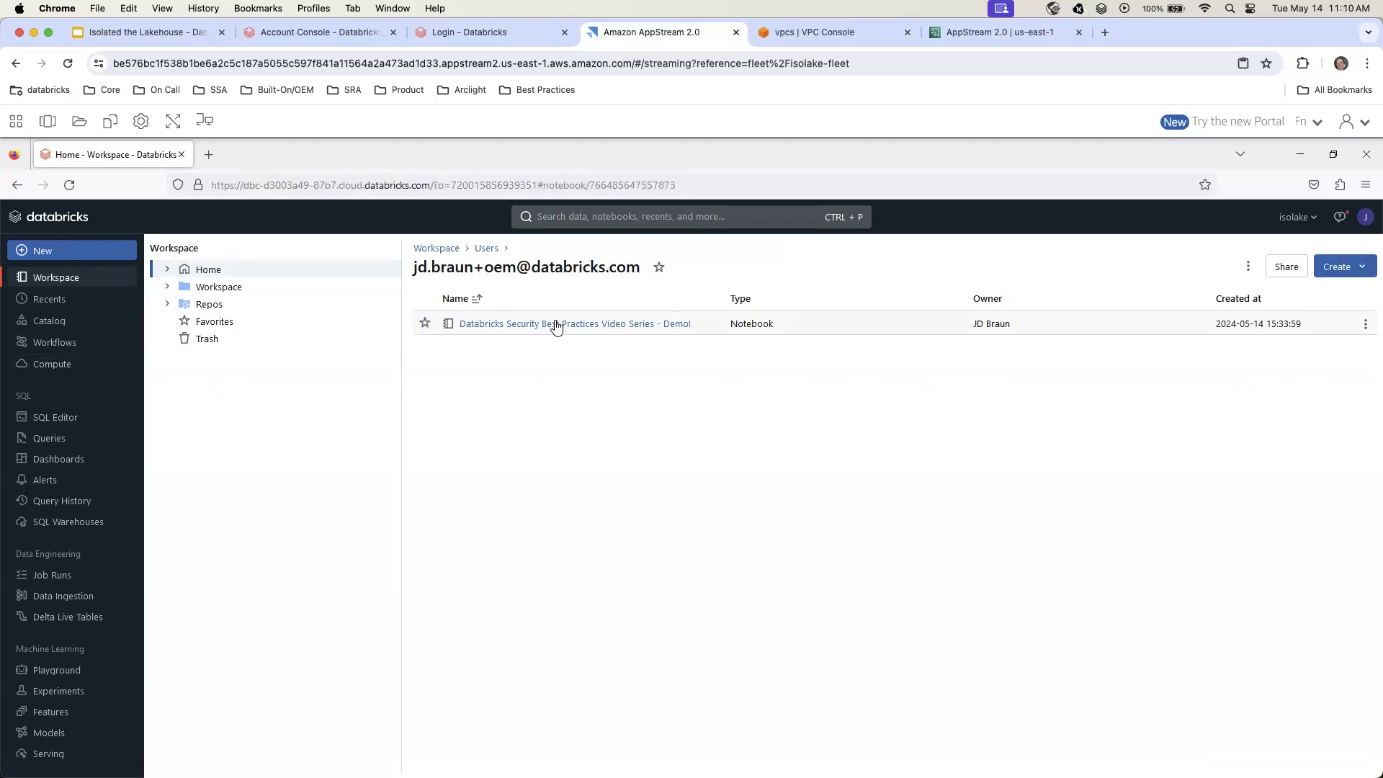
left_click(574, 323)
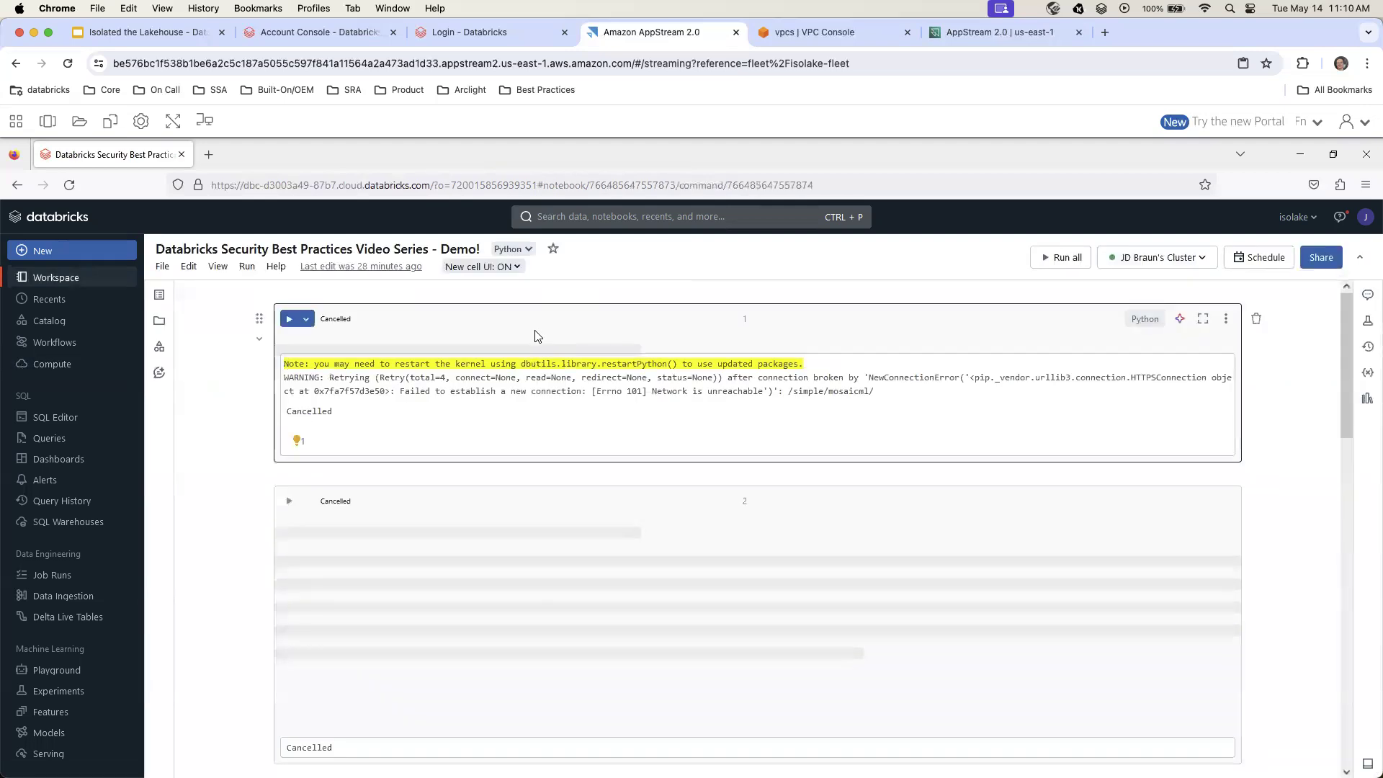
scroll("down", 3)
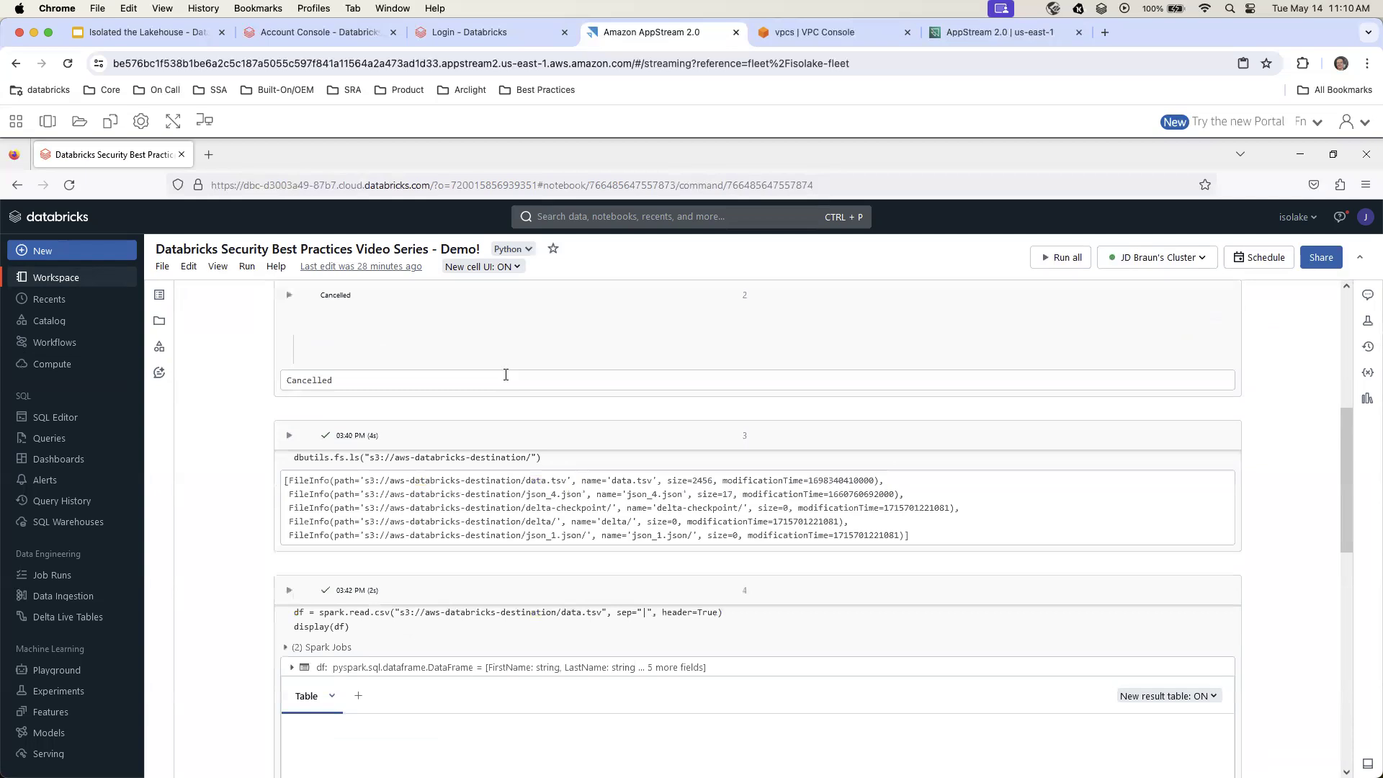
scroll("down", 3)
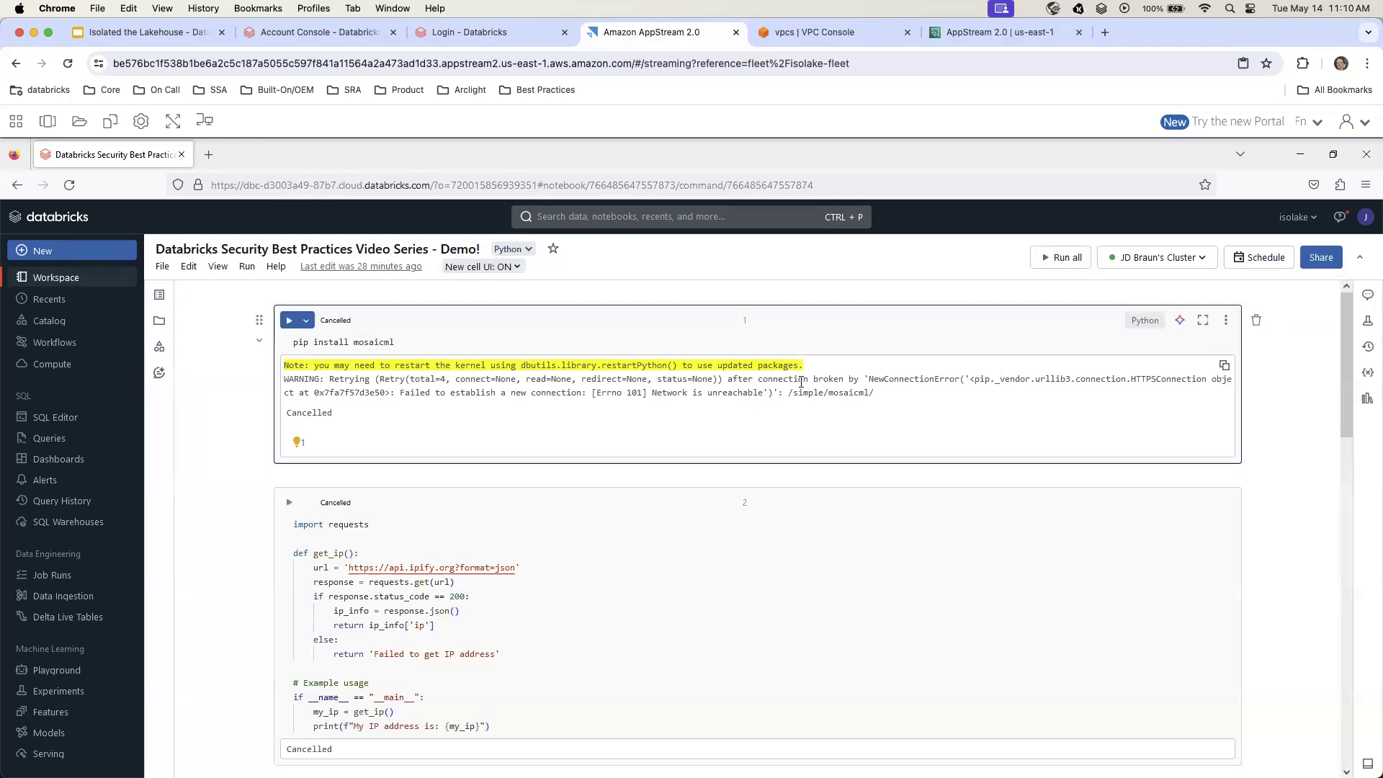
scroll("down", 3)
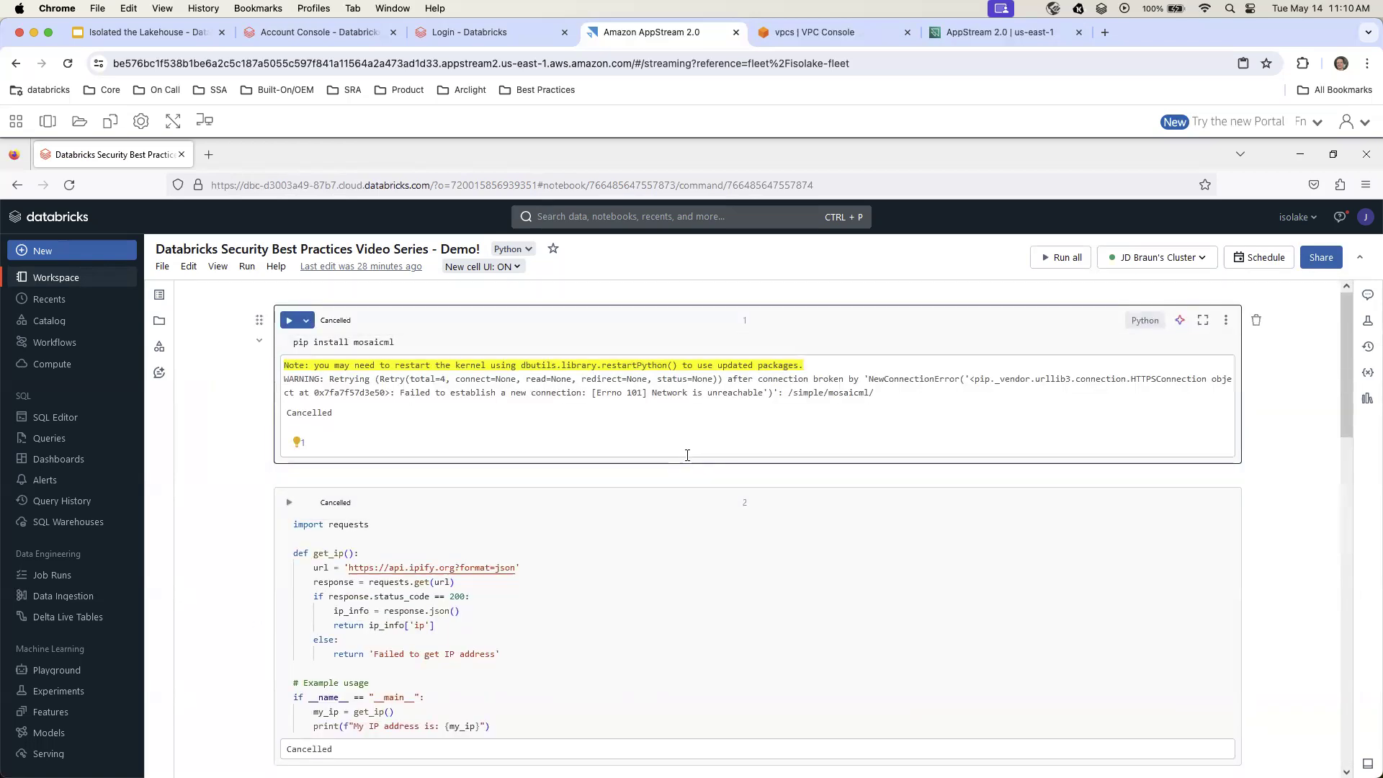
scroll("down", 3)
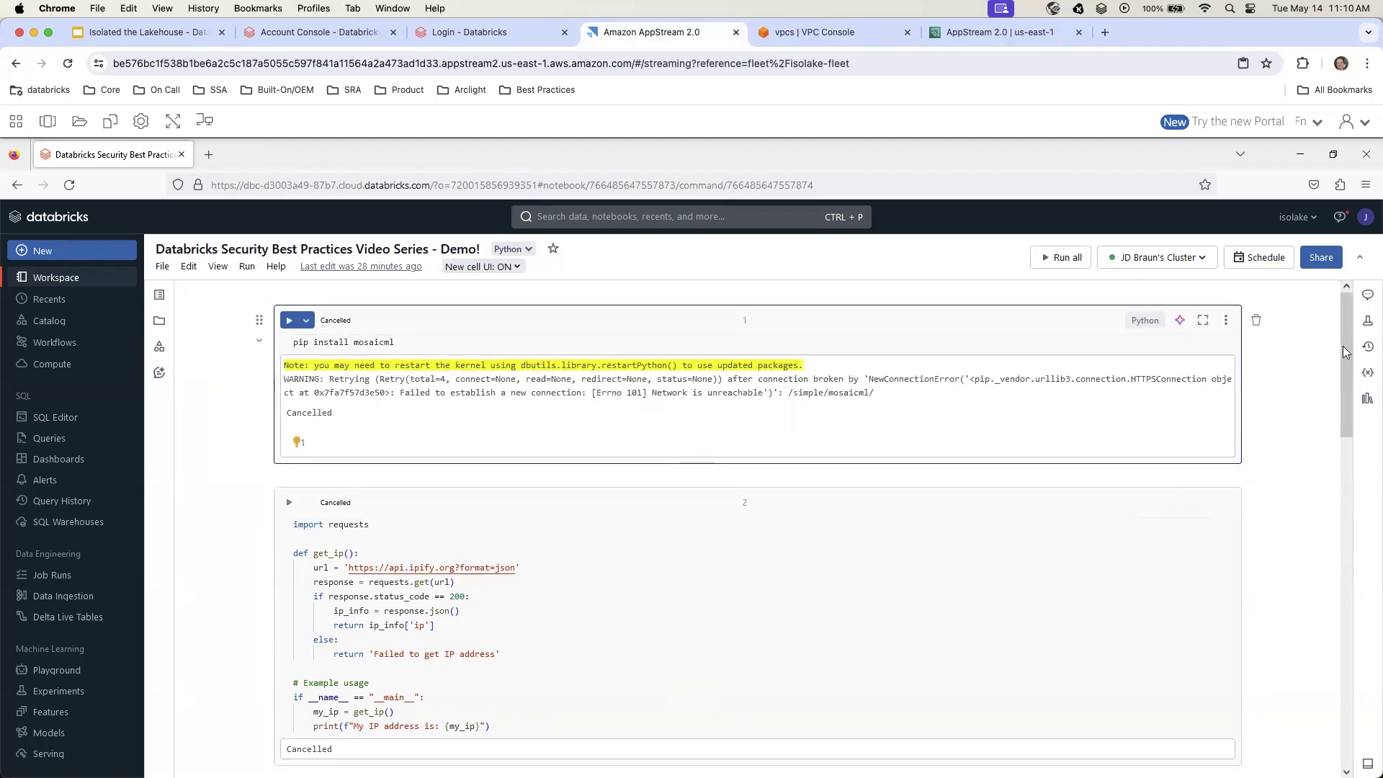
scroll("down", 3)
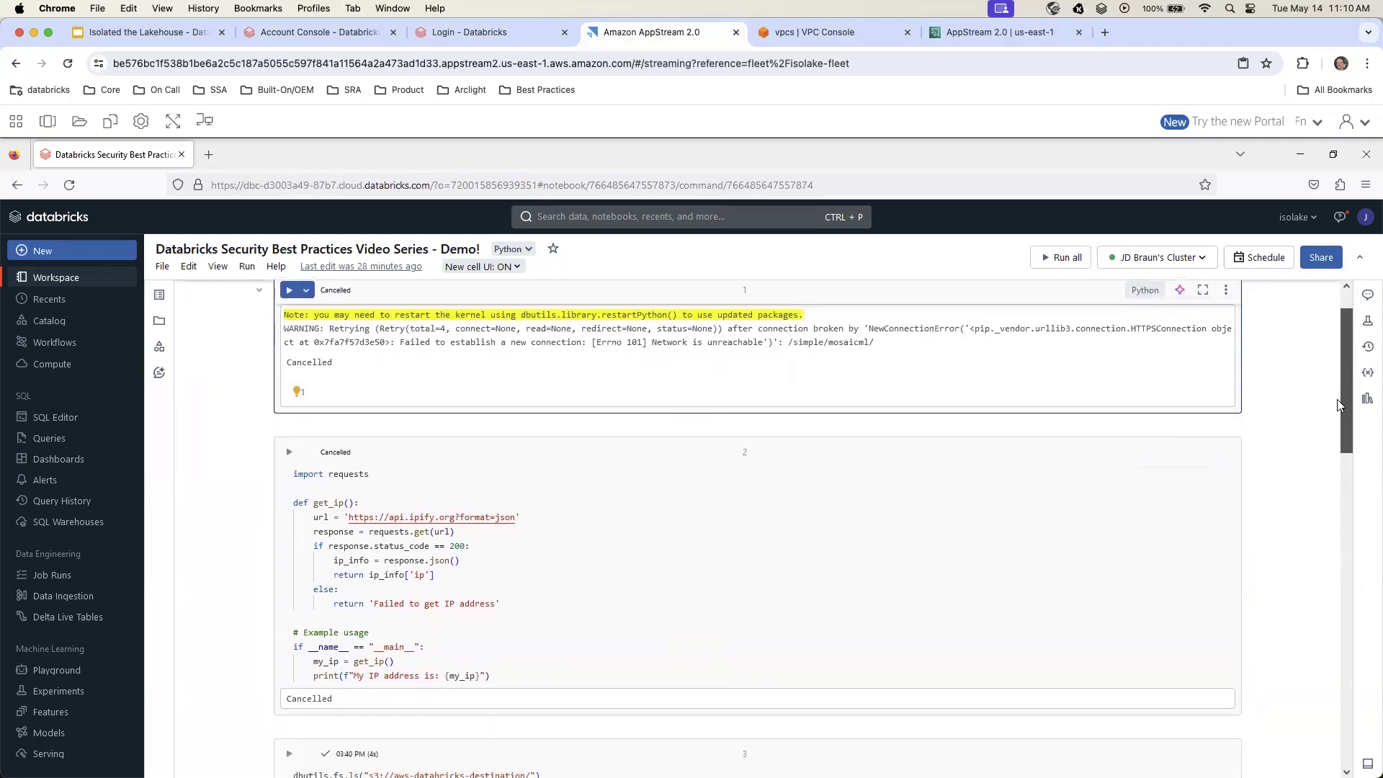
scroll("down", 3)
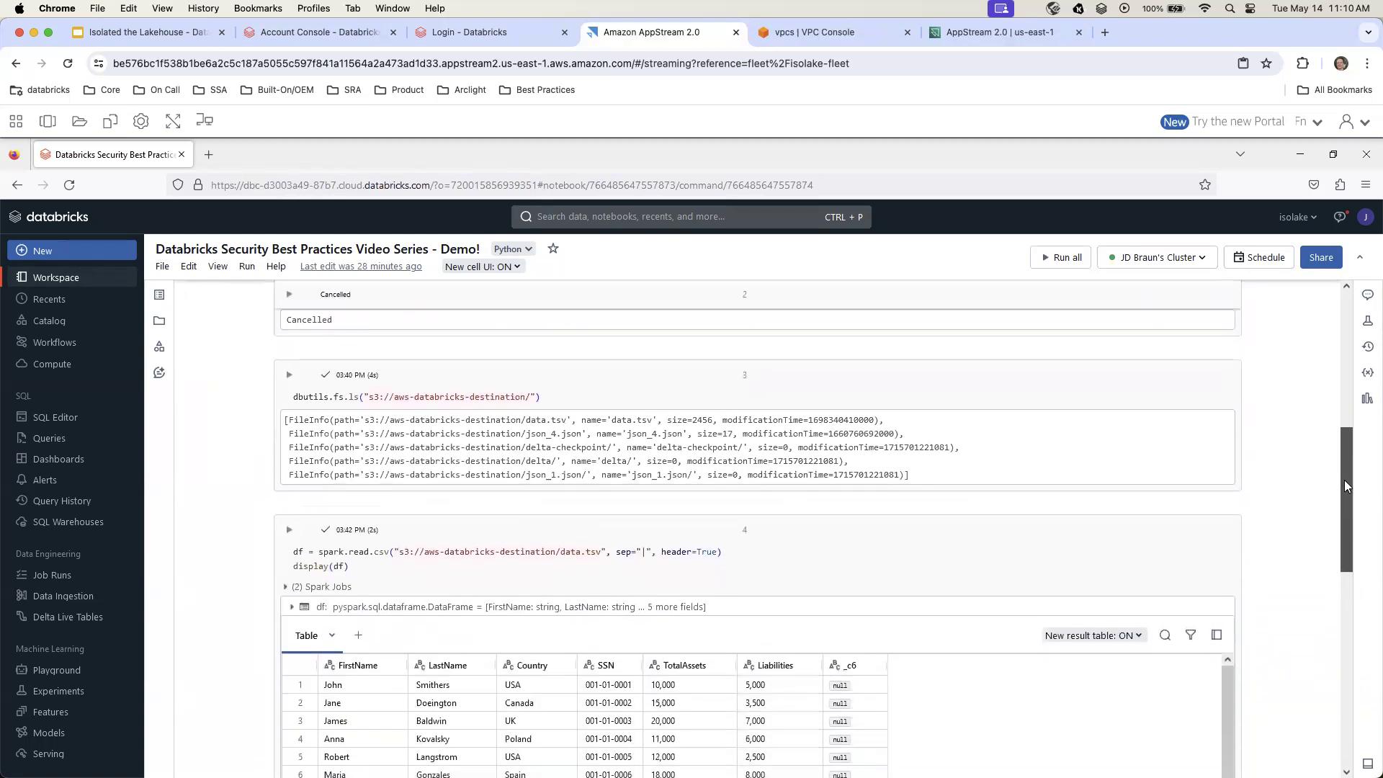
scroll("down", 3)
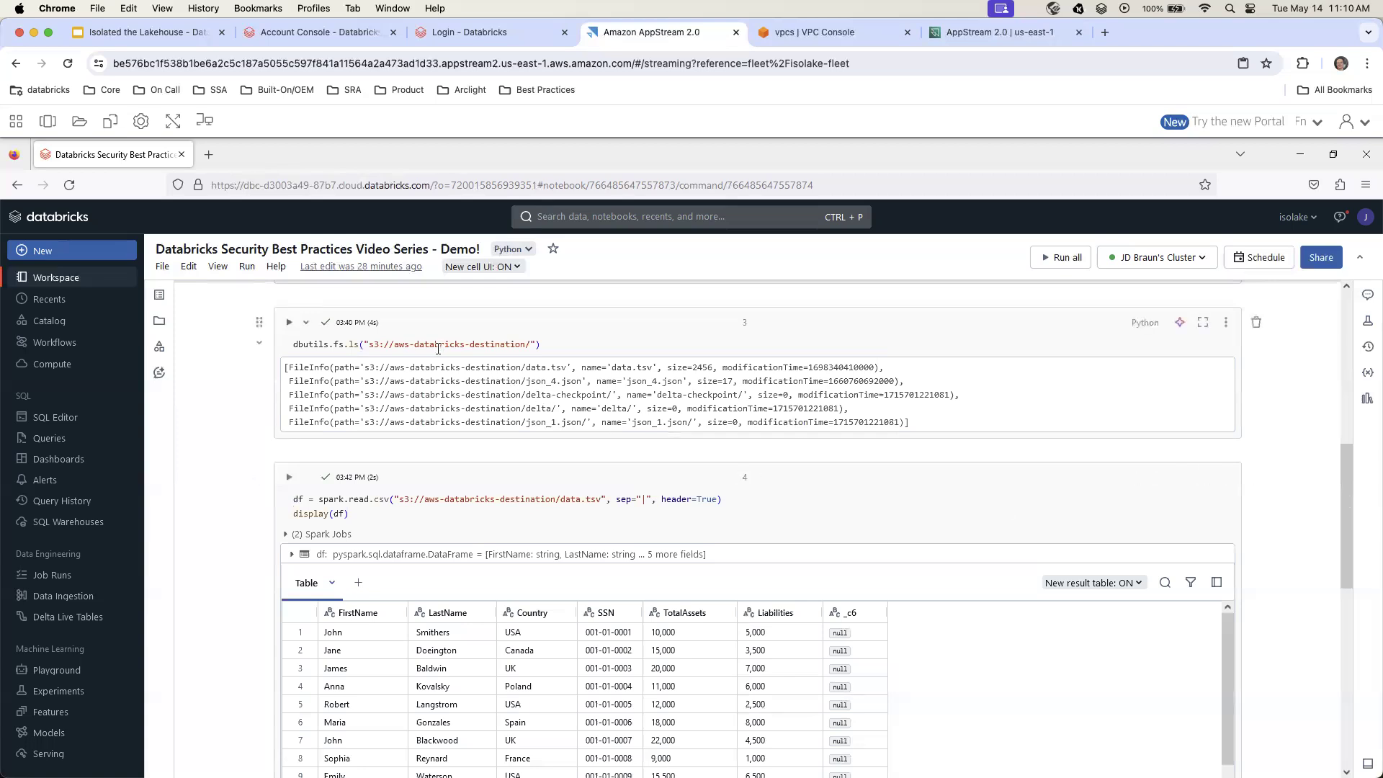
double_click(406, 344)
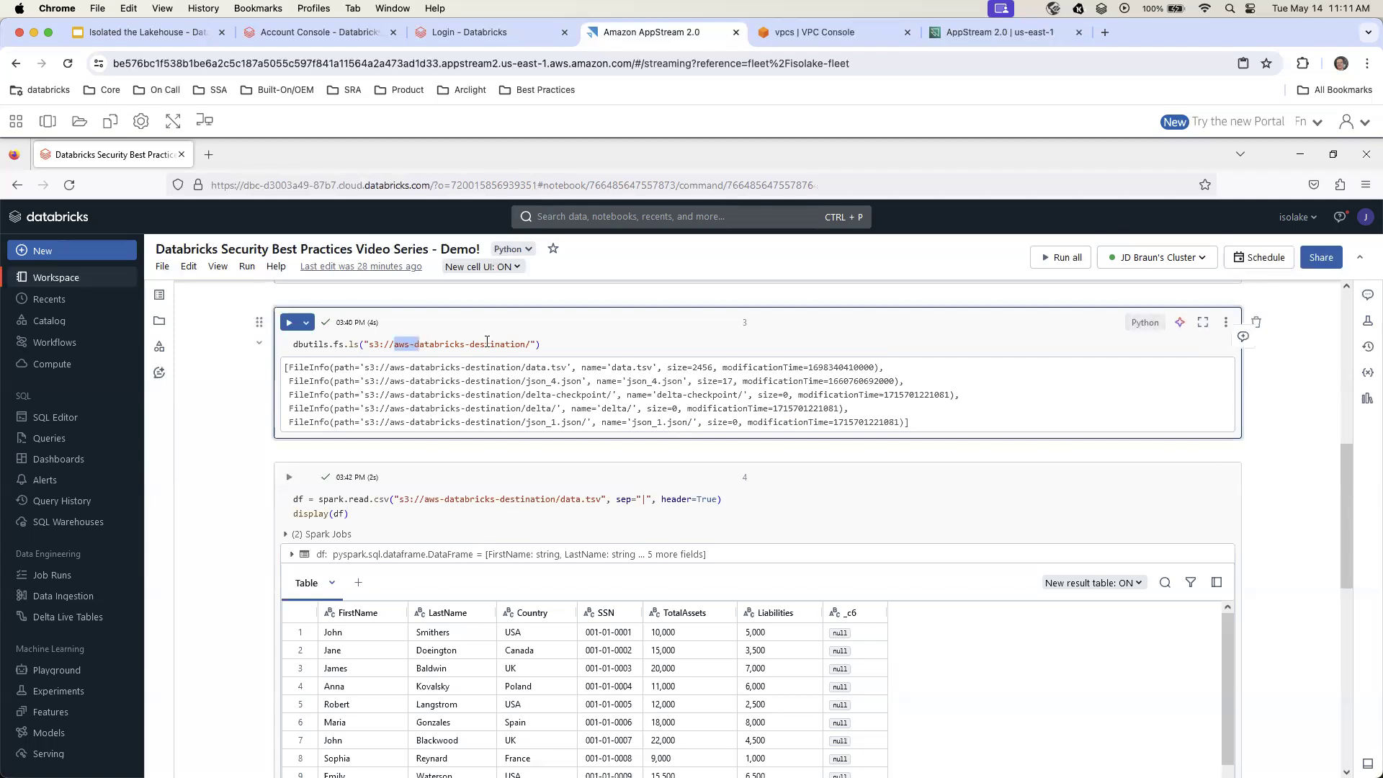
left_click(483, 343)
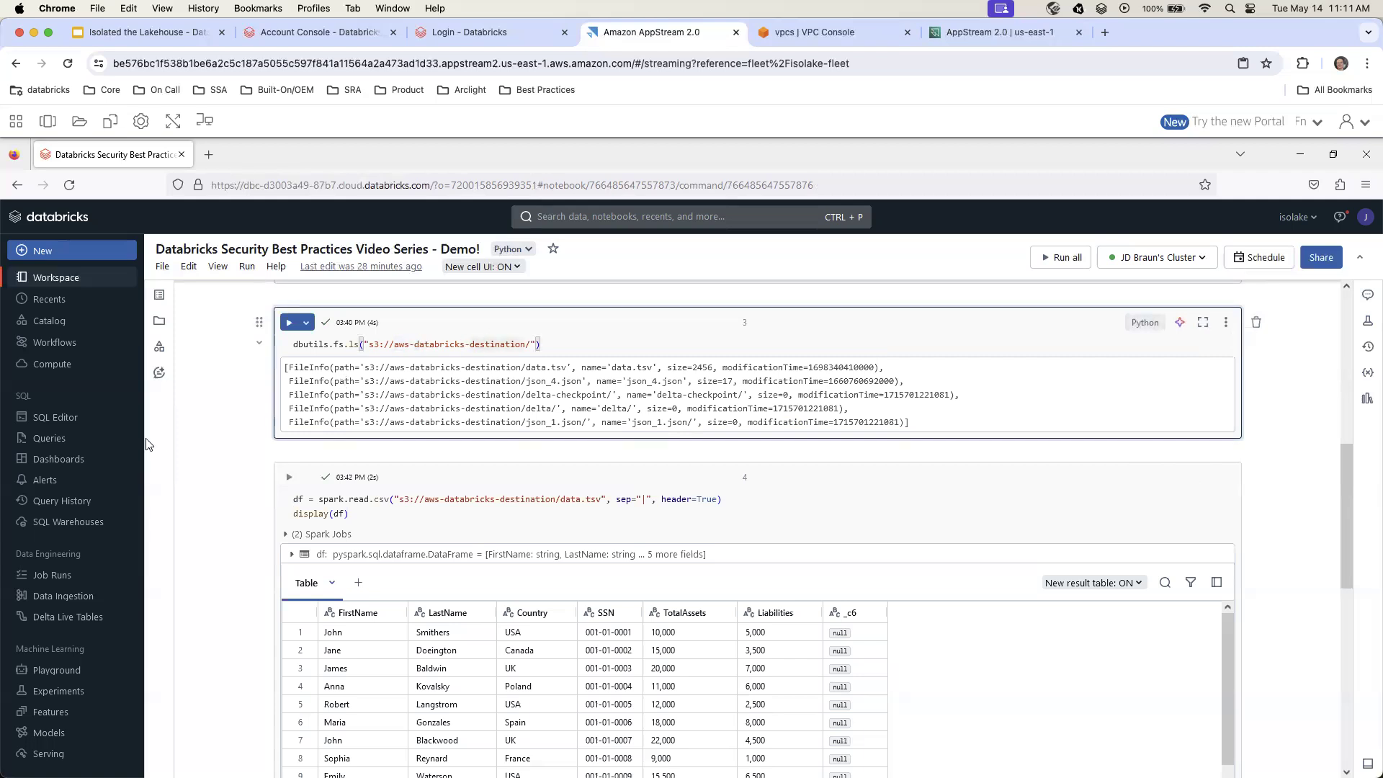
mouse_move(160, 346)
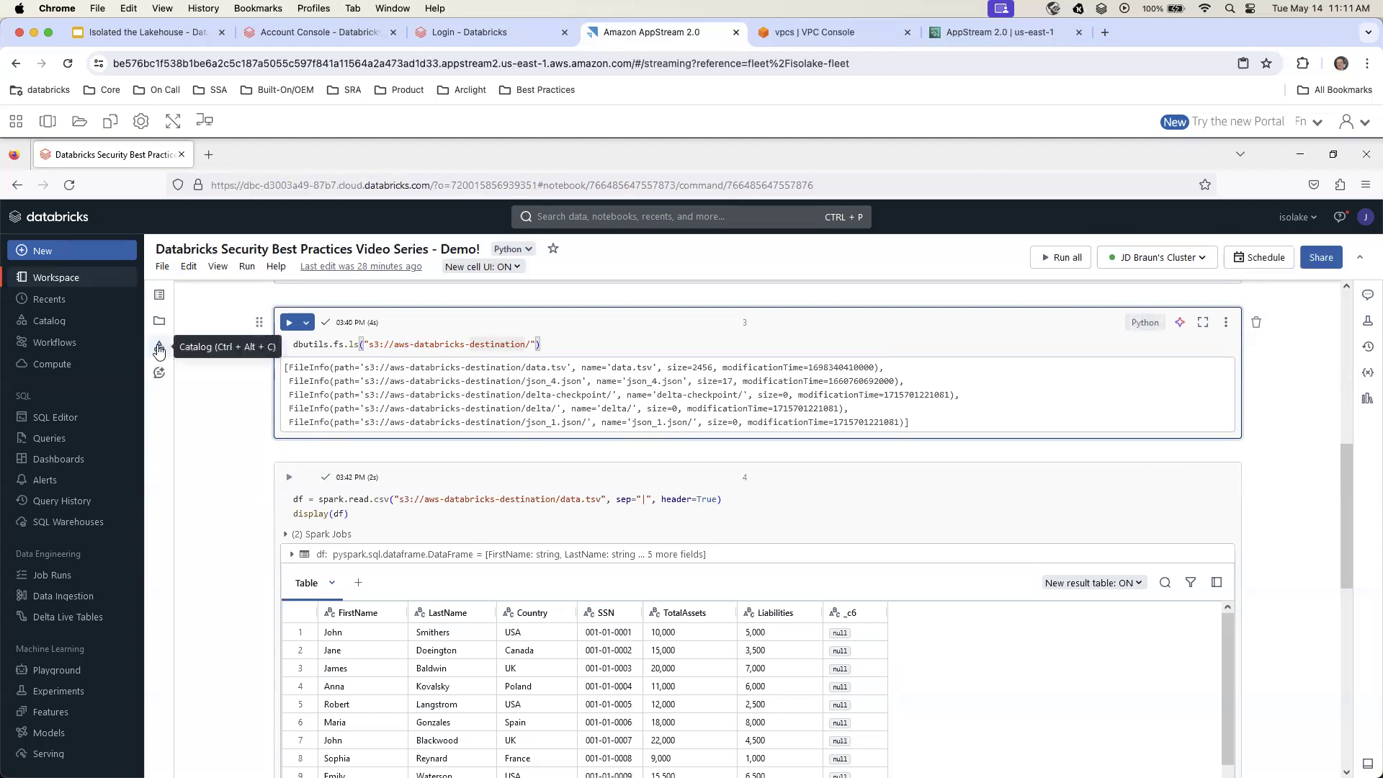
In Catalog Explorer, list storage credentials and the aws-databricks-destination external location.
left_click(158, 346)
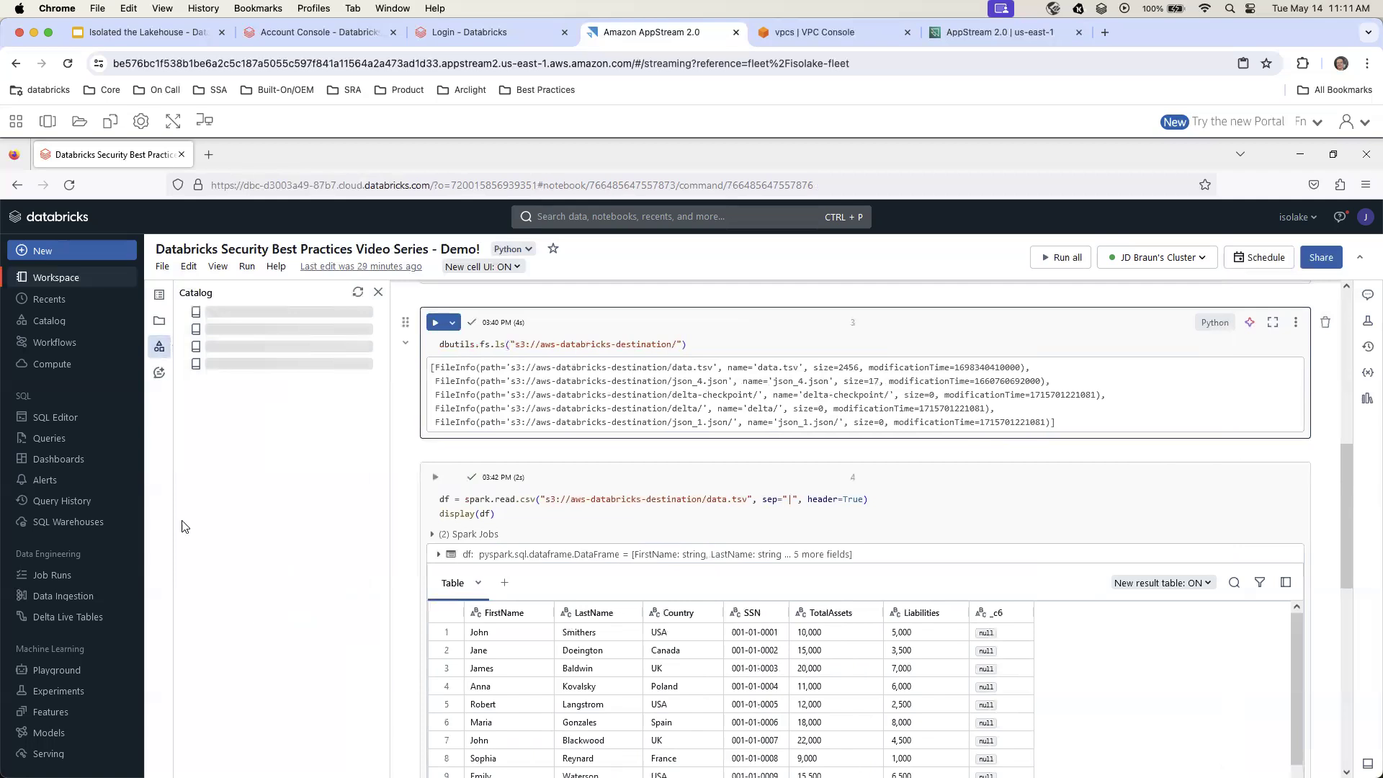
left_click(50, 320)
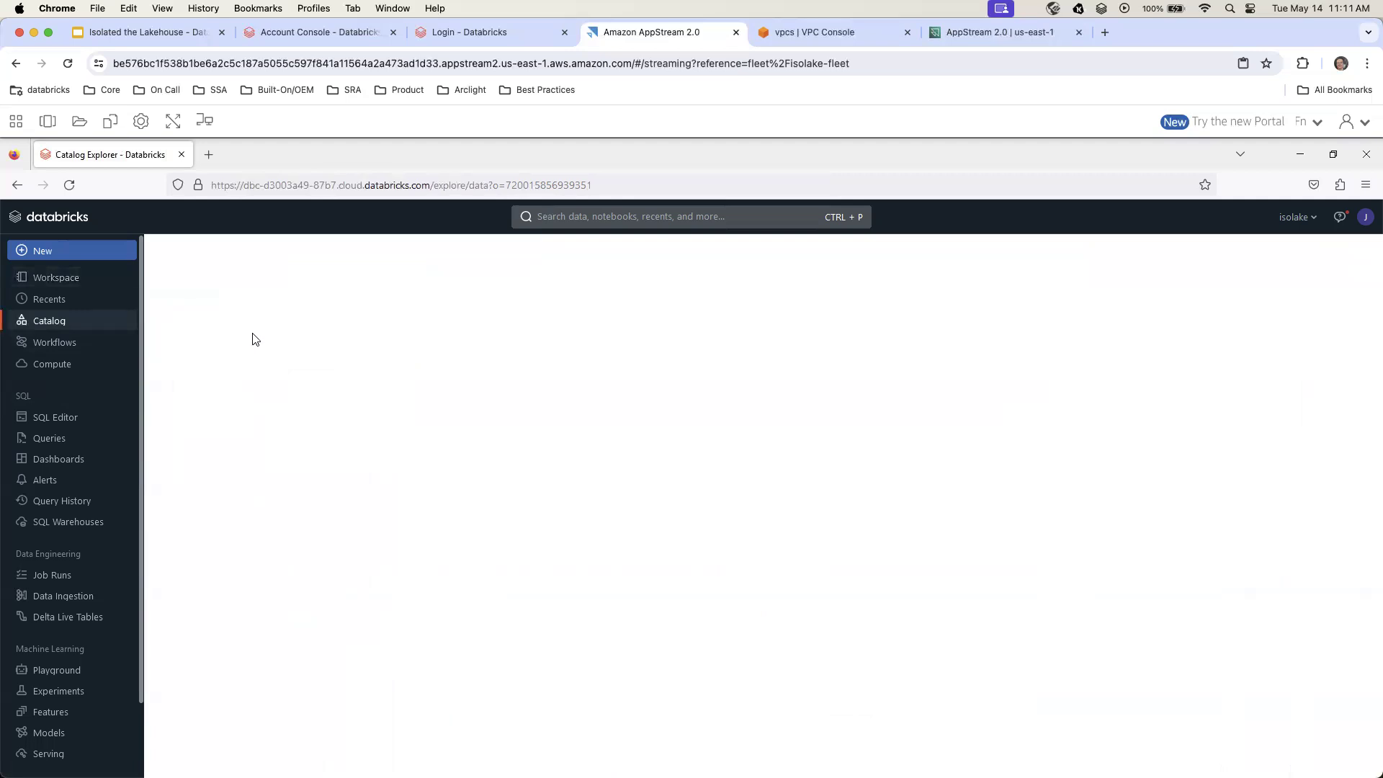
left_click(48, 319)
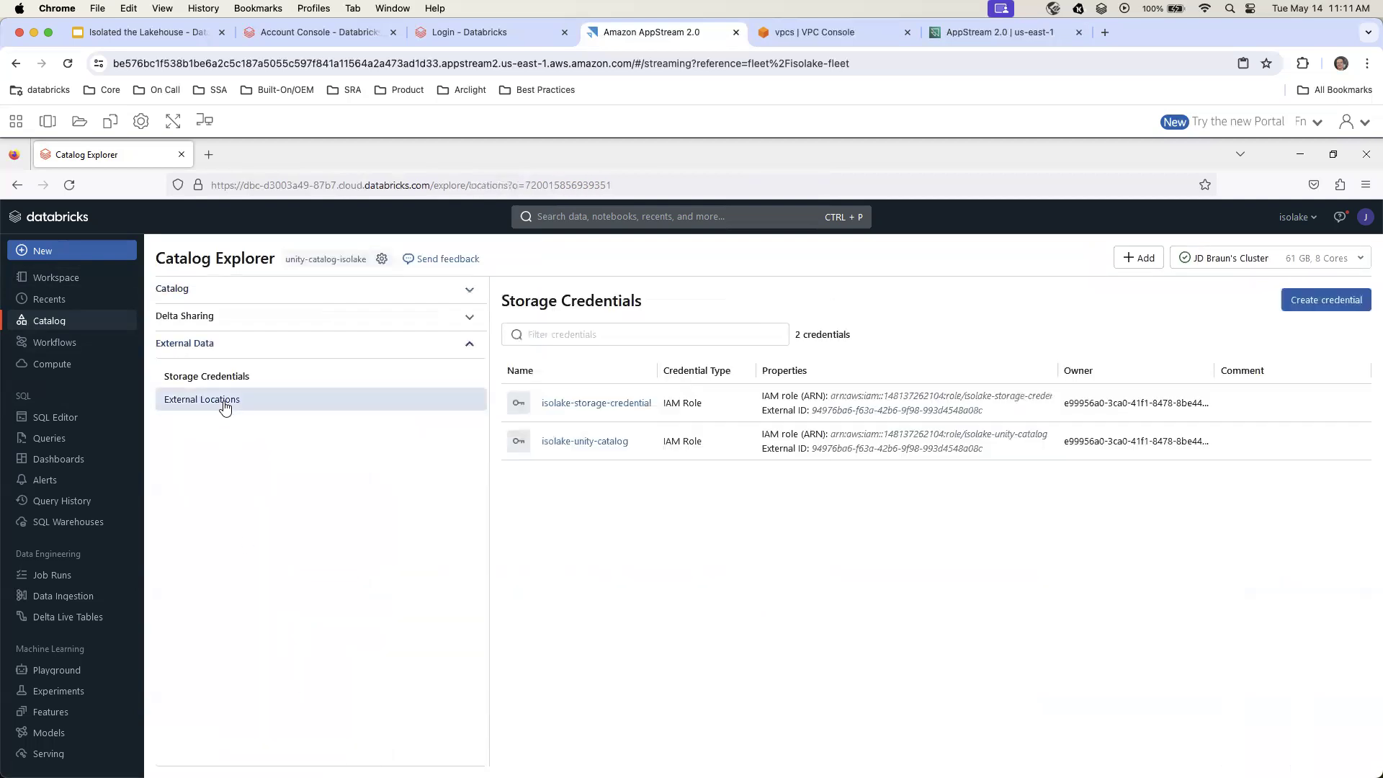
left_click(201, 398)
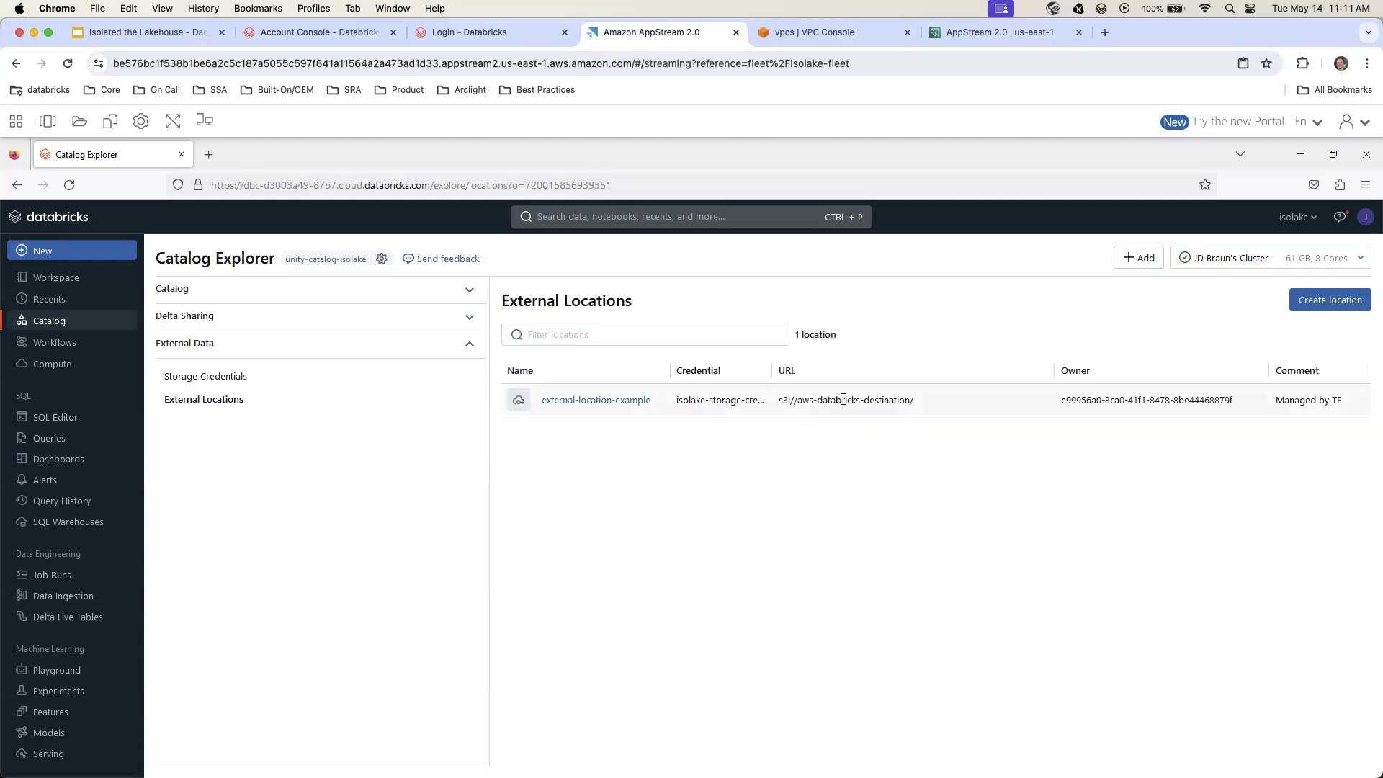
mouse_move(925, 405)
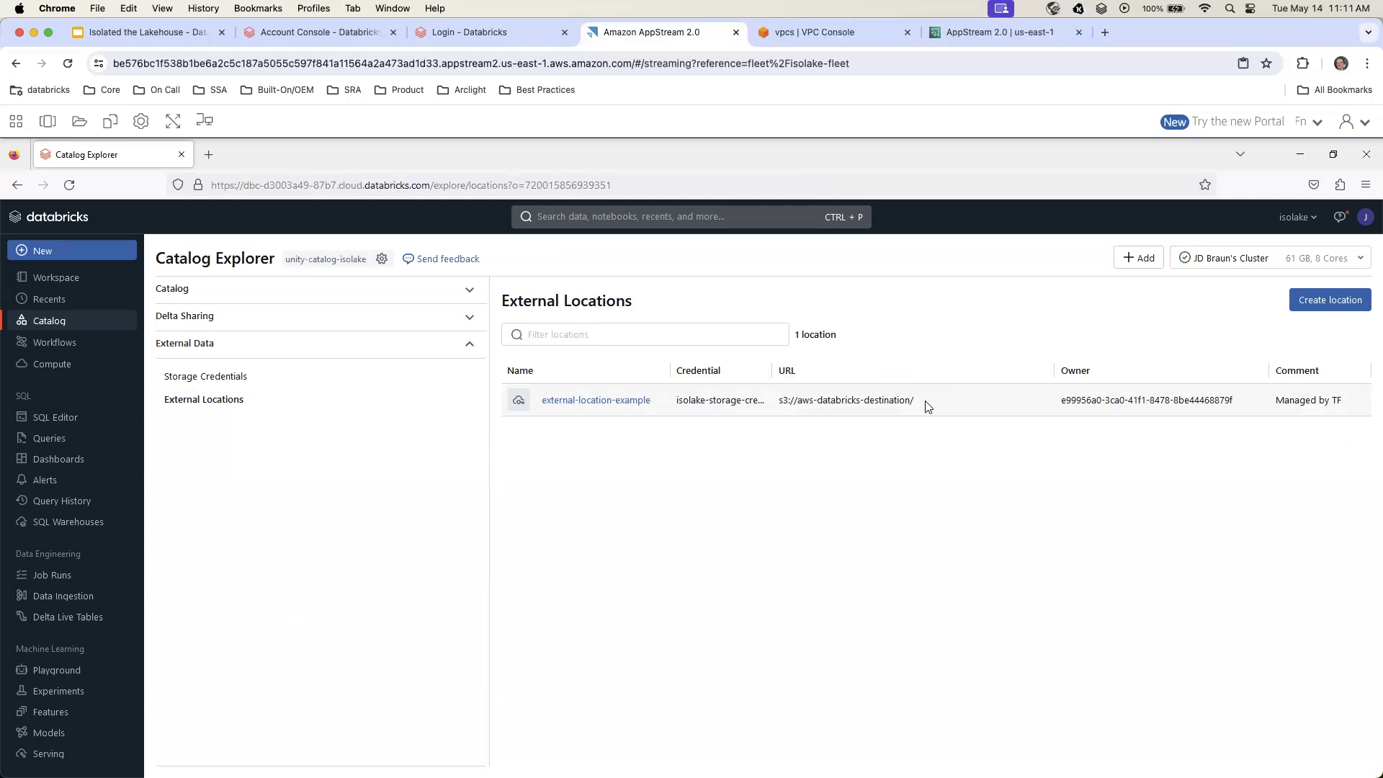
mouse_move(404, 166)
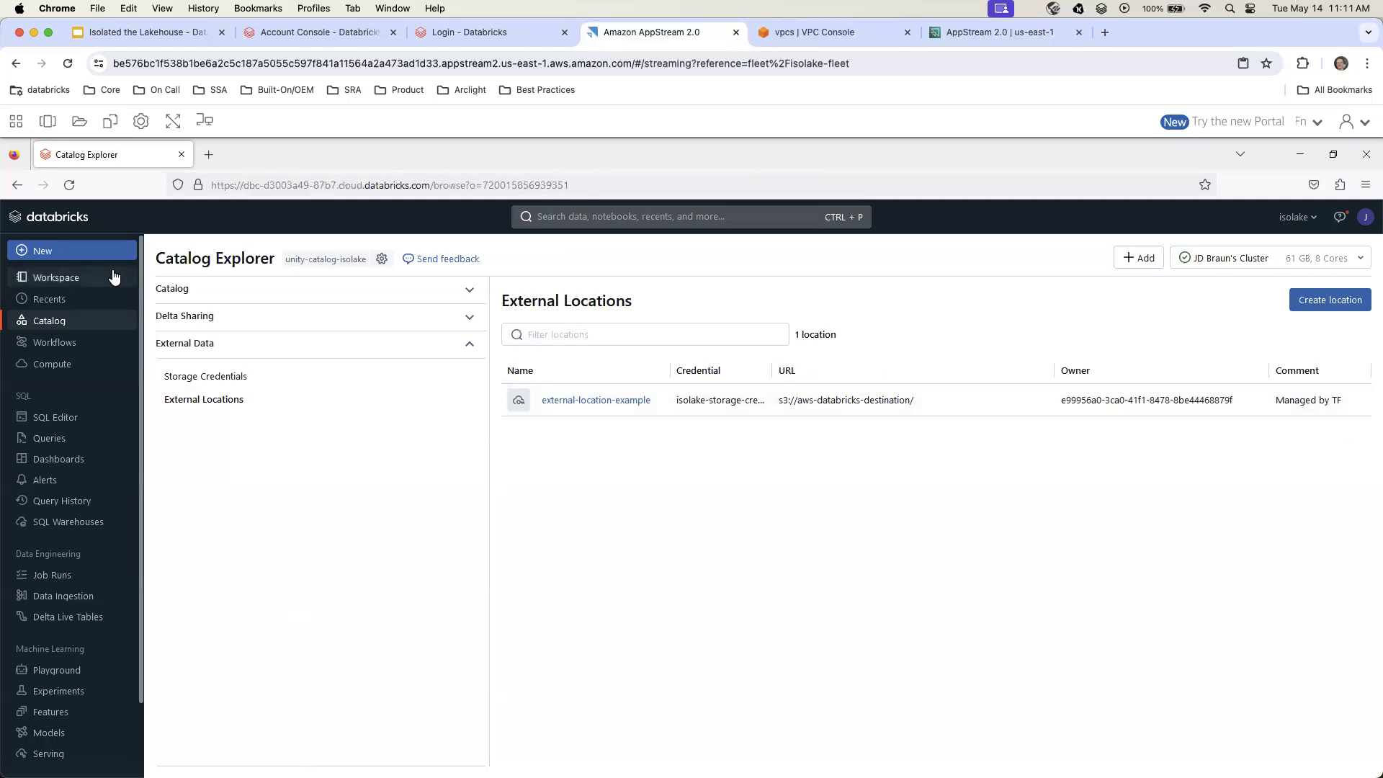
Reopen the Security Best Practices demo notebook and revisit the bucket listing and data.tsv cells.
left_click(55, 277)
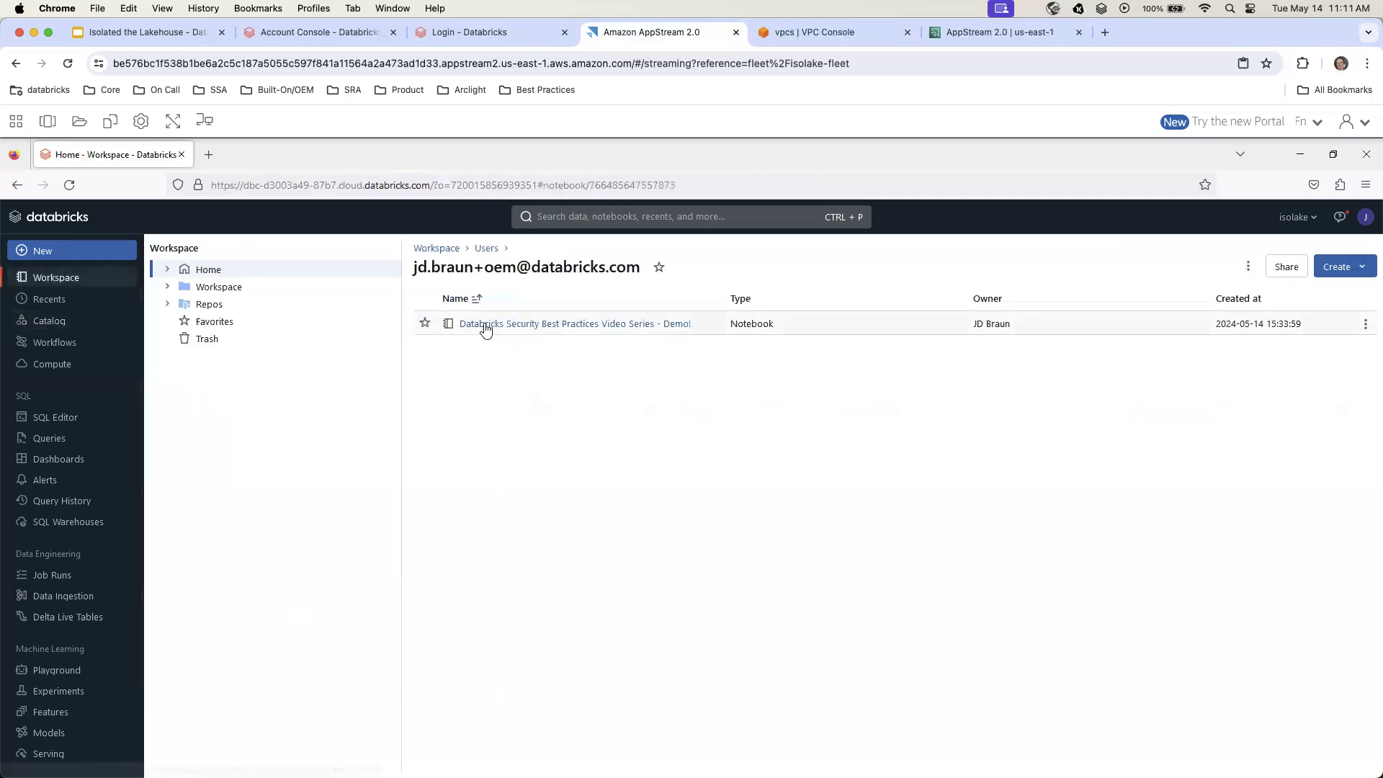
left_click(574, 323)
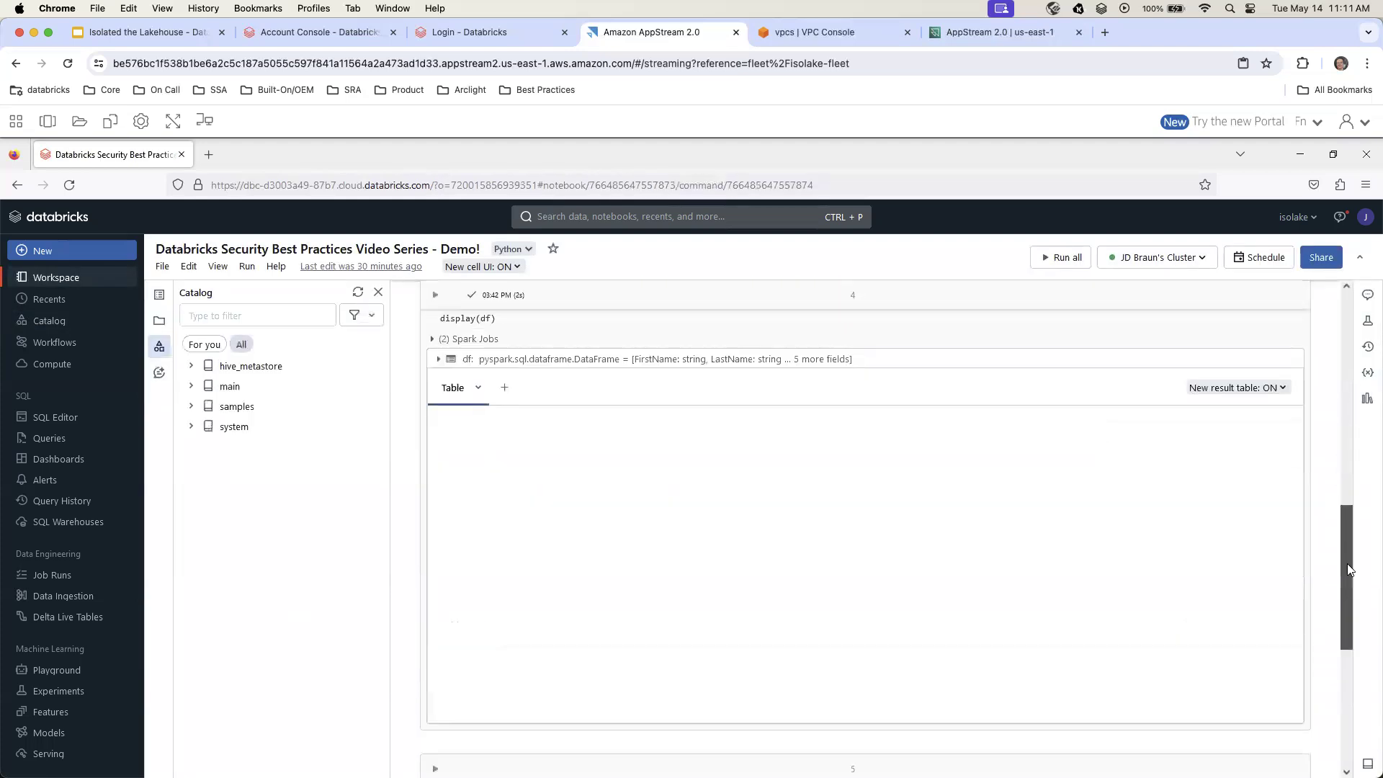
scroll("down", 3)
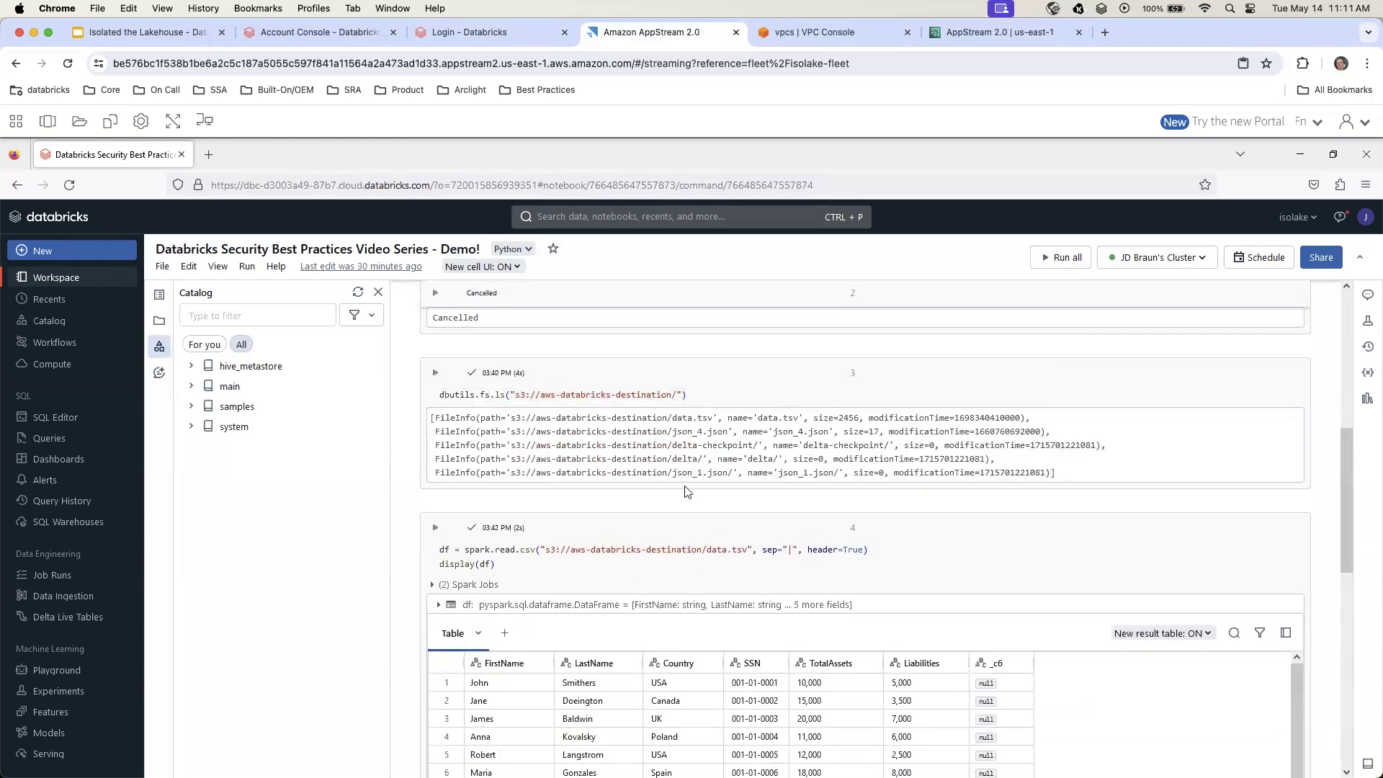
mouse_move(606, 389)
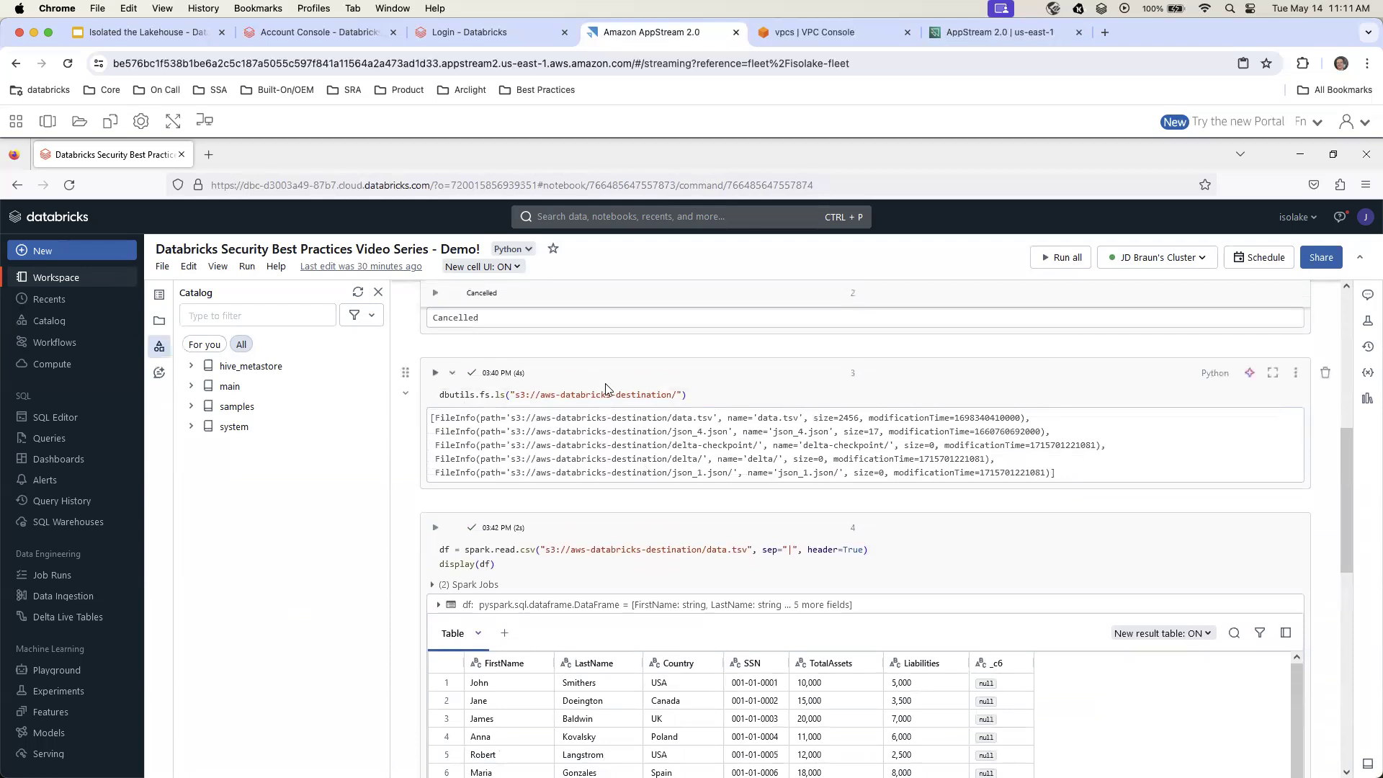
double_click(593, 394)
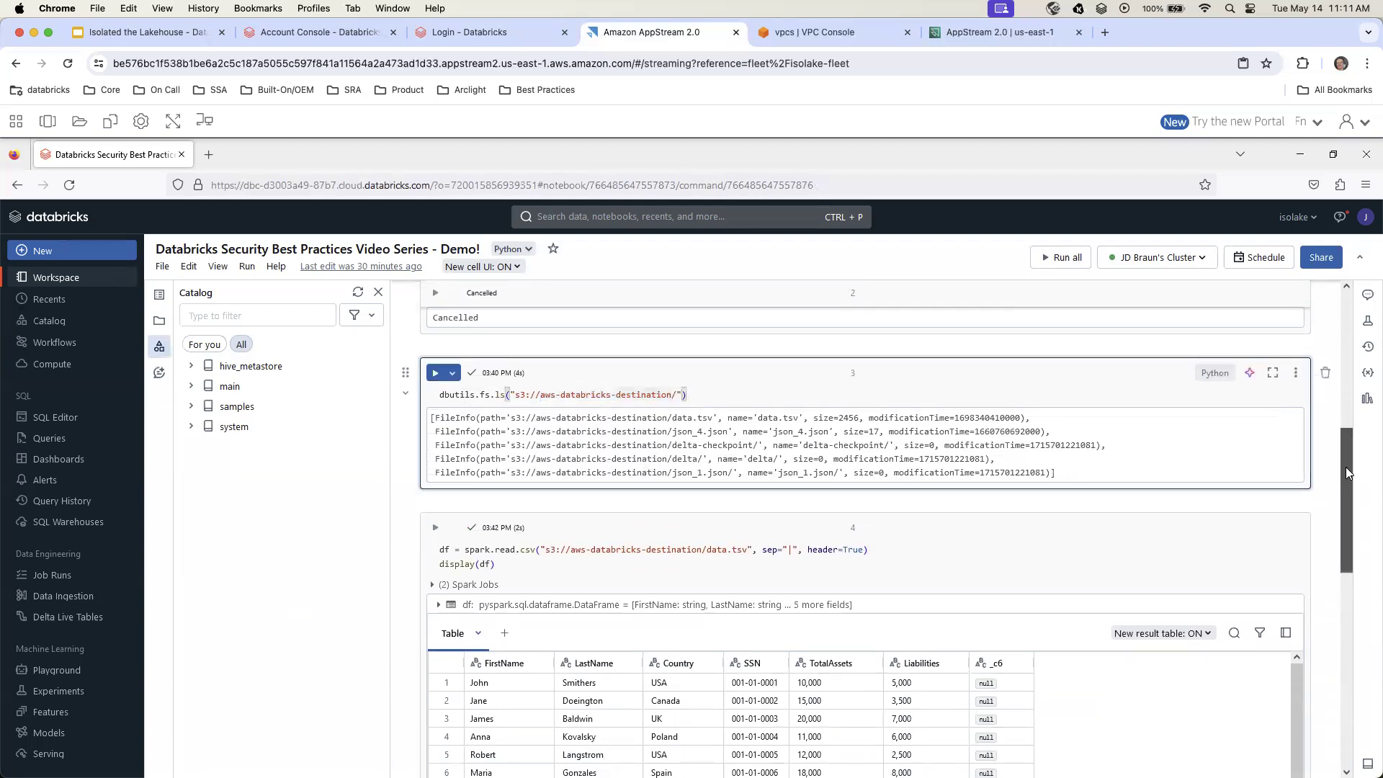
scroll("down", 3)
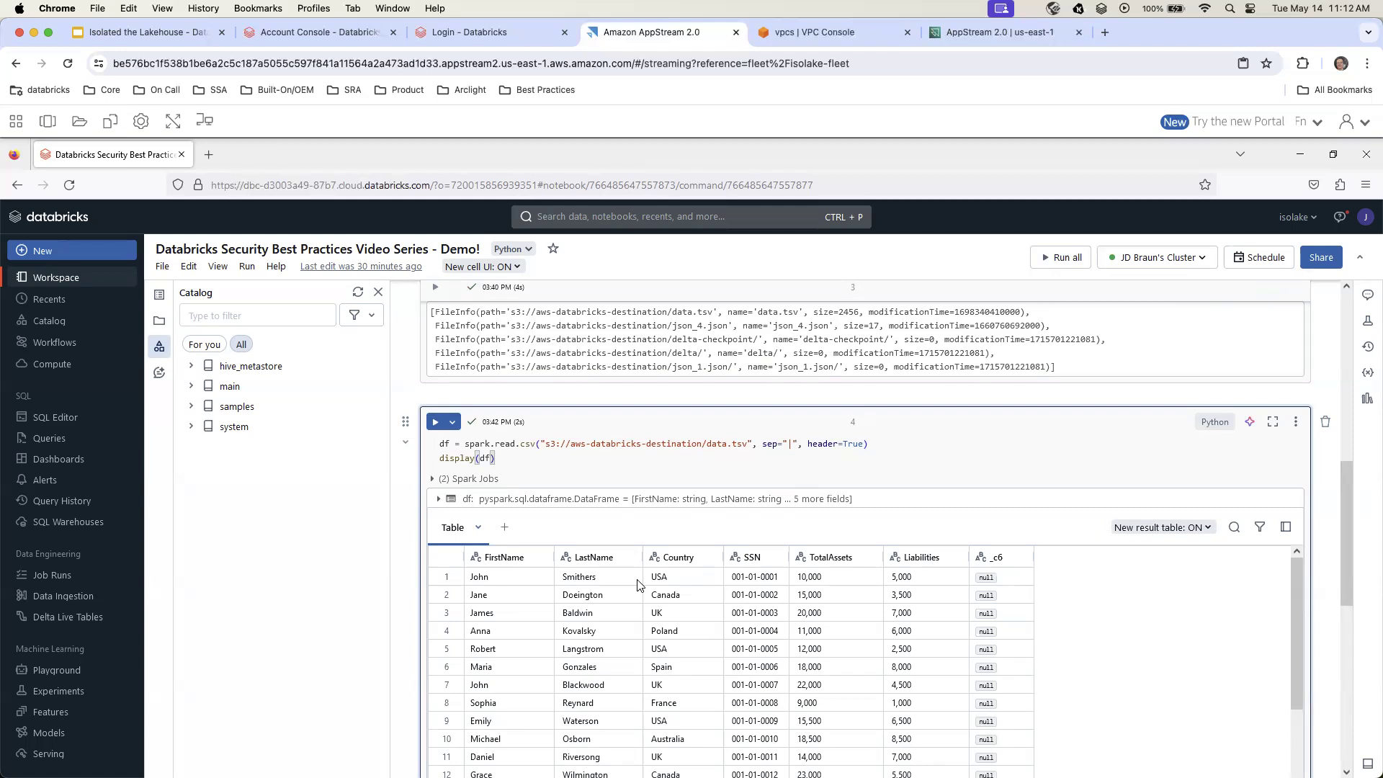
left_click(494, 459)
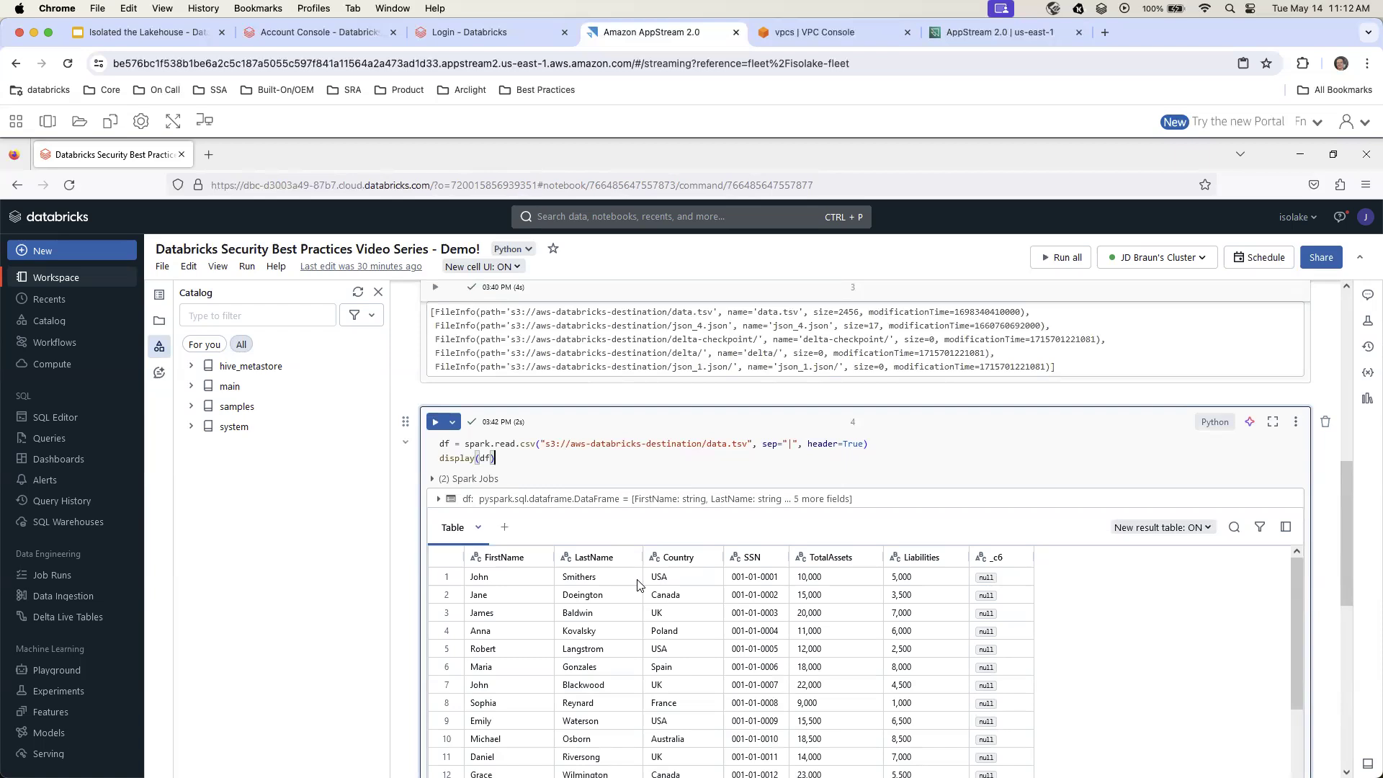
mouse_move(814, 321)
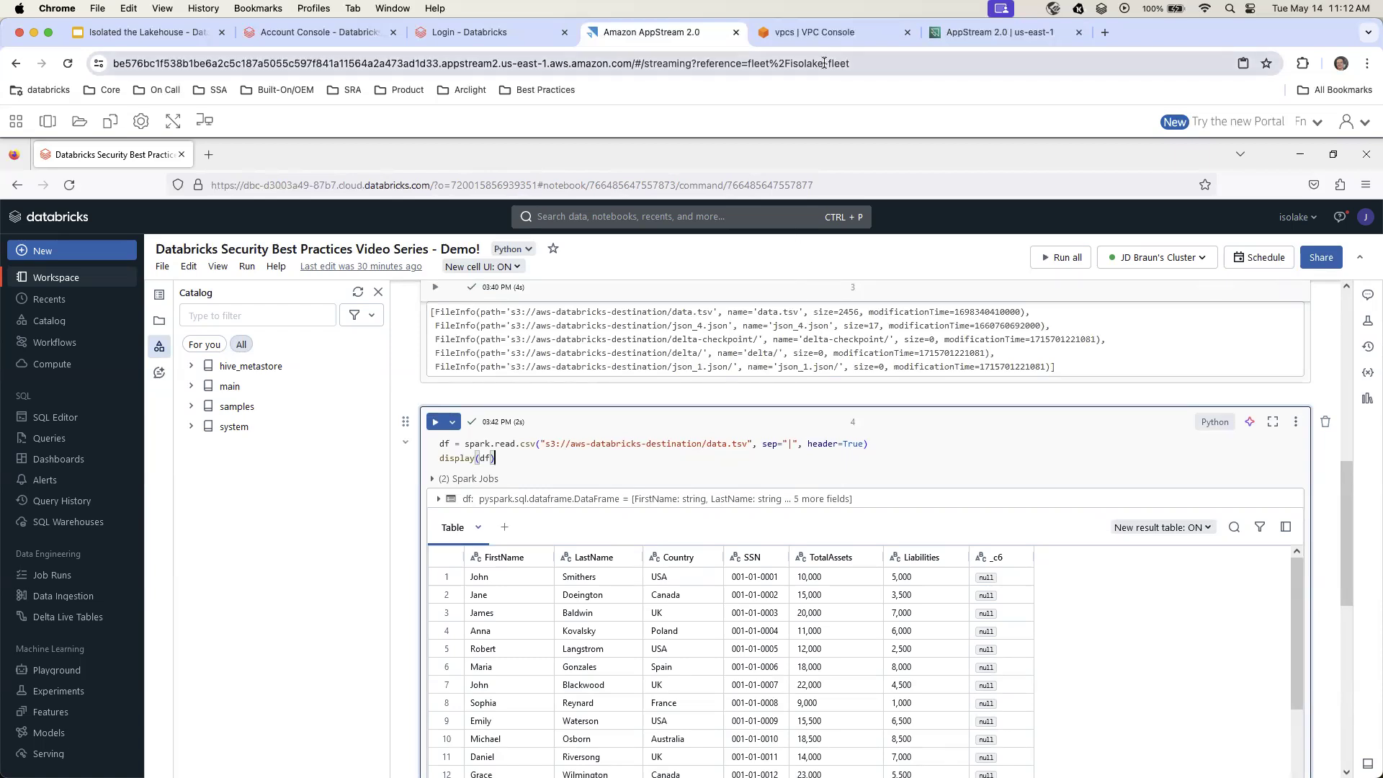
mouse_move(812, 31)
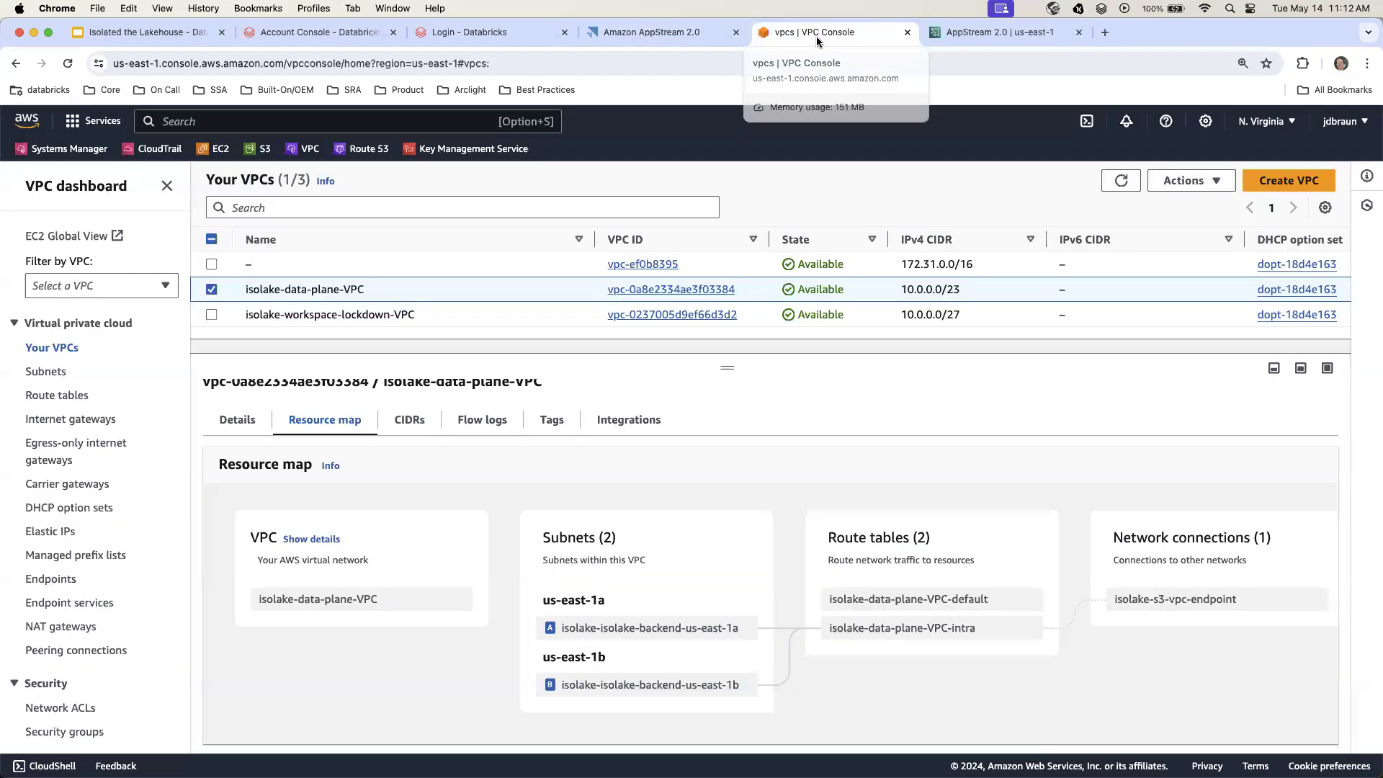
mouse_move(244, 284)
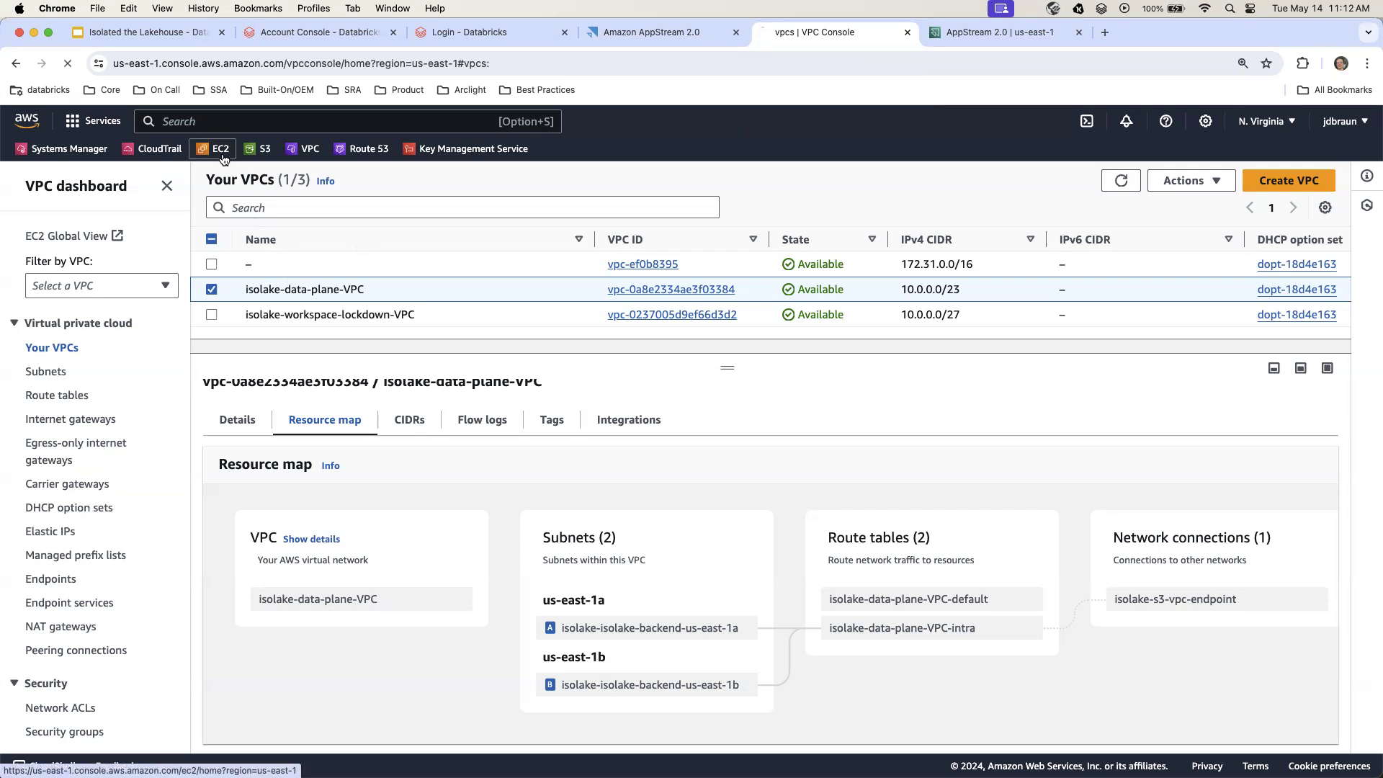
Switch to EC2 to list the two running i3.xlarge workers.
left_click(212, 148)
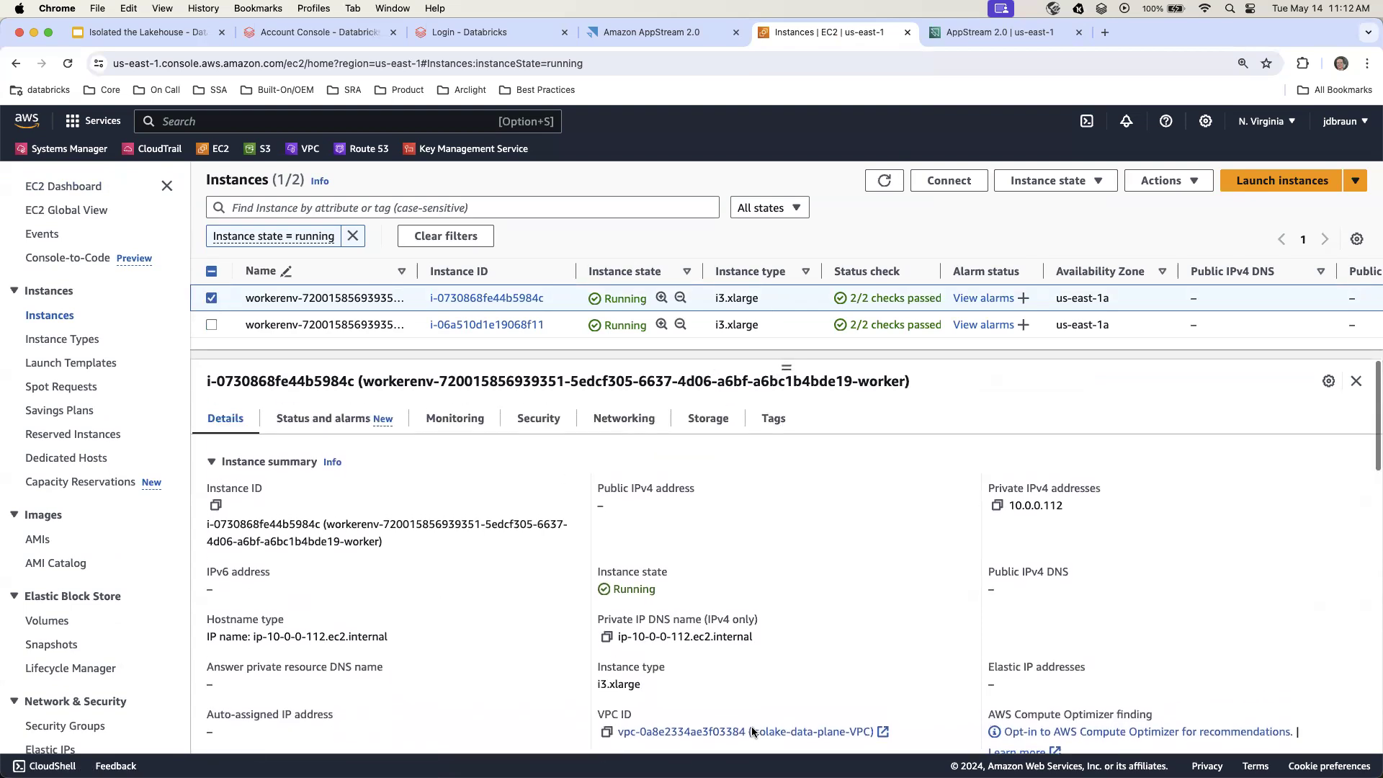
Inspect the worker's security rules, highlighting outbound port 443 to the prefix list.
left_click(538, 418)
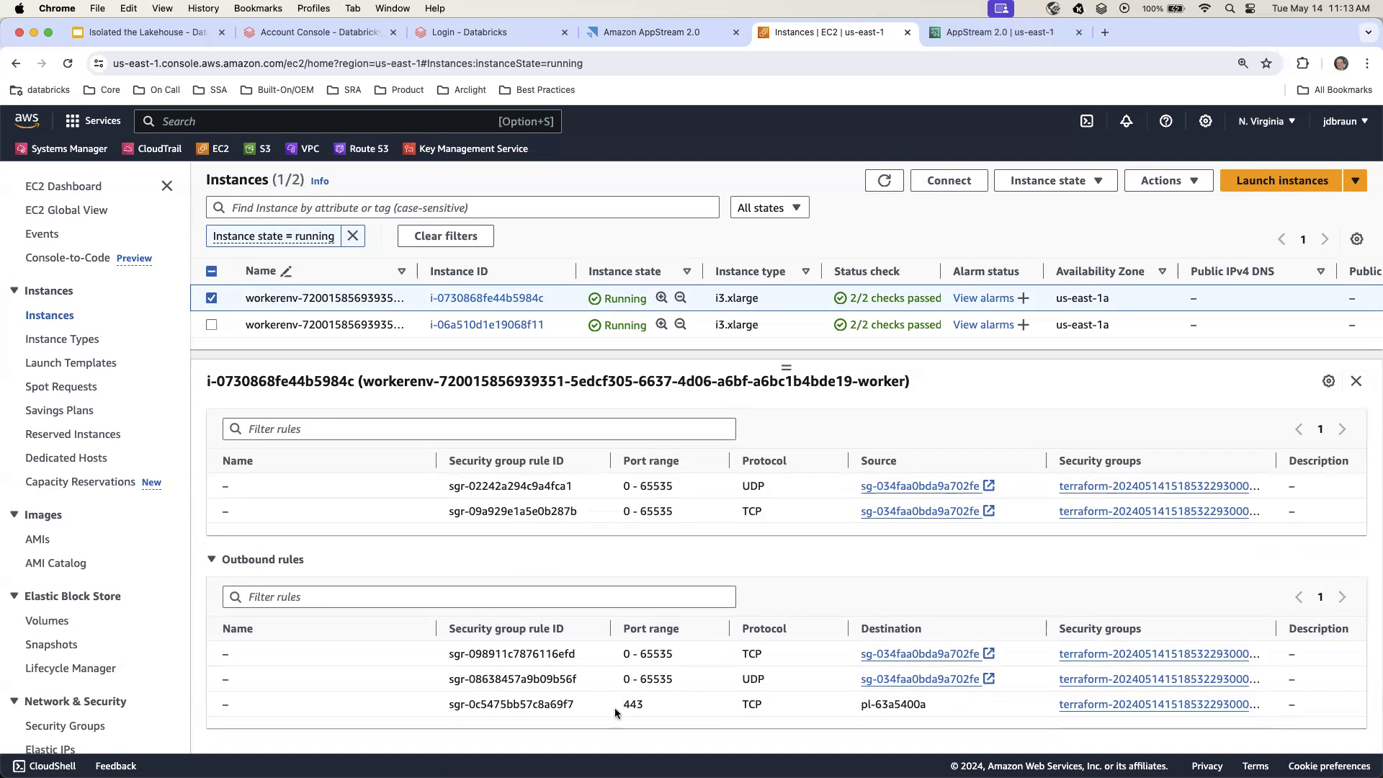
double_click(632, 704)
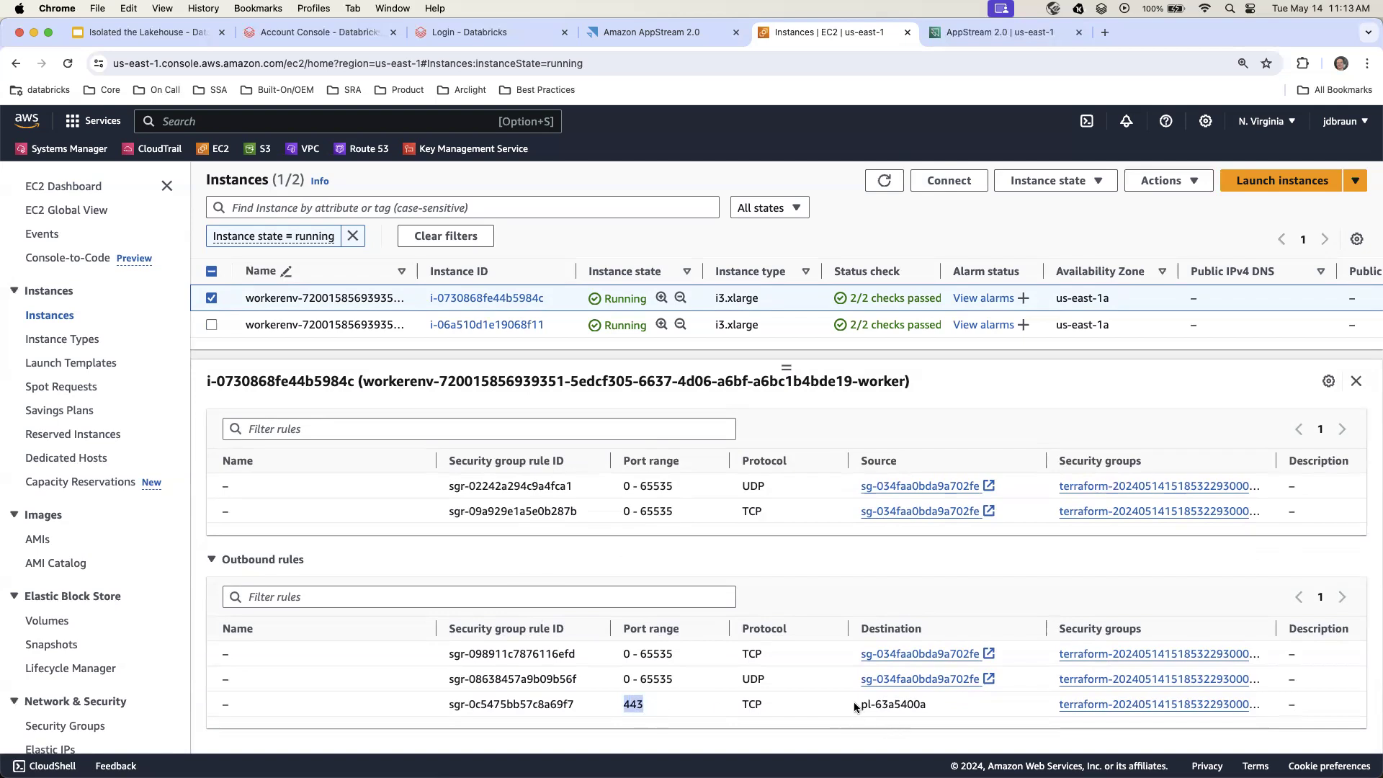
double_click(892, 704)
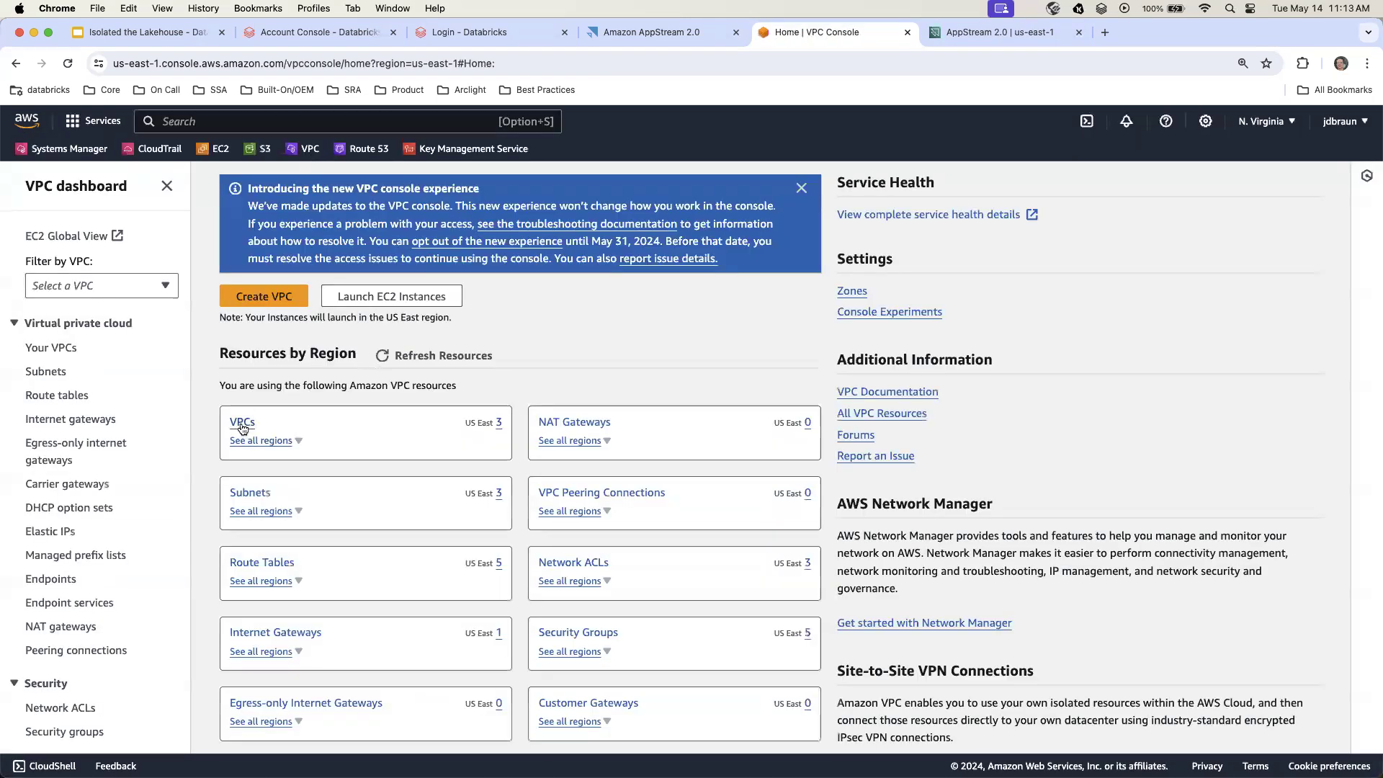
Show isolake-workspace-lockdown-VPC details, then move to the AppStream 2.0 console.
left_click(241, 422)
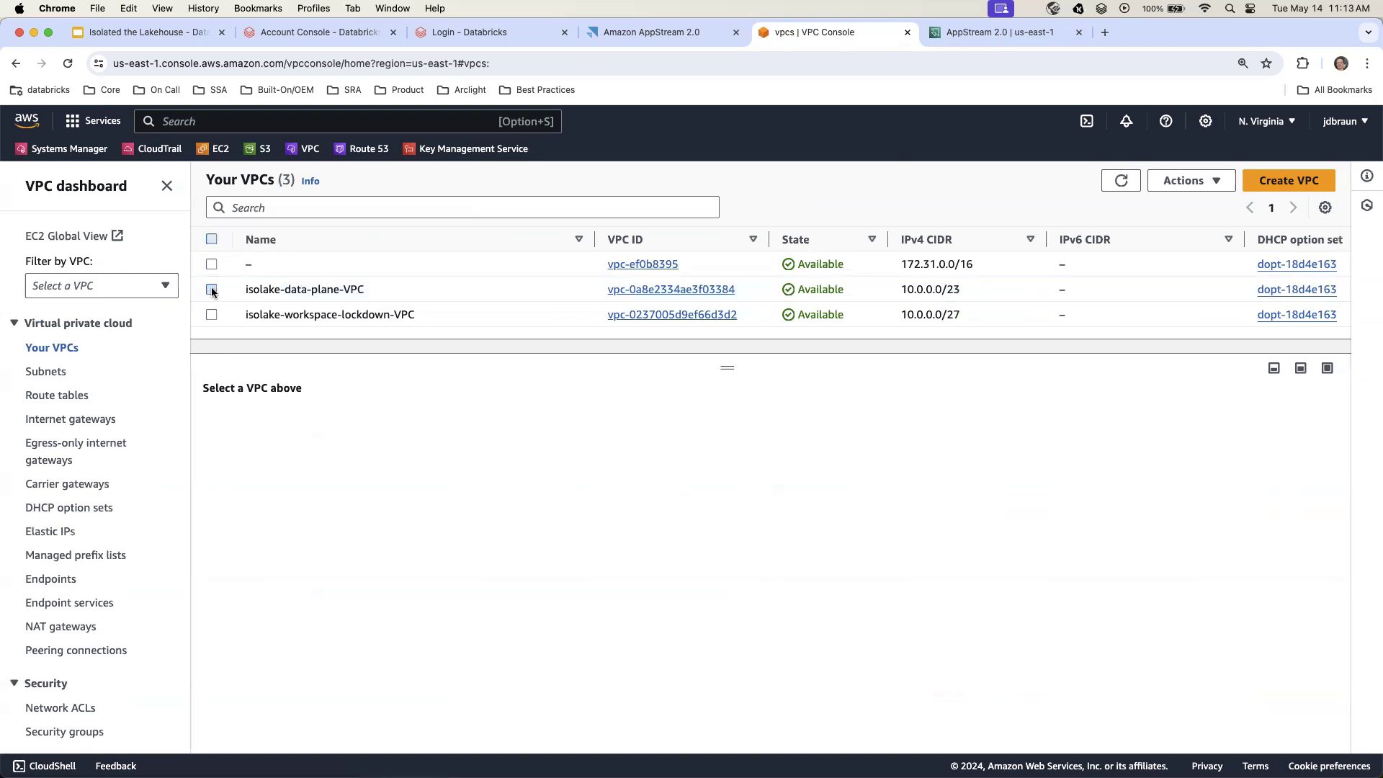
left_click(211, 314)
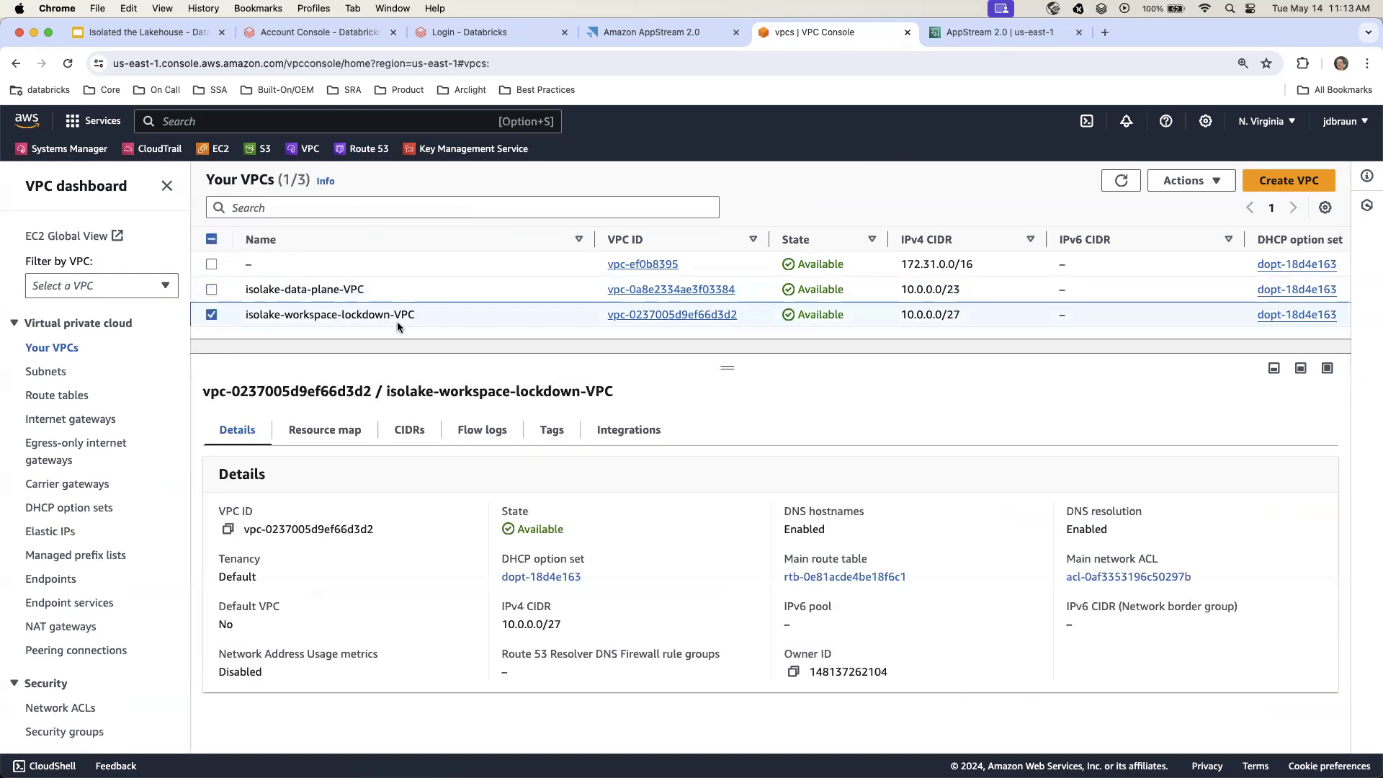
mouse_move(409, 430)
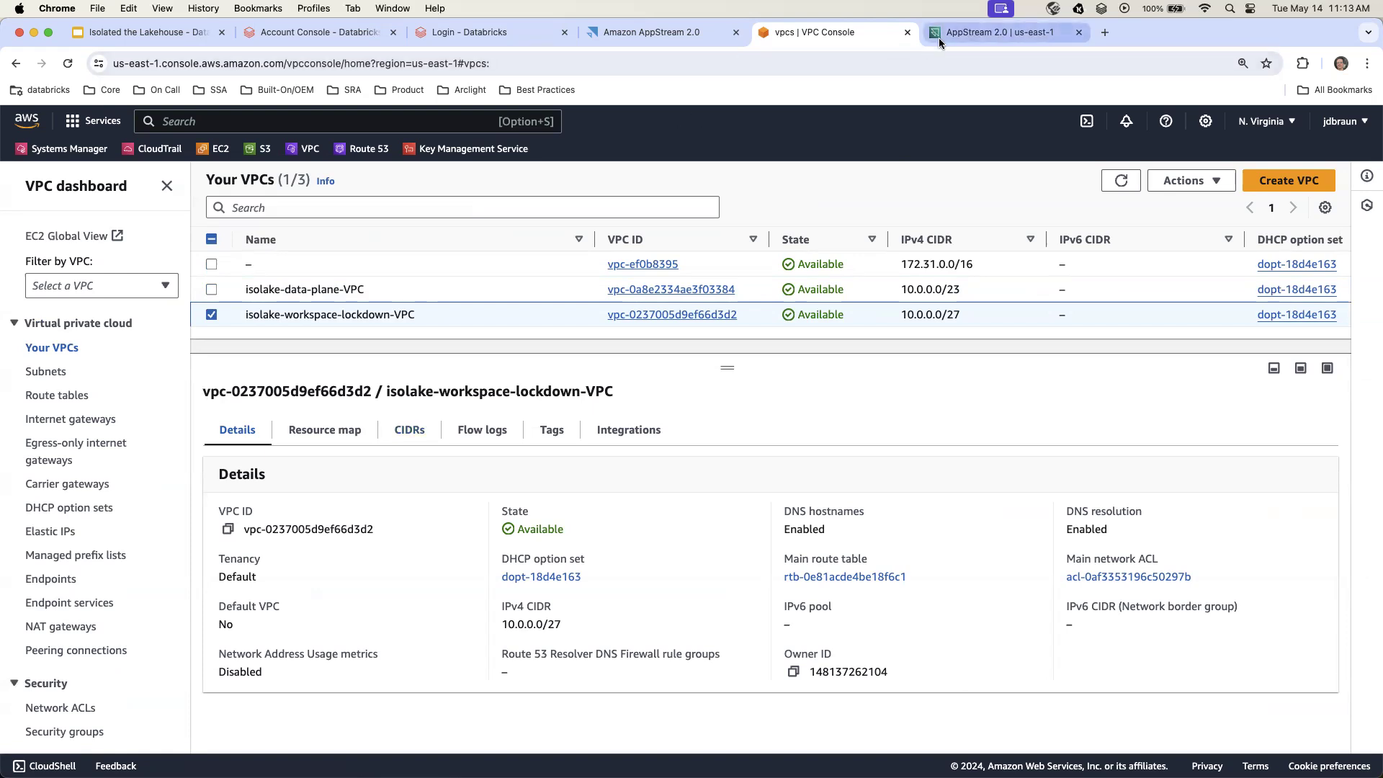
left_click(1003, 31)
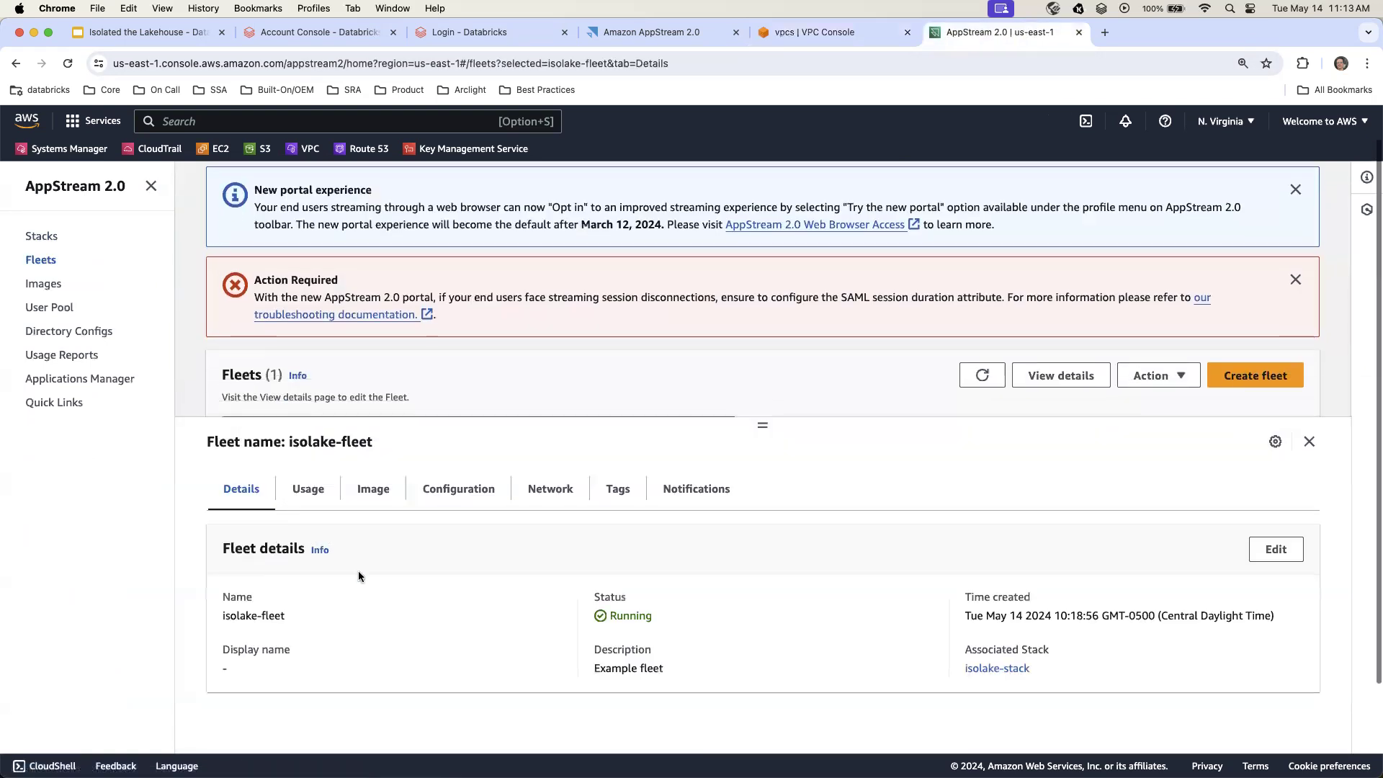
Leave the isolake-fleet details for the VPC console's list of nine endpoints.
left_click(550, 488)
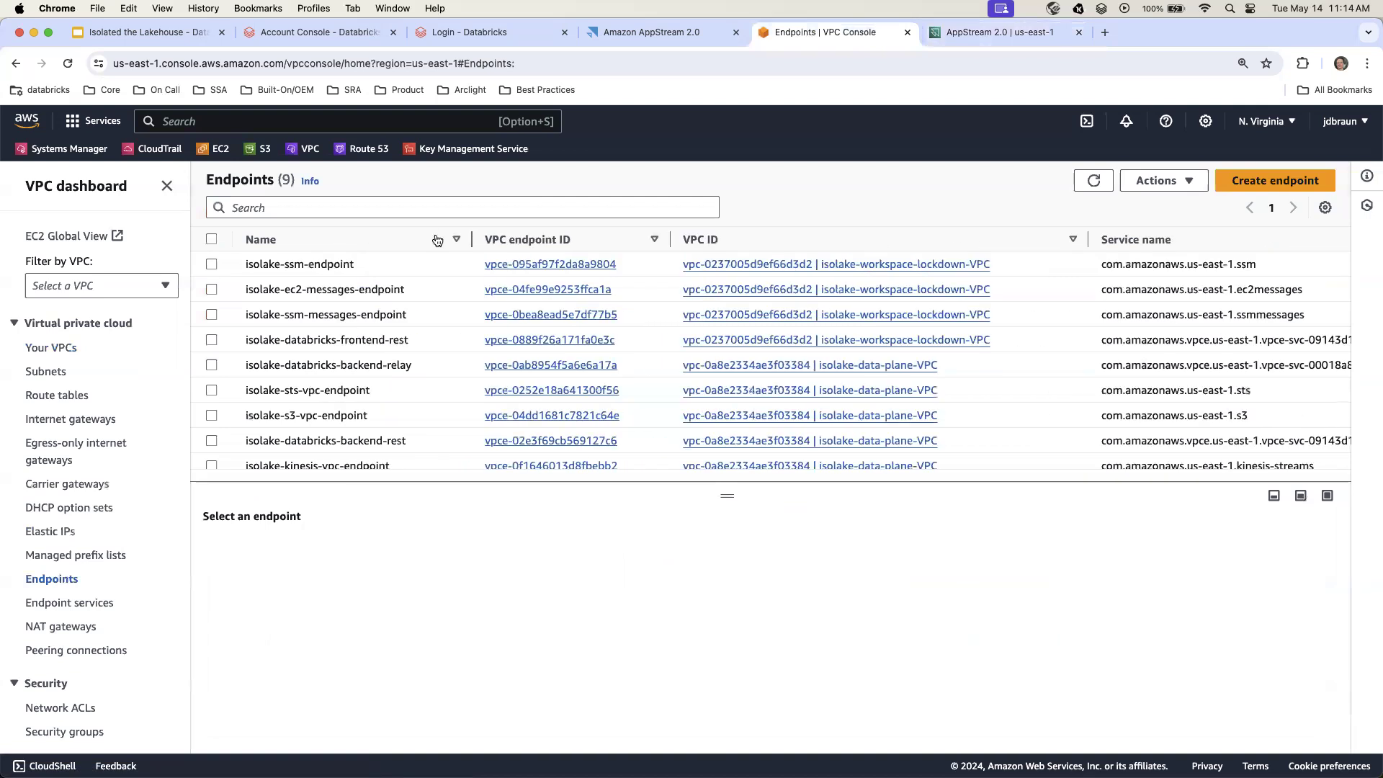
Sort VPC endpoints by name, view isolake-databricks-frontend-rest details, then return to the isolake workspace.
left_click(260, 240)
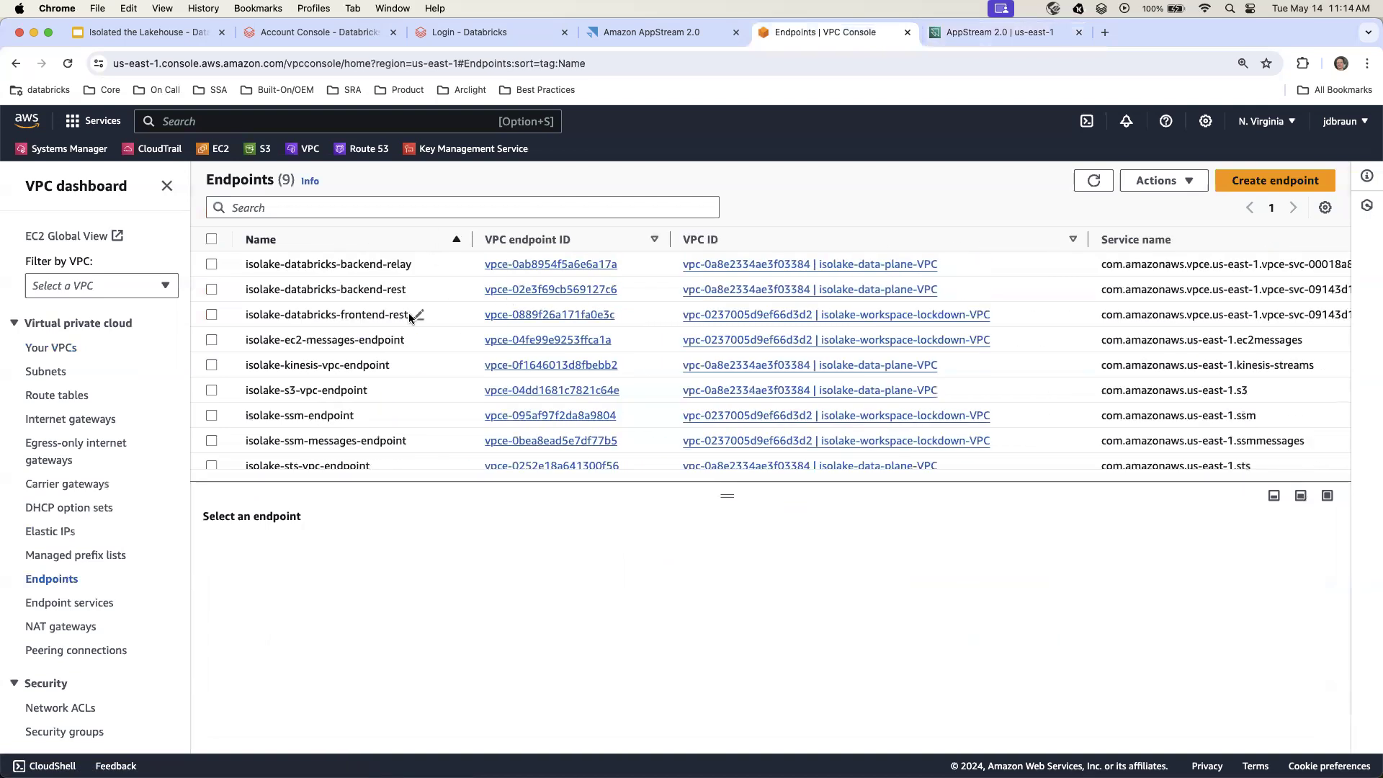
mouse_move(497, 380)
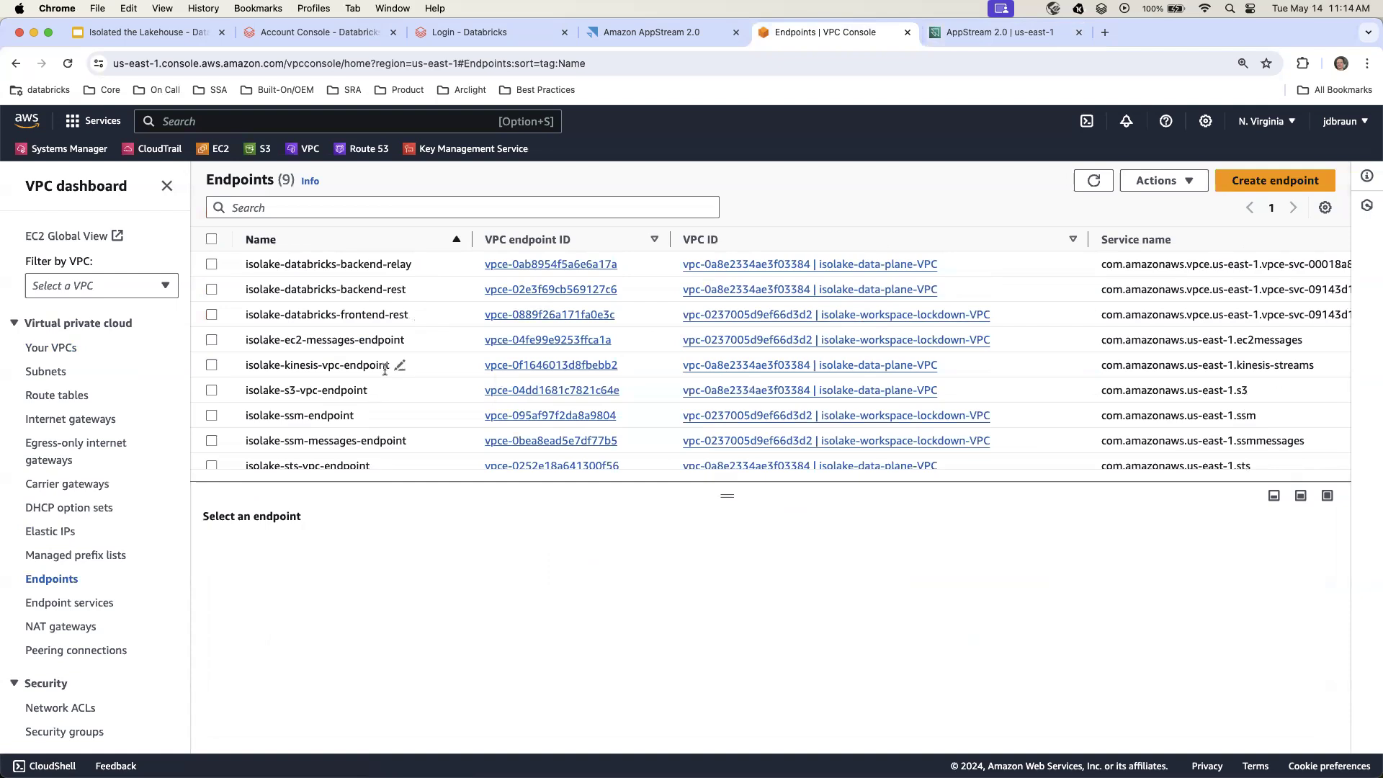
left_click(211, 306)
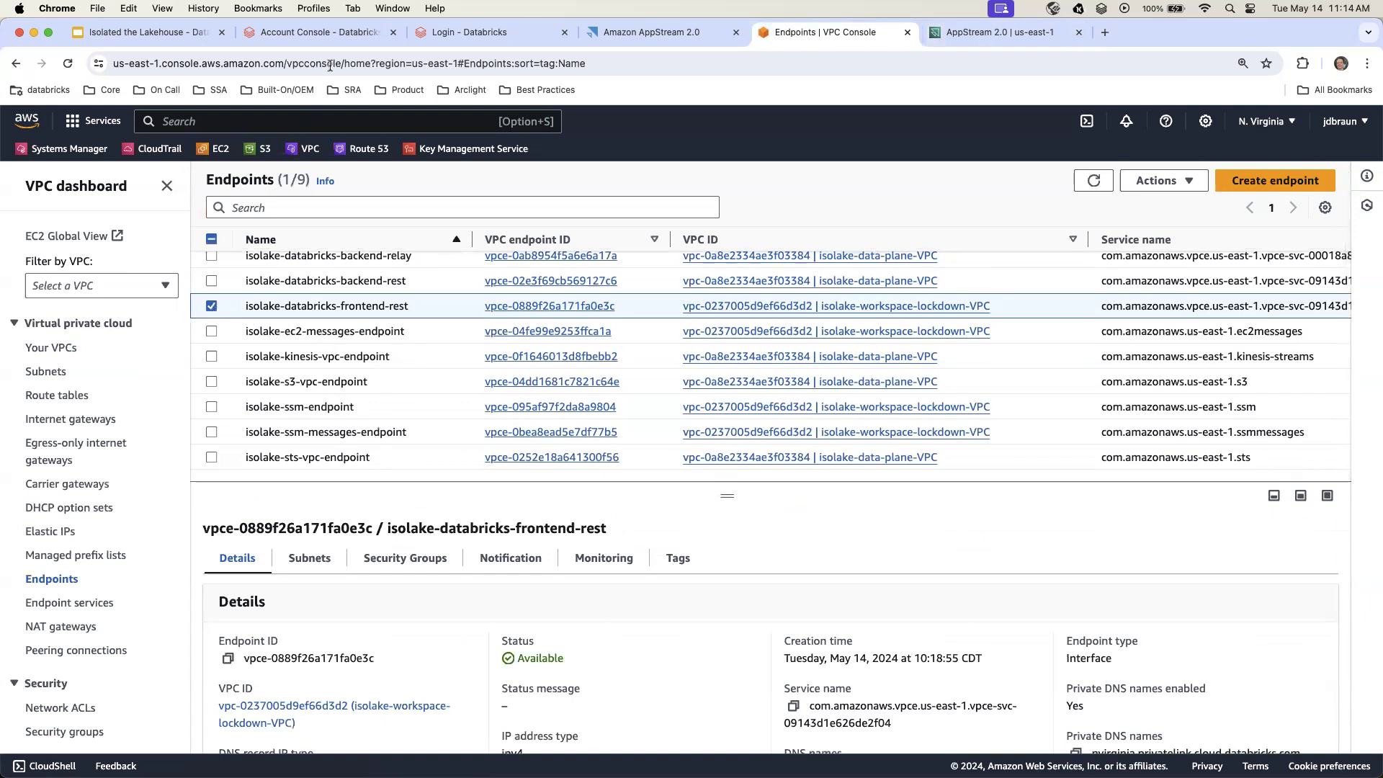
left_click(319, 31)
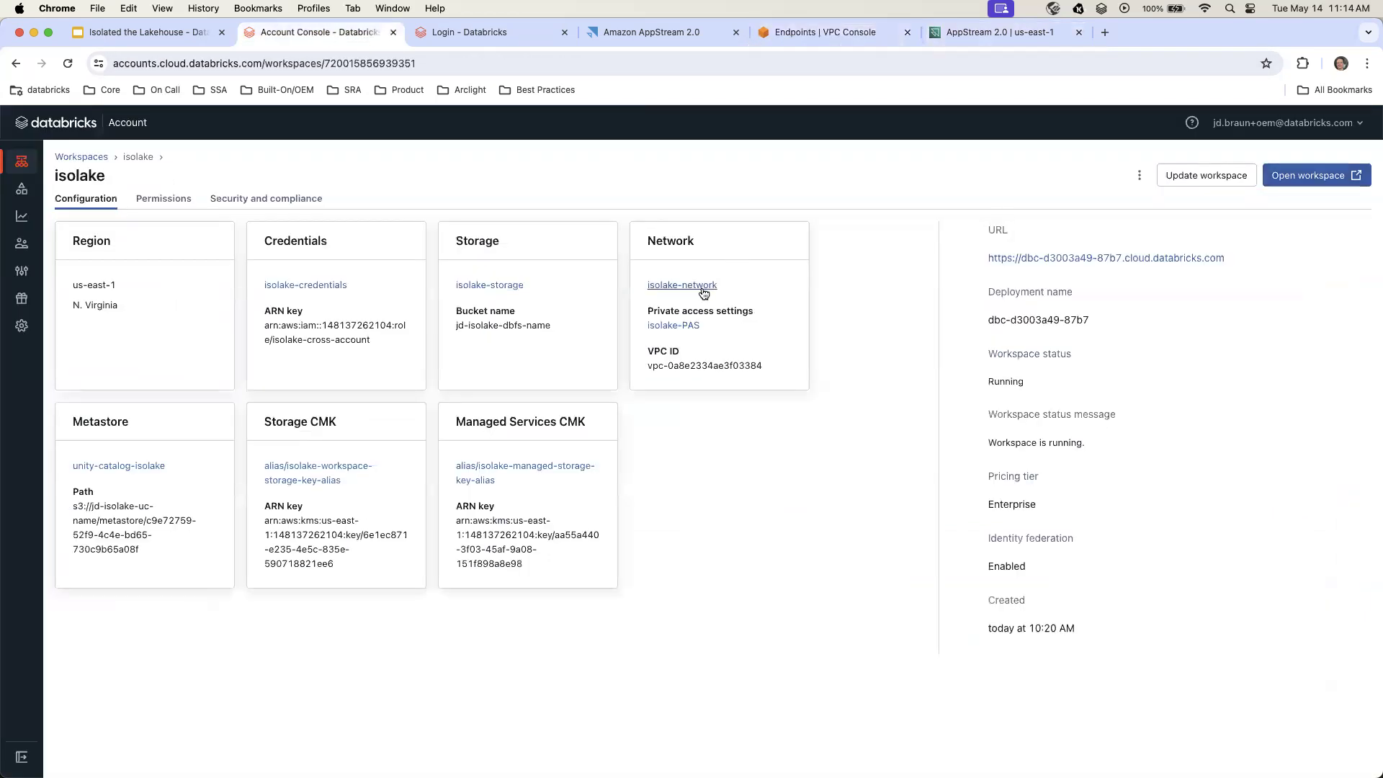
Check isolake-network's registered backend, frontend and relay VPC endpoints, then return to the AWS endpoints.
left_click(672, 325)
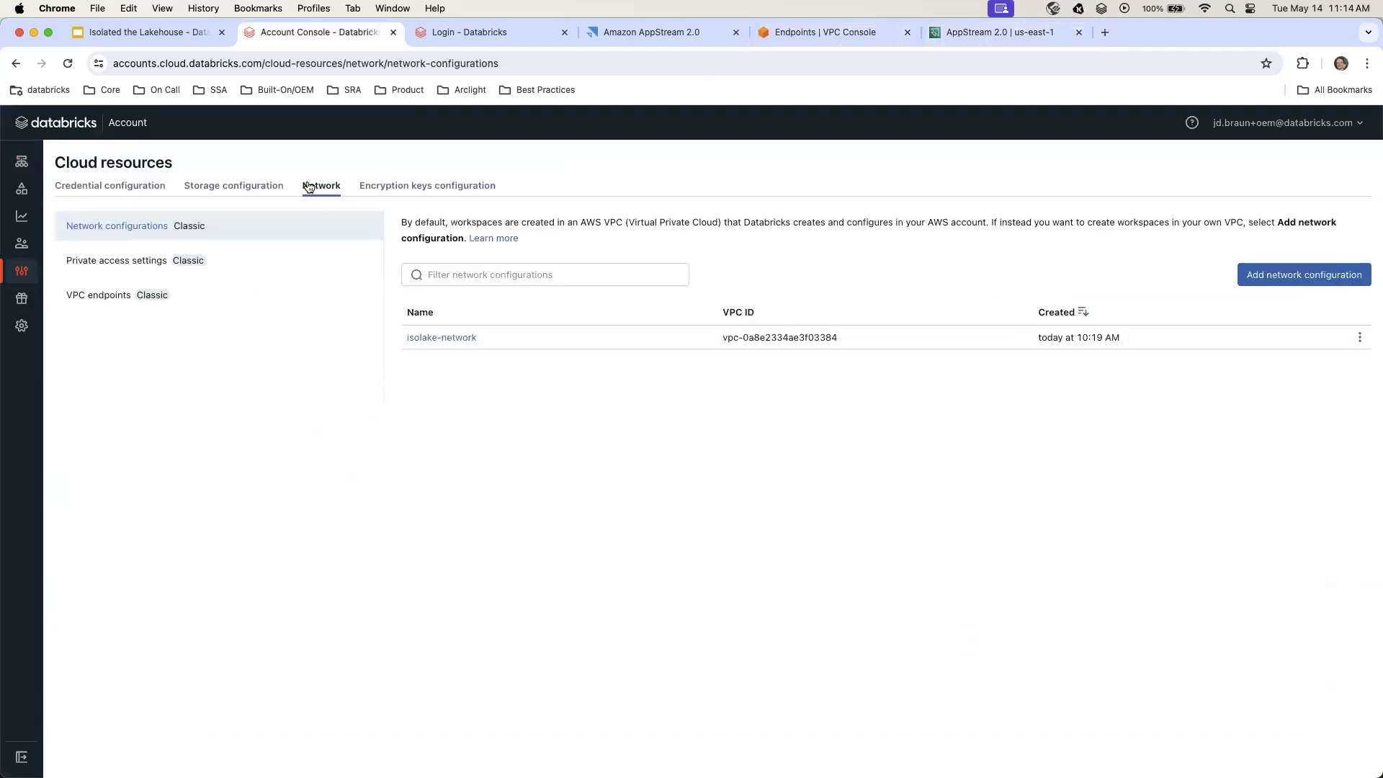
left_click(98, 294)
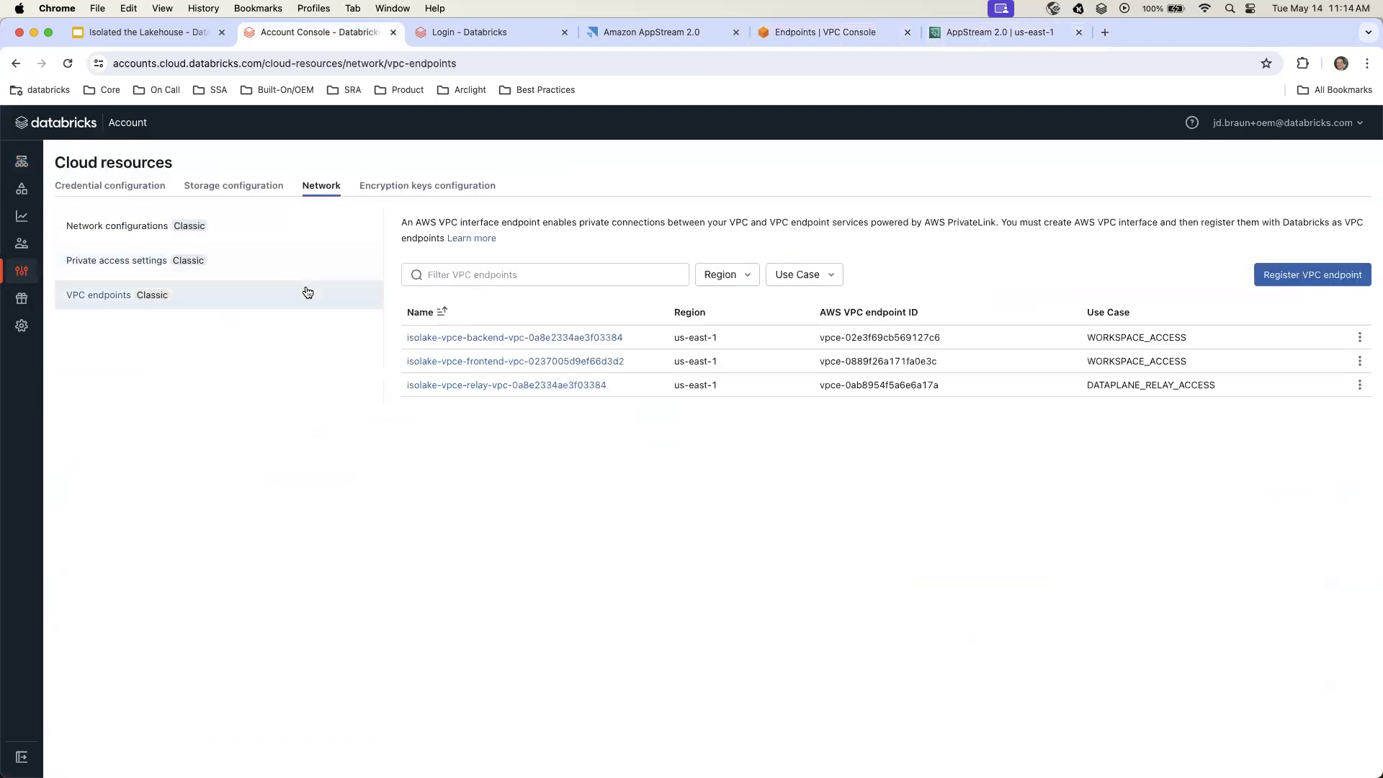
mouse_move(514, 361)
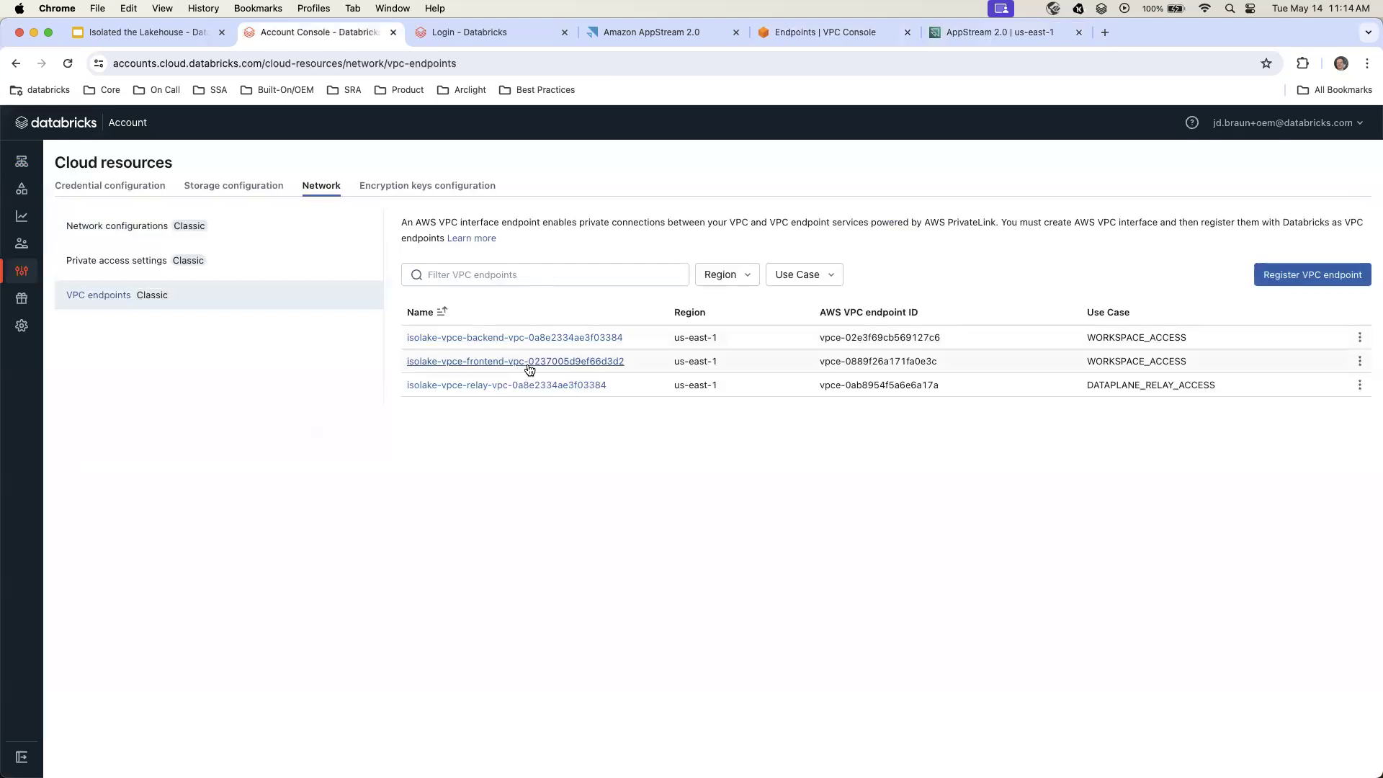
mouse_move(515, 361)
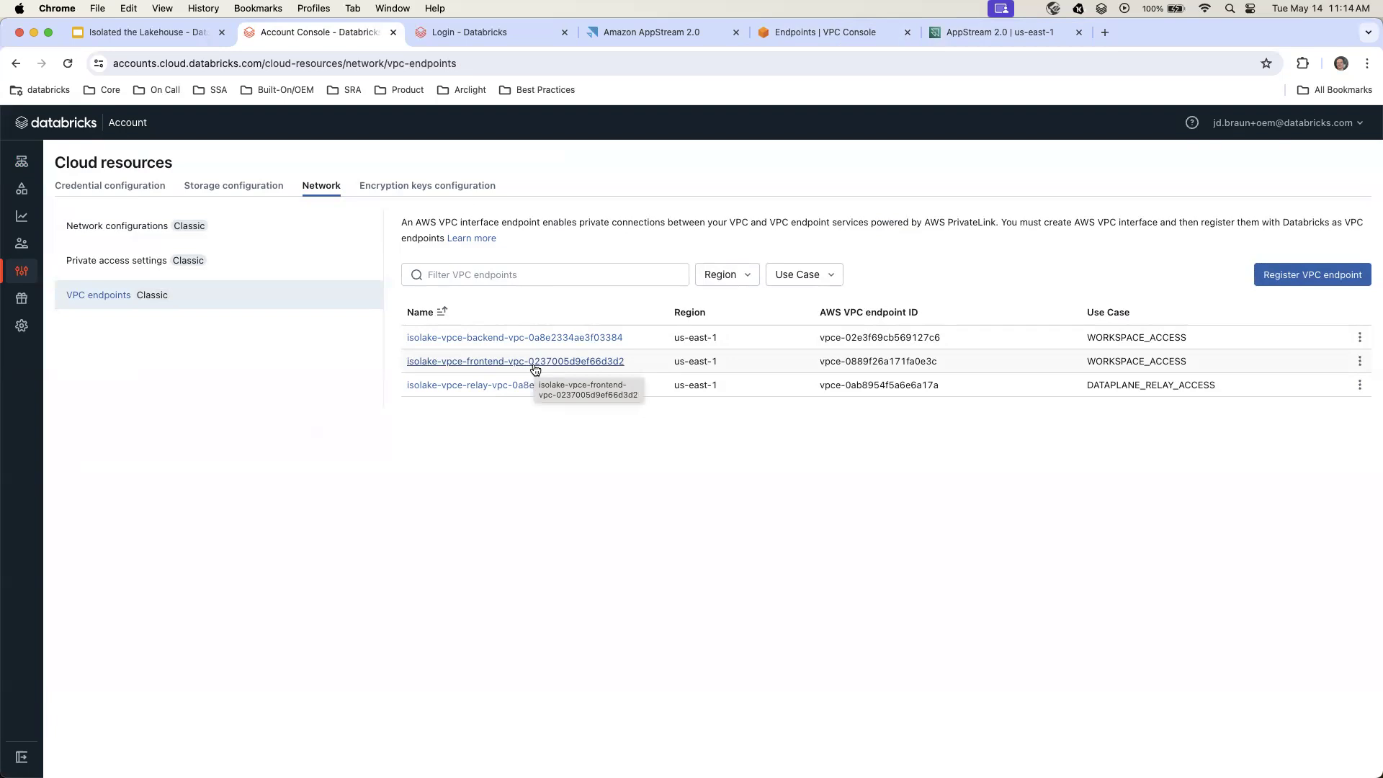
mouse_move(599, 286)
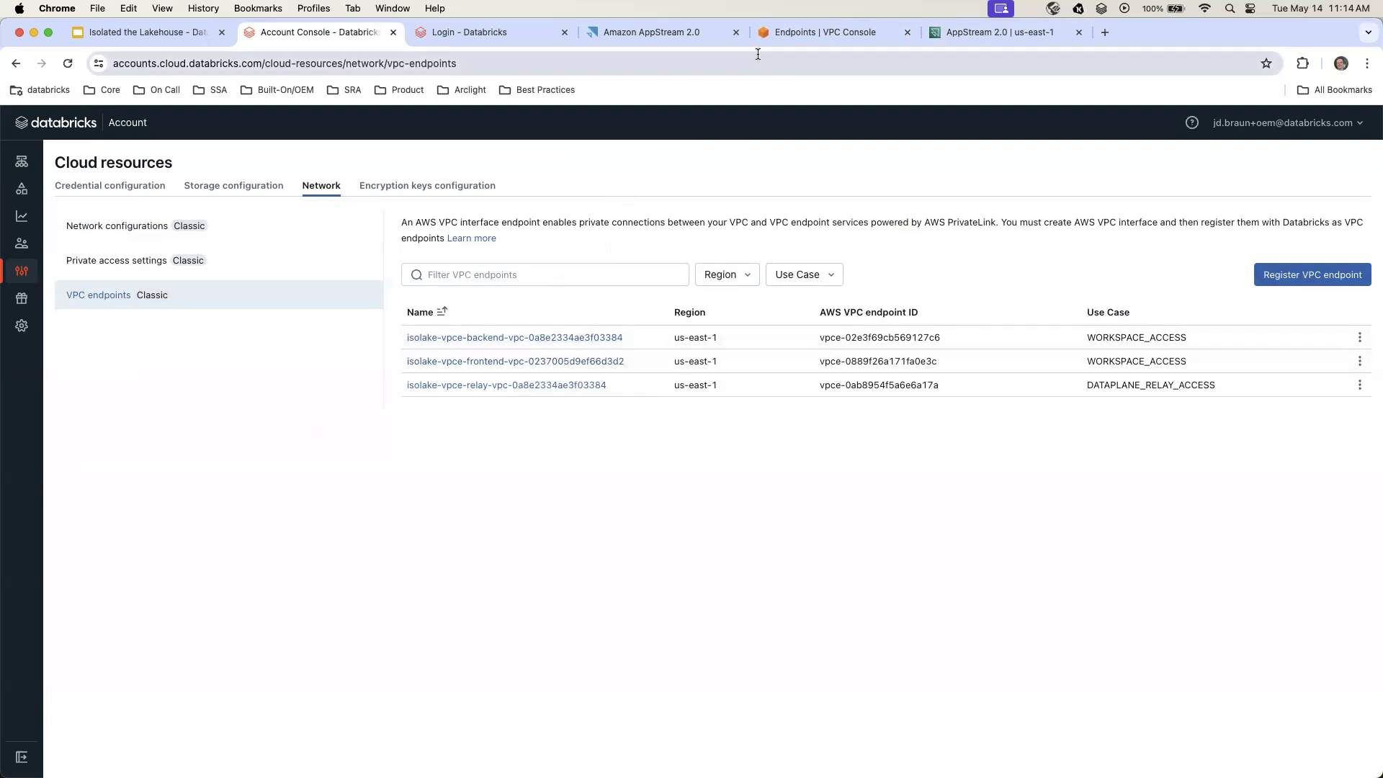
left_click(822, 31)
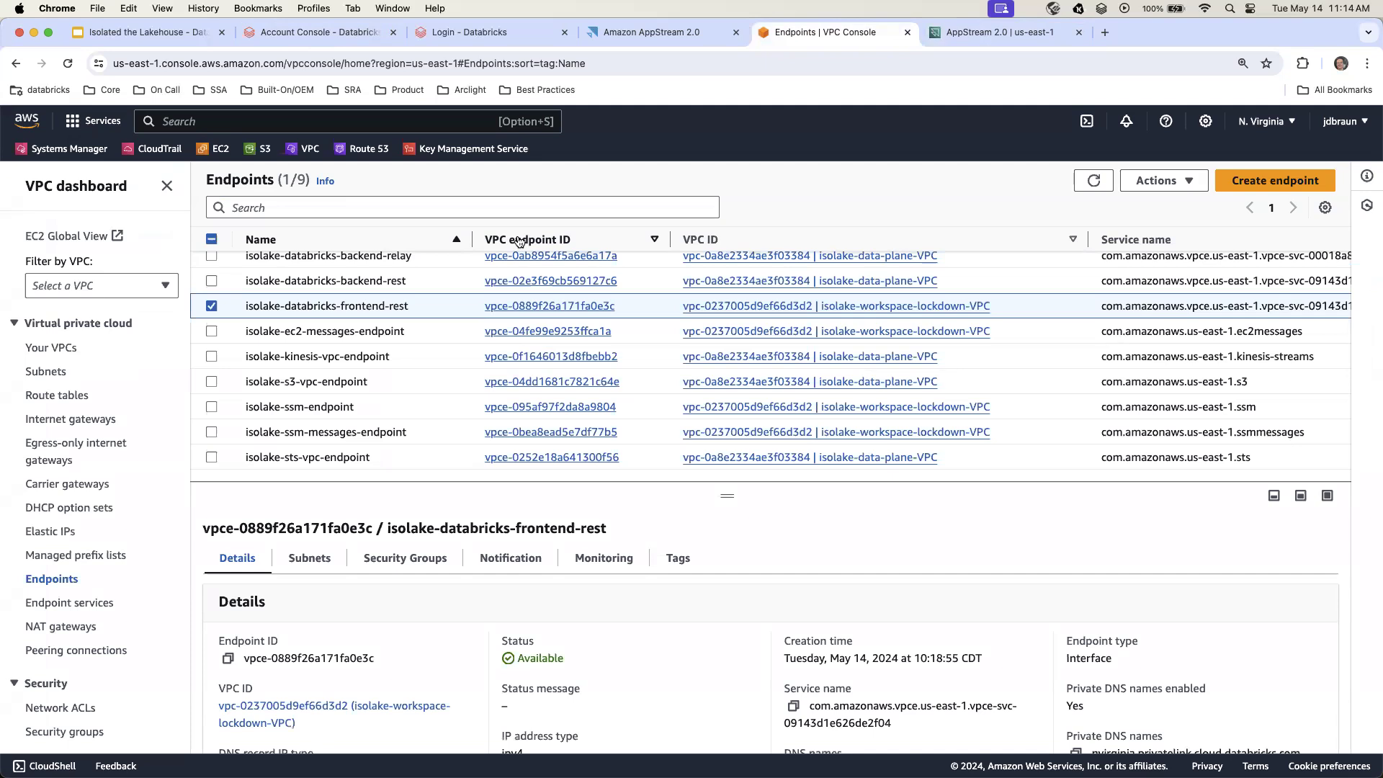
Return to the AppStream 2.0 streaming session showing the Databricks demo notebook.
left_click(1003, 32)
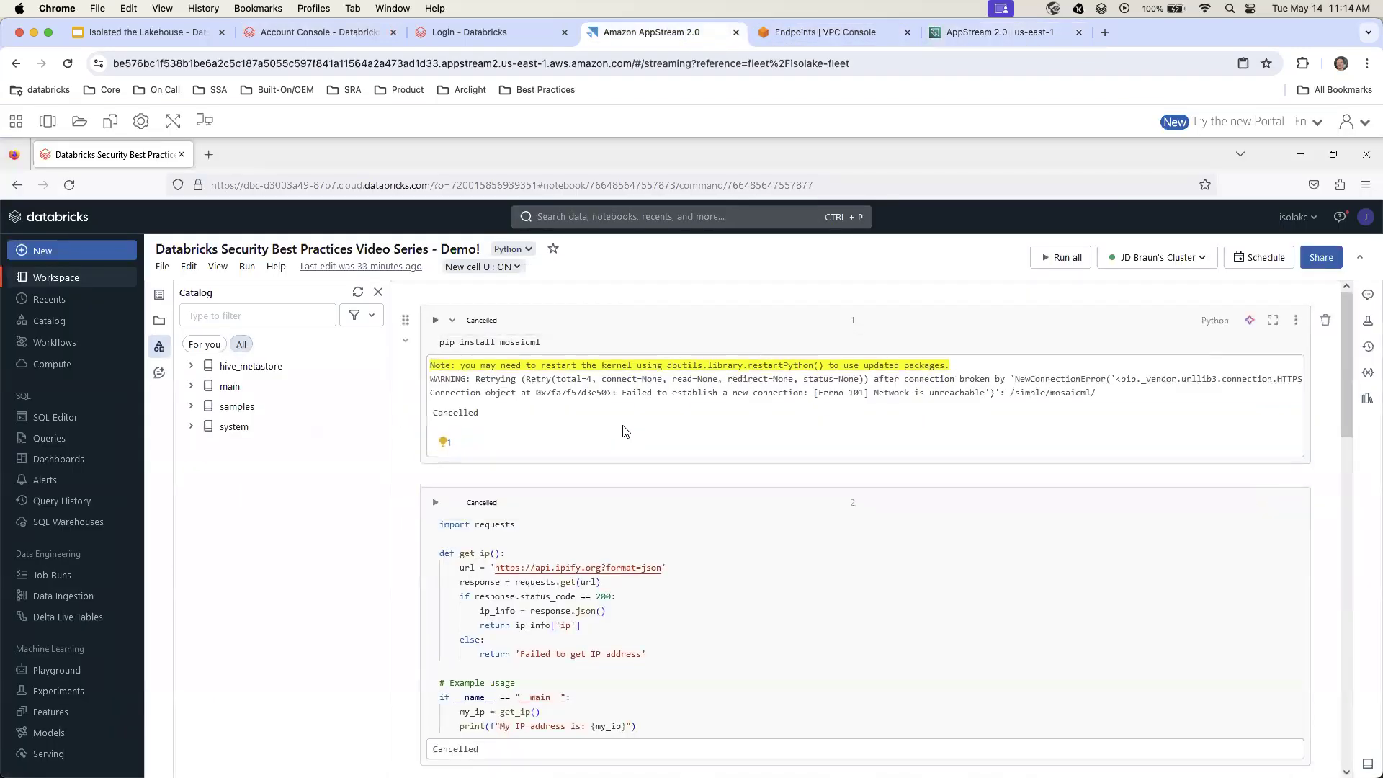
Review the cancelled package-install cells, then show the Google Slides summary slide.
left_click(481, 32)
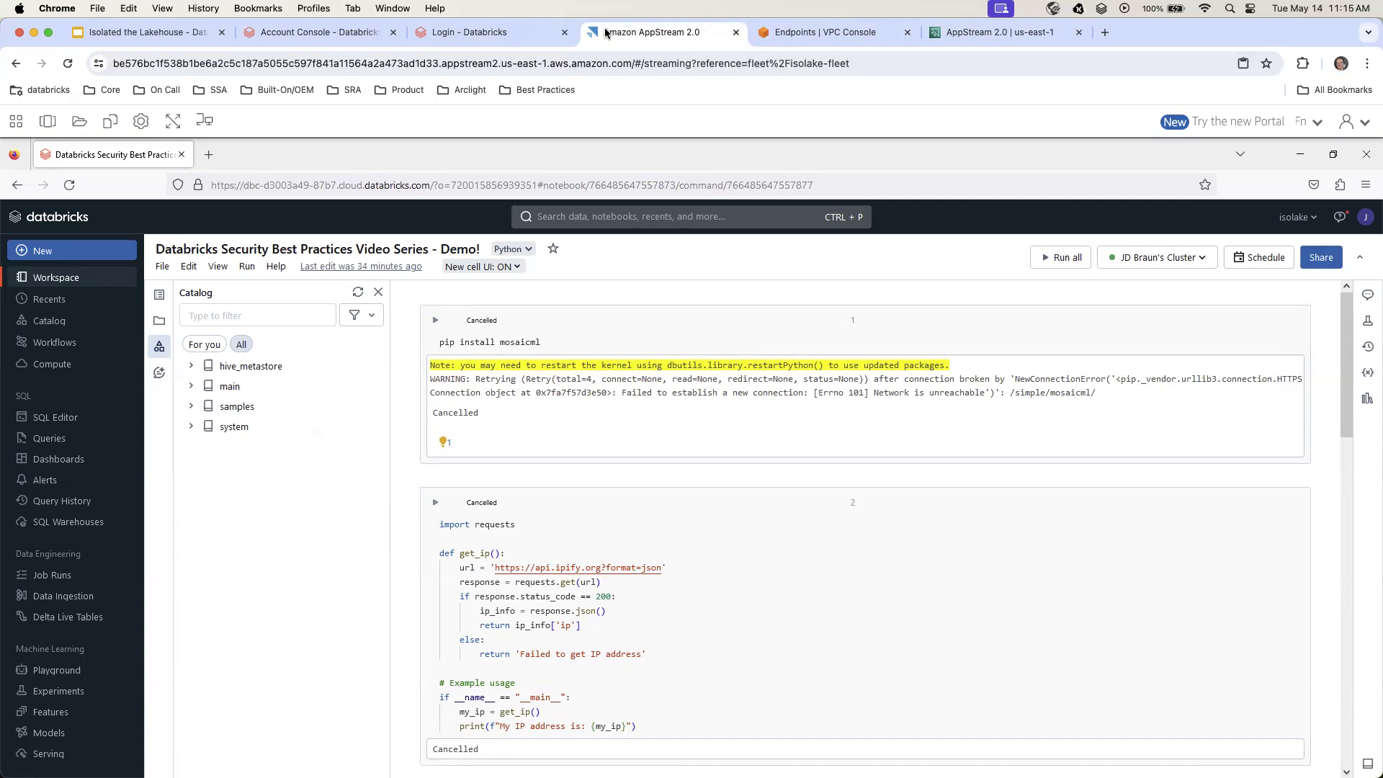
left_click(146, 31)
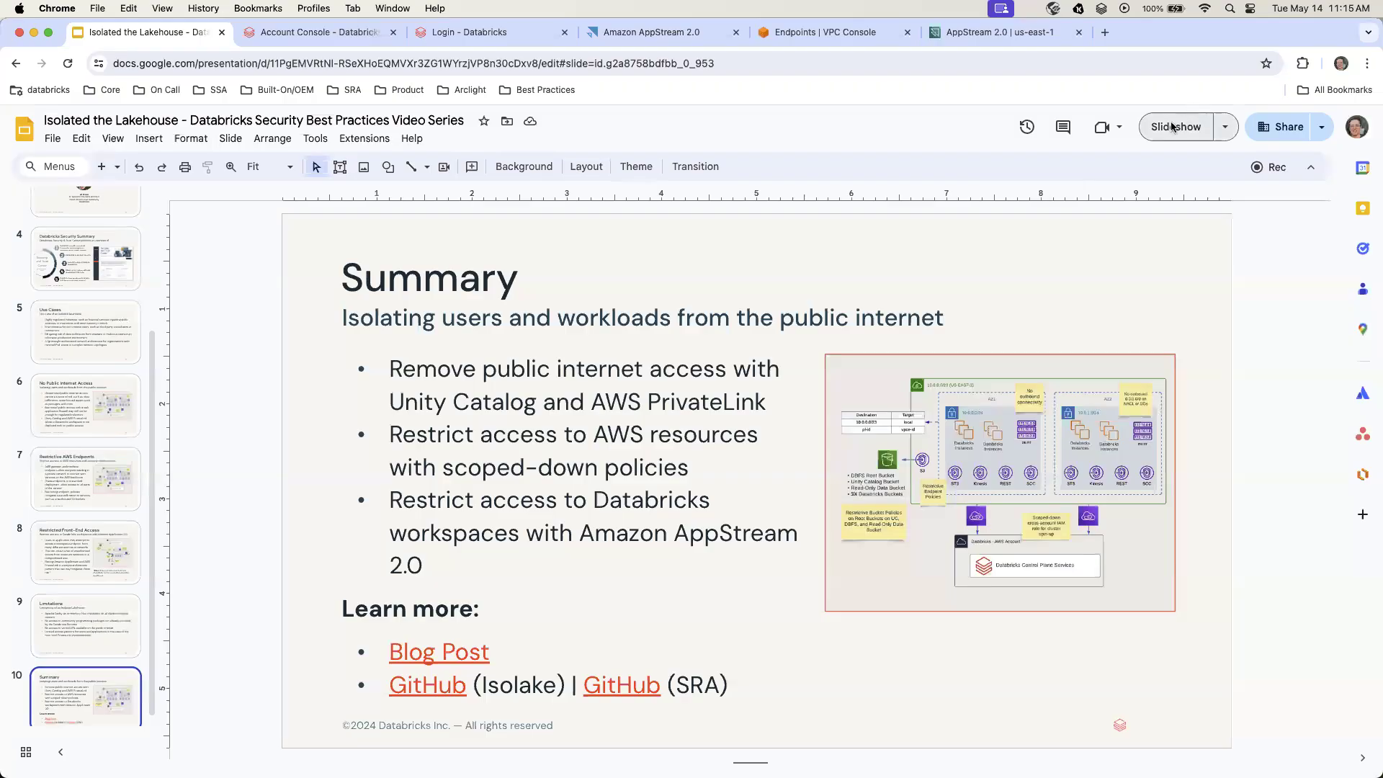